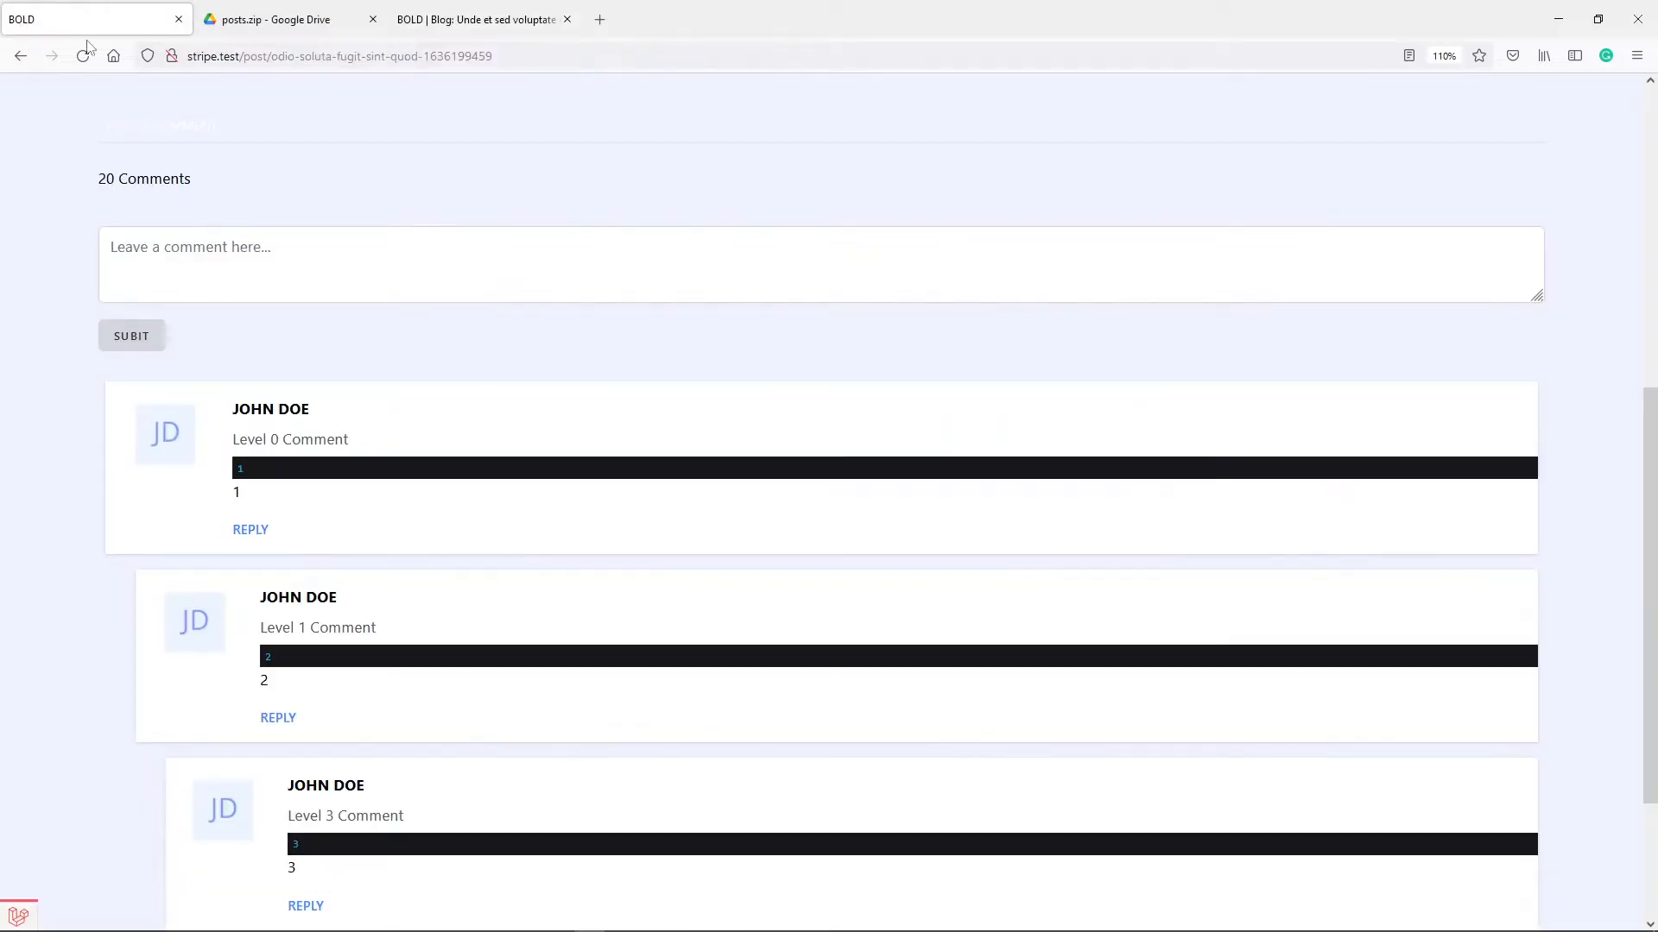
Post a 'Level 4 Comment' reply under the Level 3 comment and scroll to see it.
scroll(down, 3)
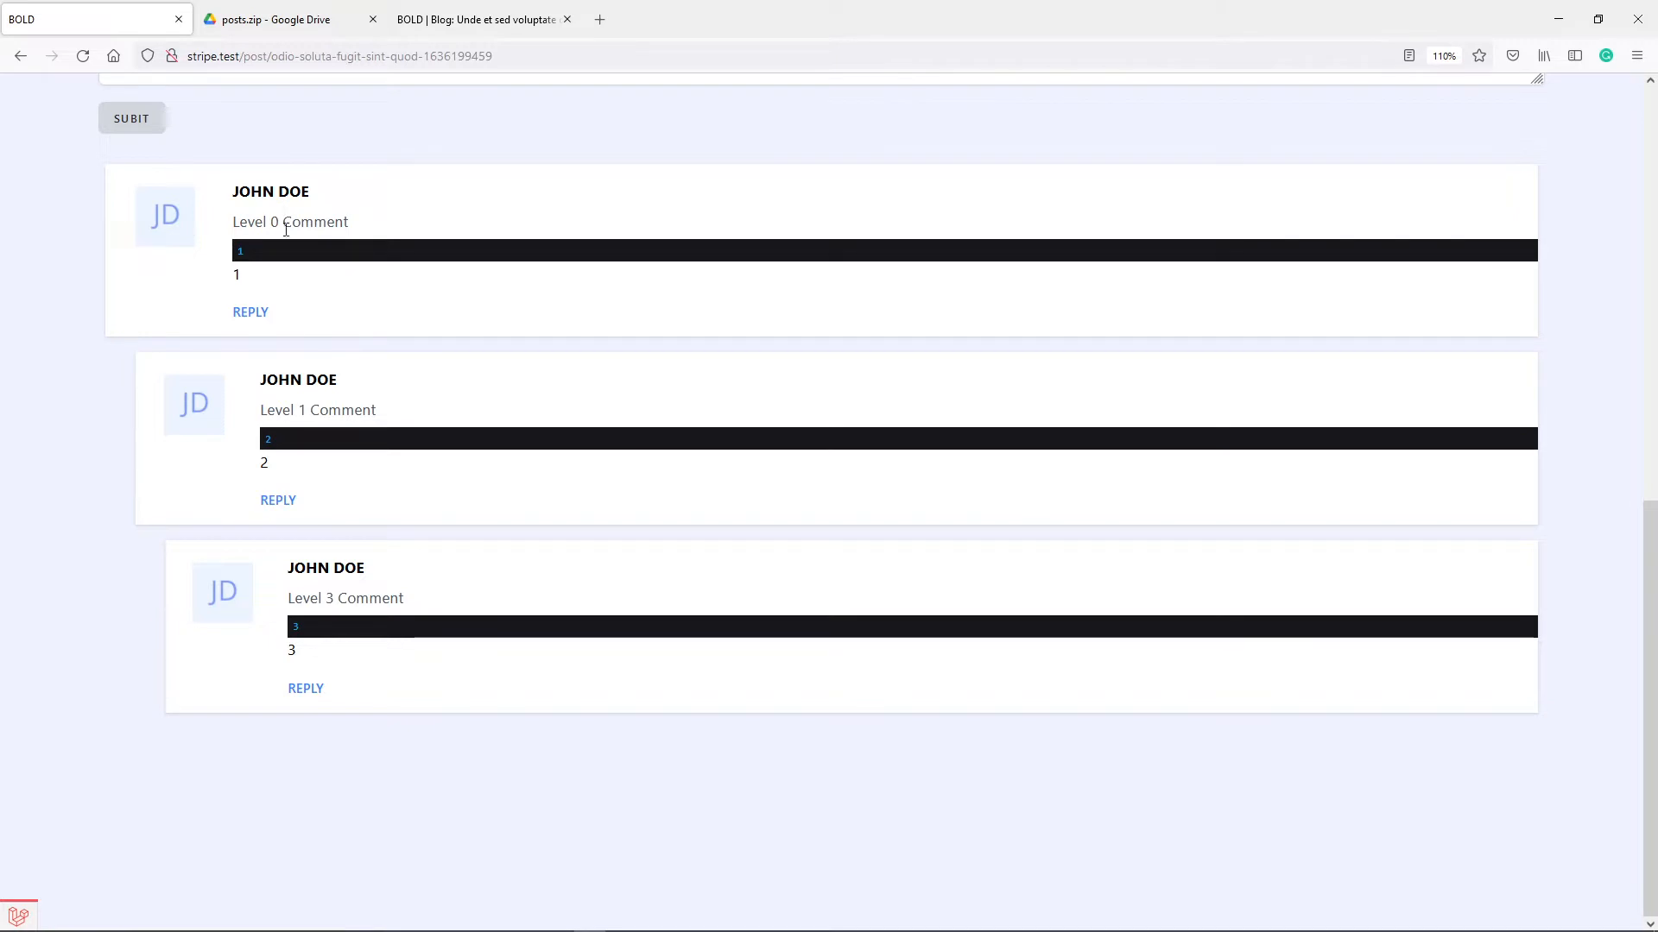
mouse_move(377, 404)
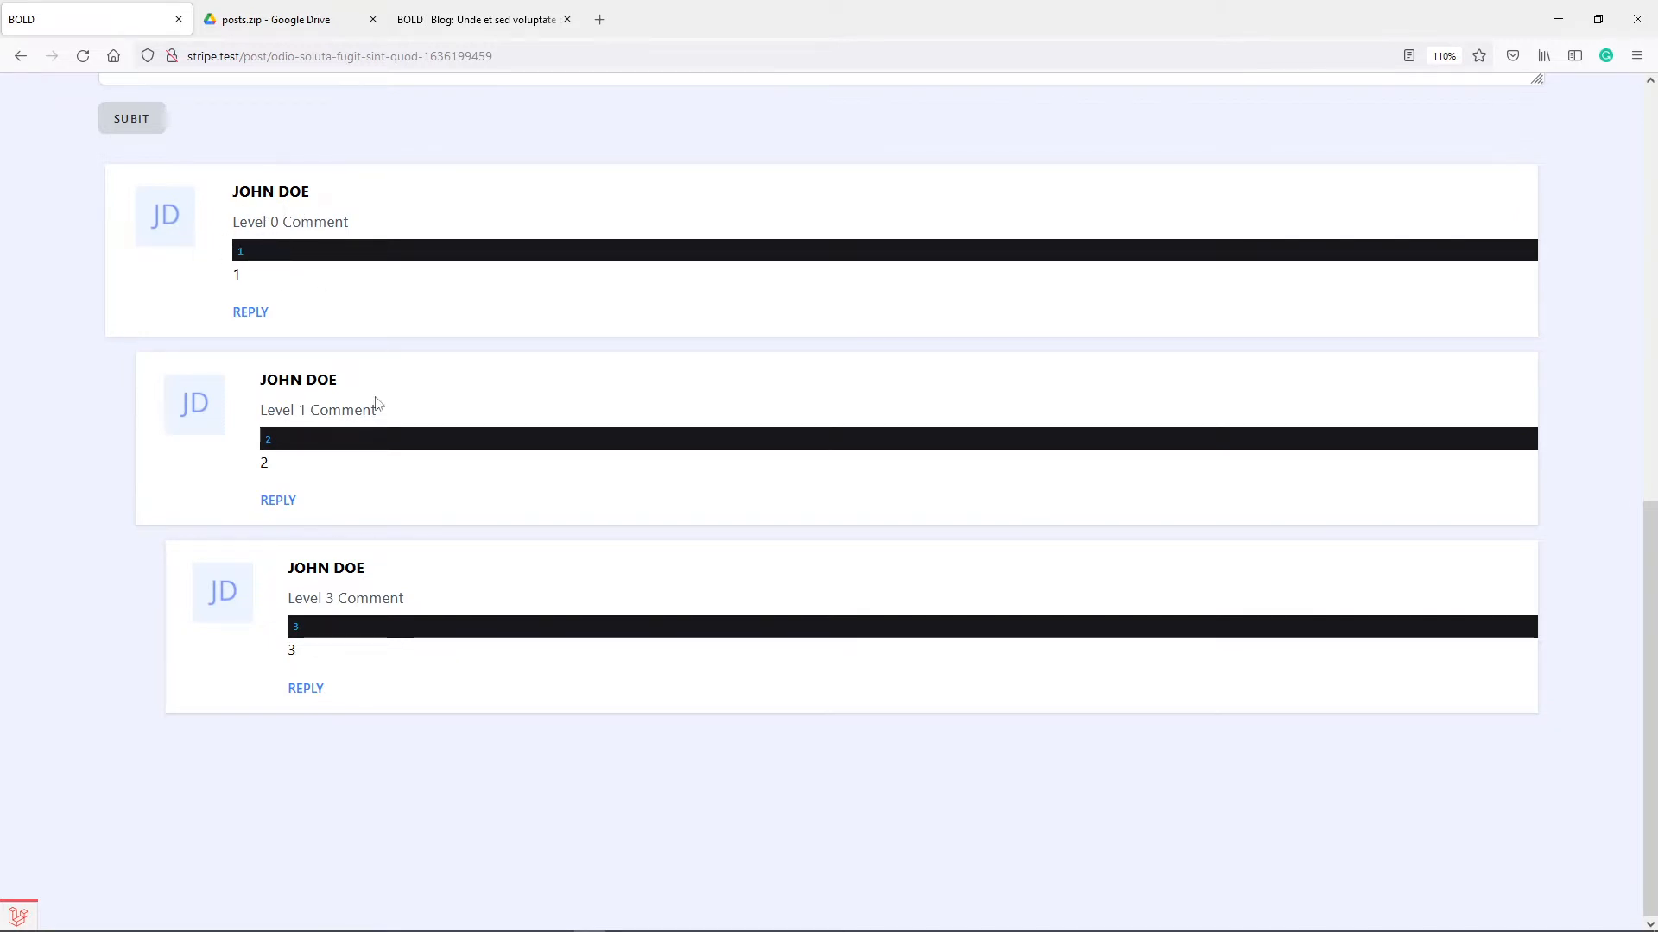
mouse_move(472, 634)
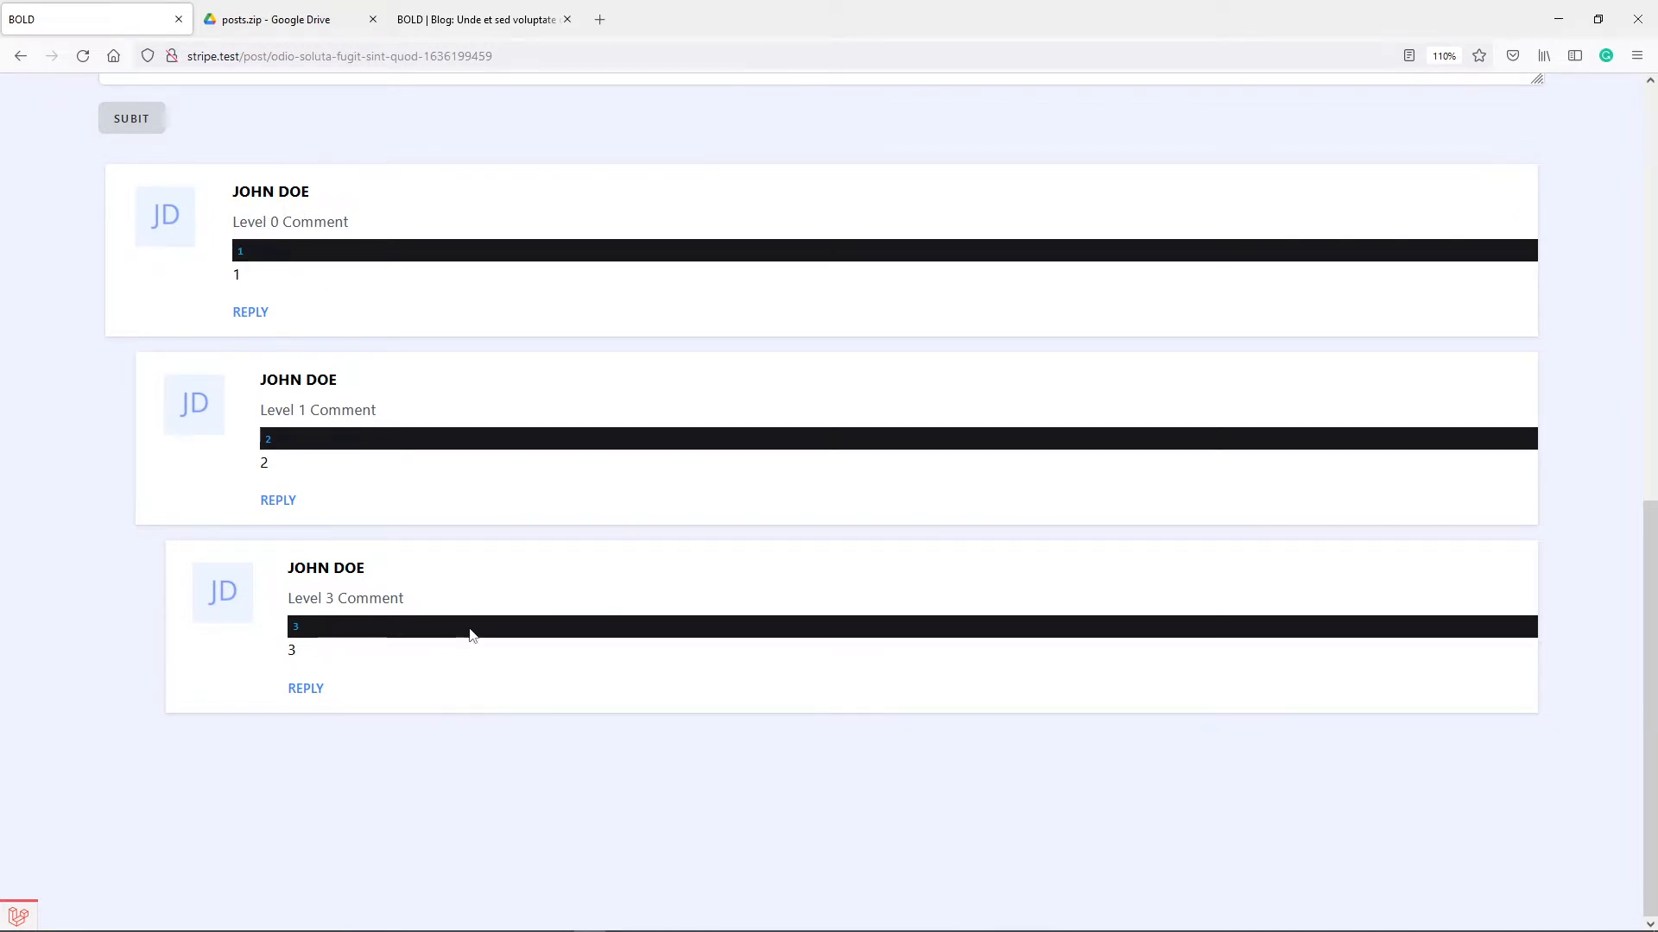
mouse_move(401, 601)
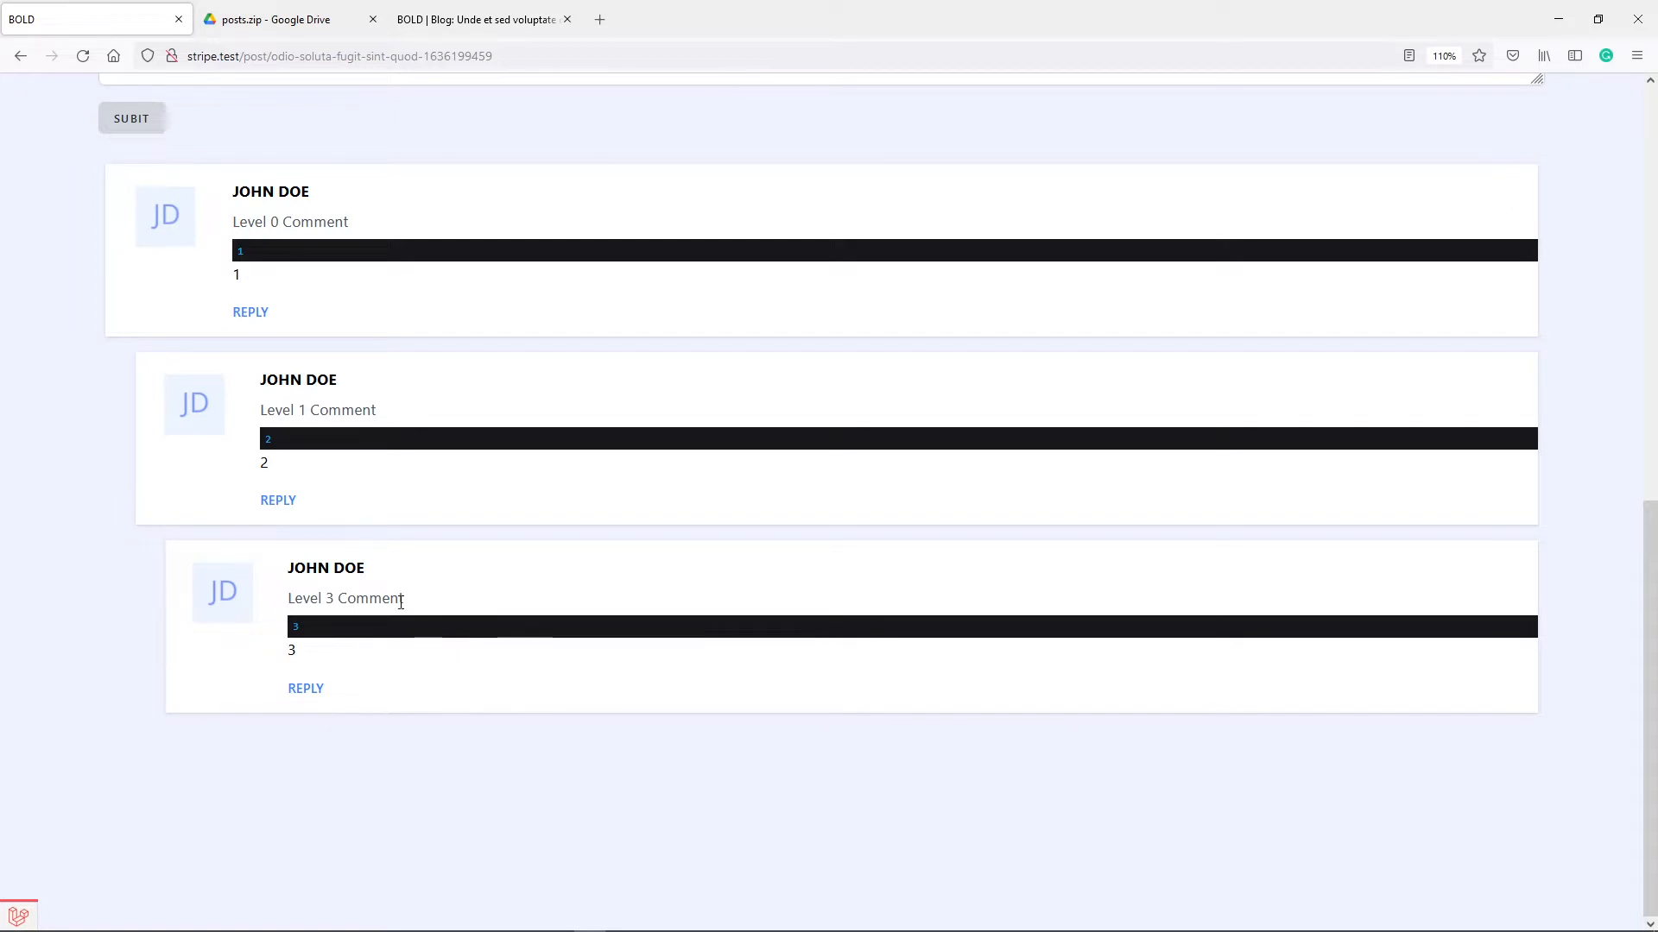
mouse_move(285, 706)
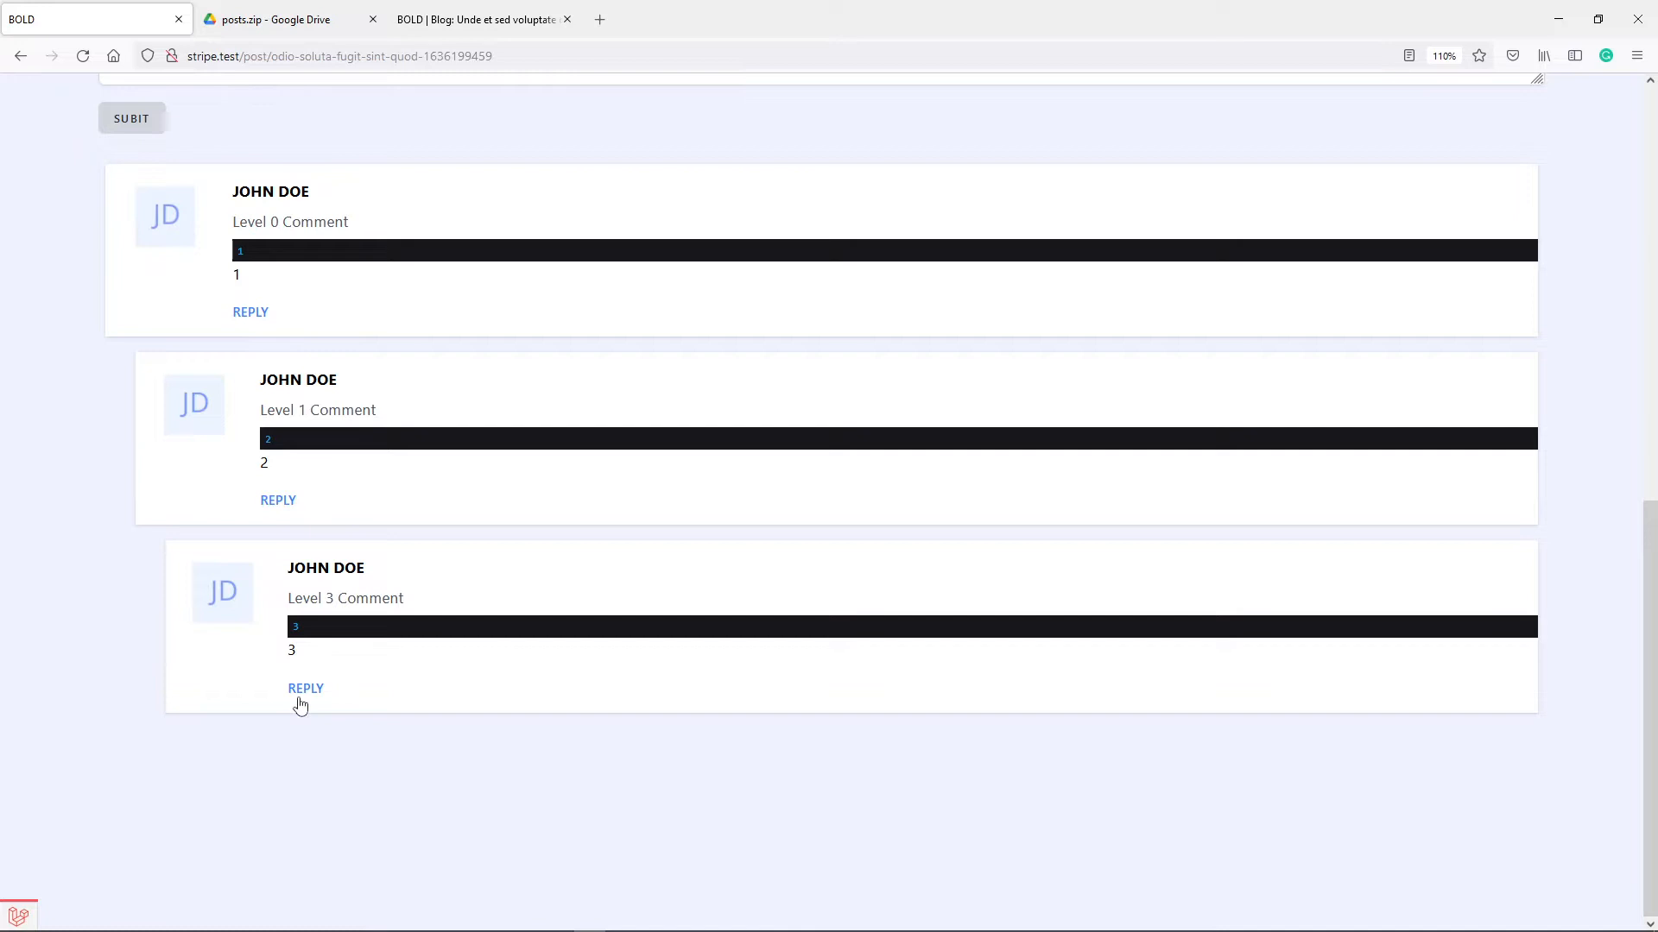
mouse_move(330, 641)
text(Level 4 Comment)
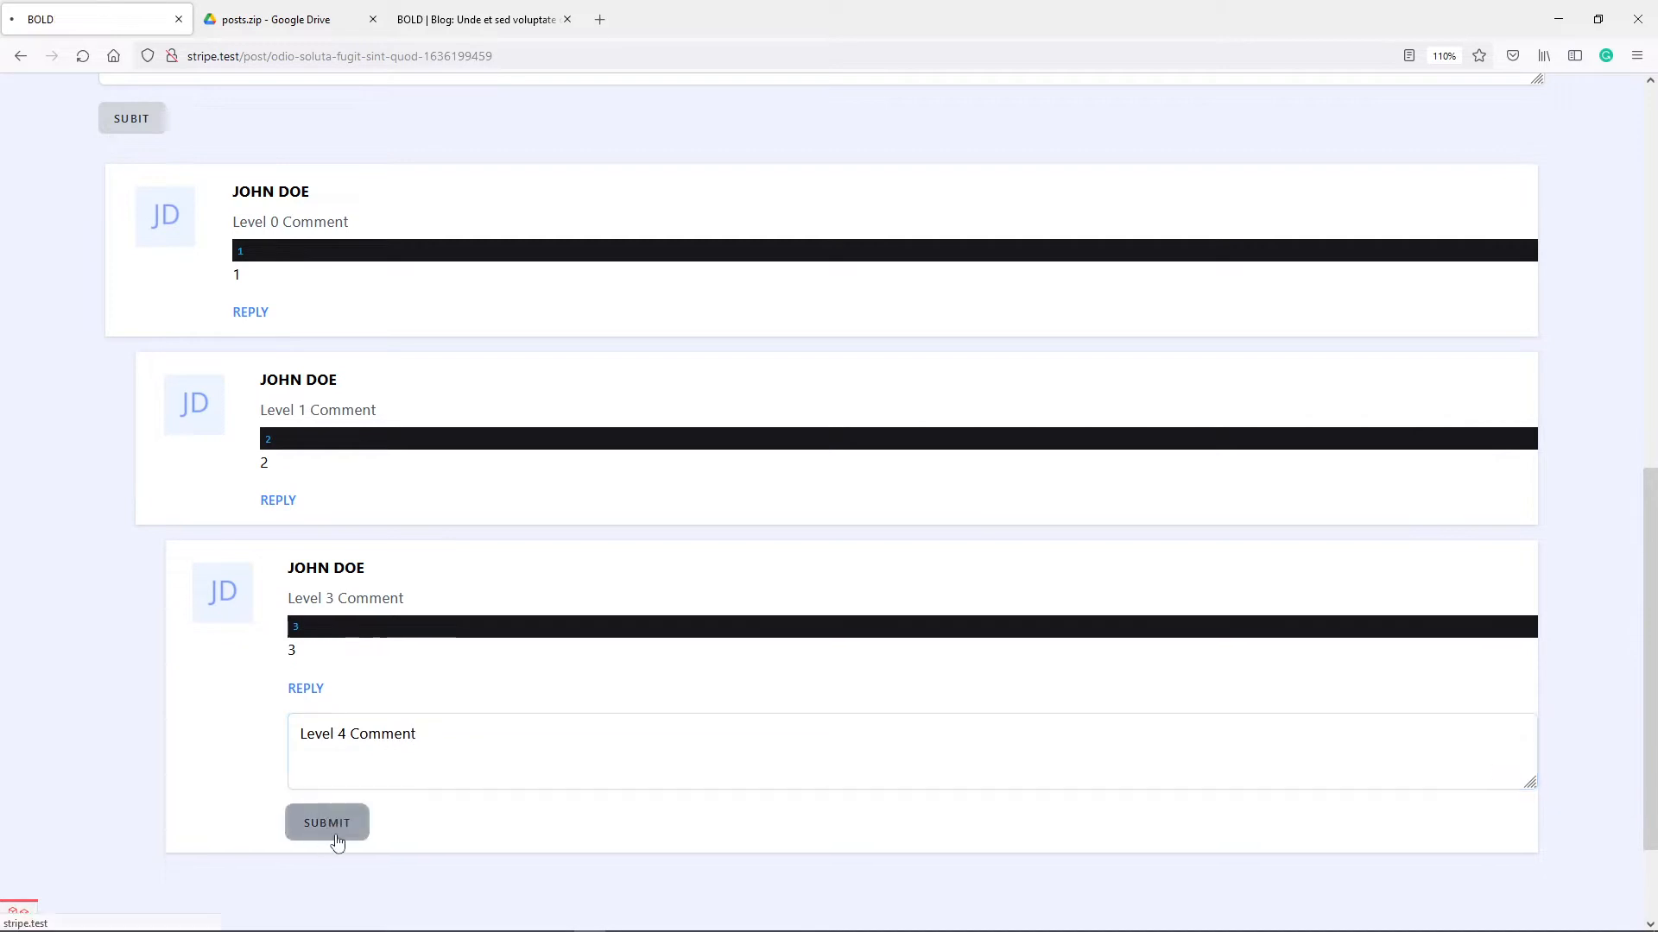
click(326, 823)
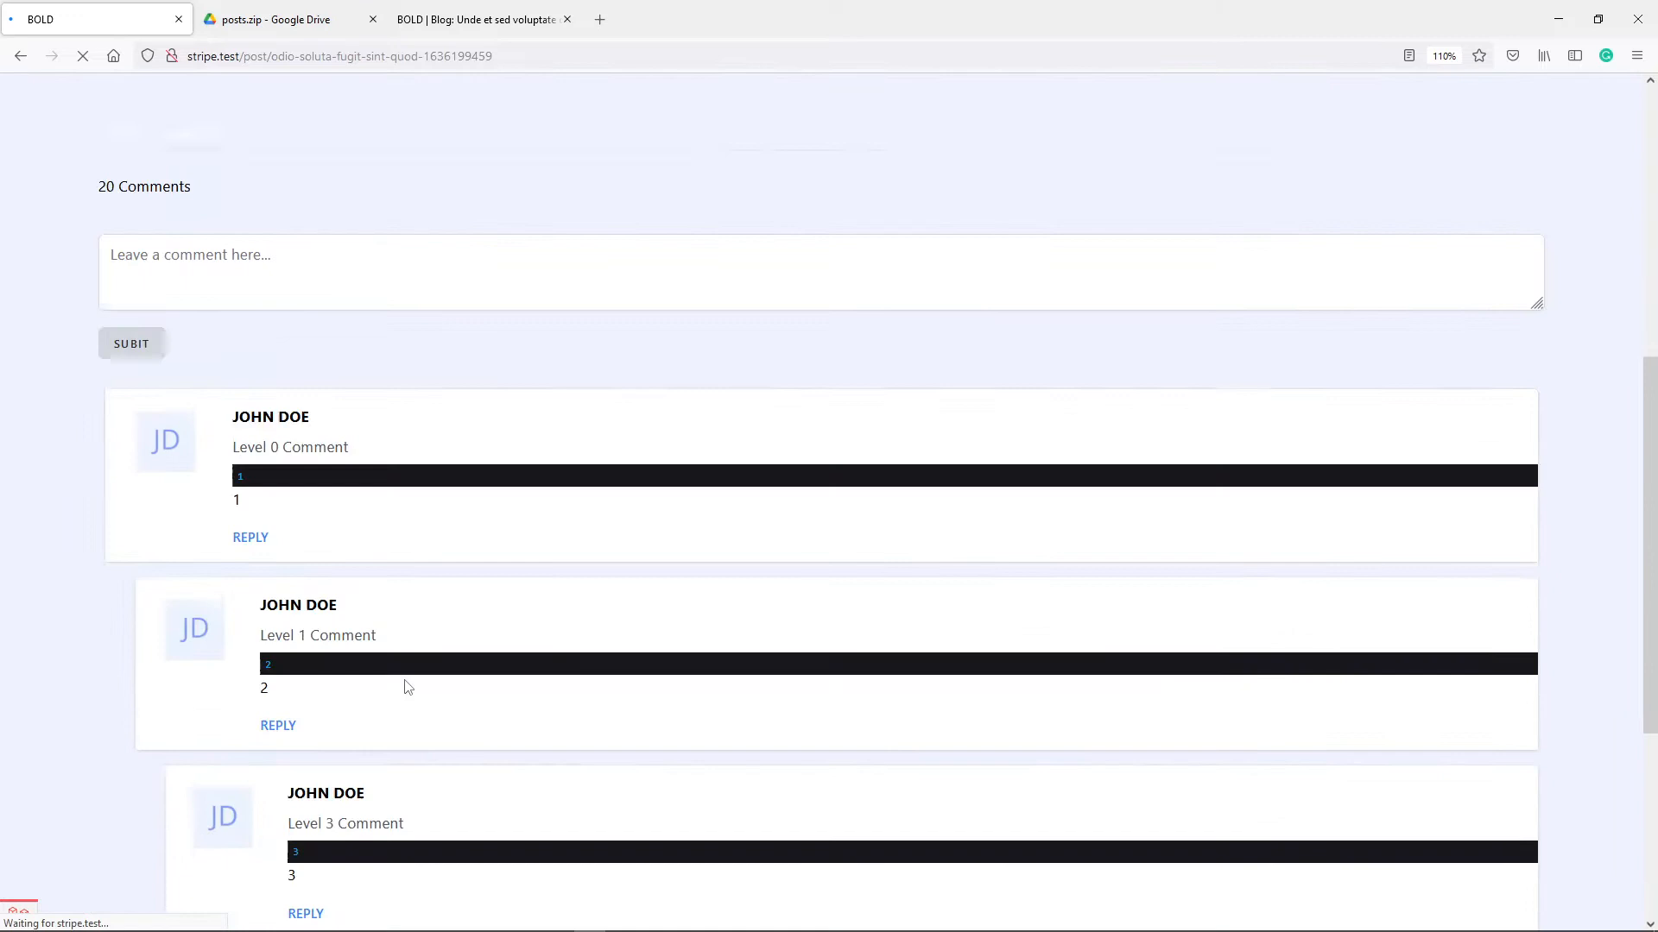
scroll(down, 3)
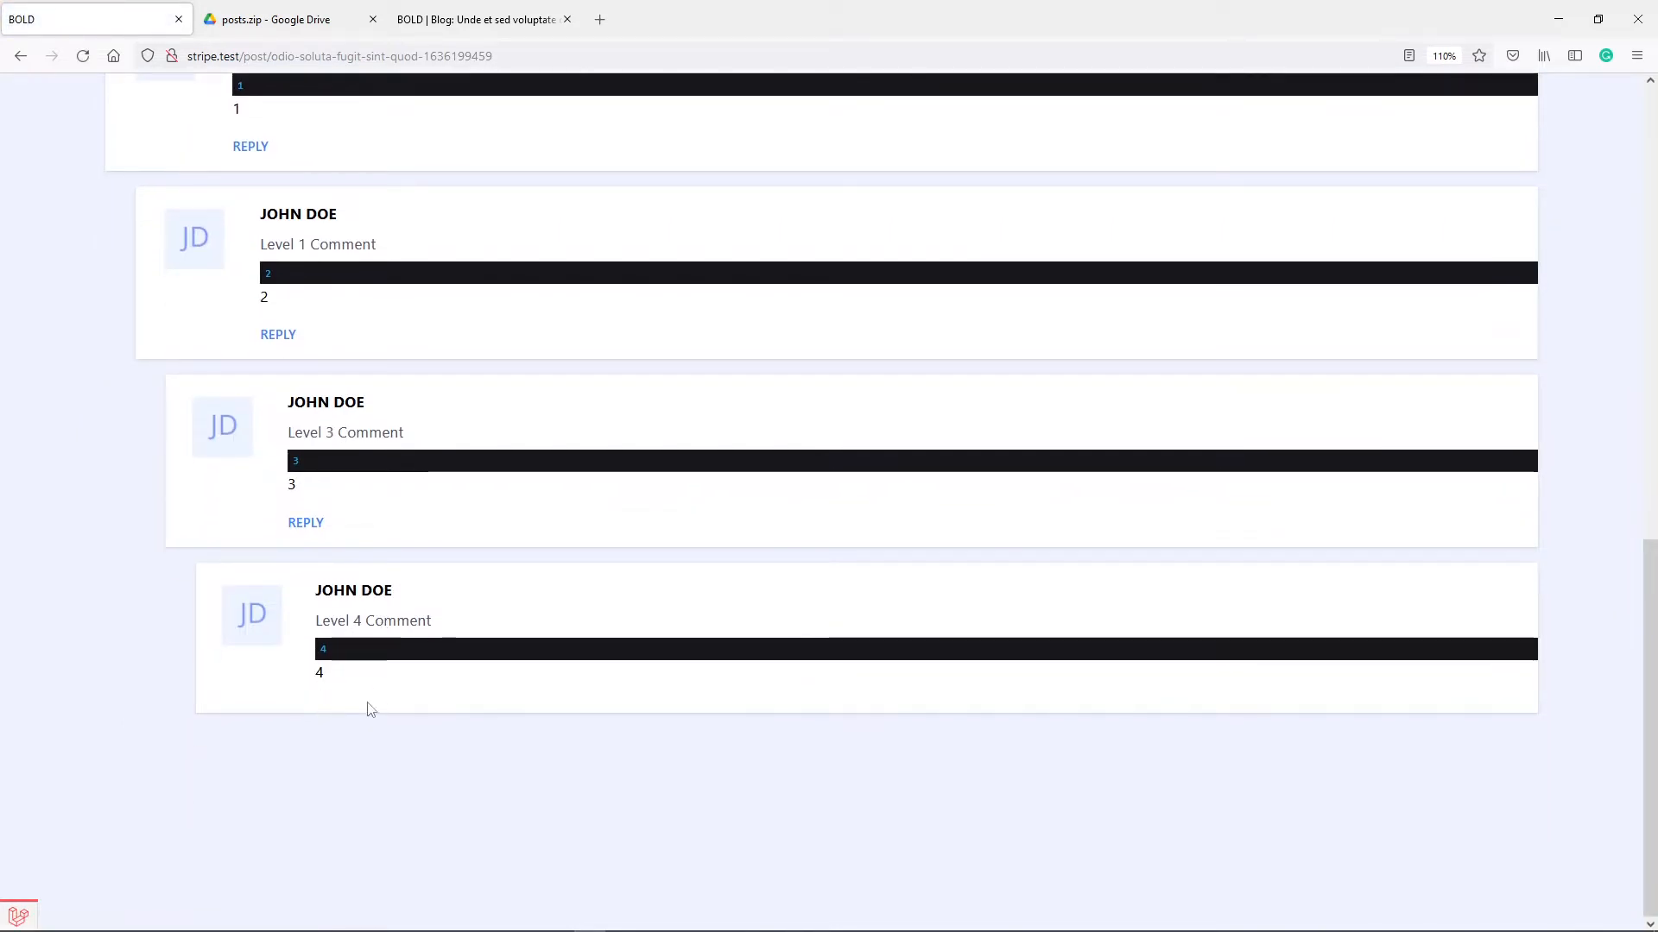
mouse_move(333, 700)
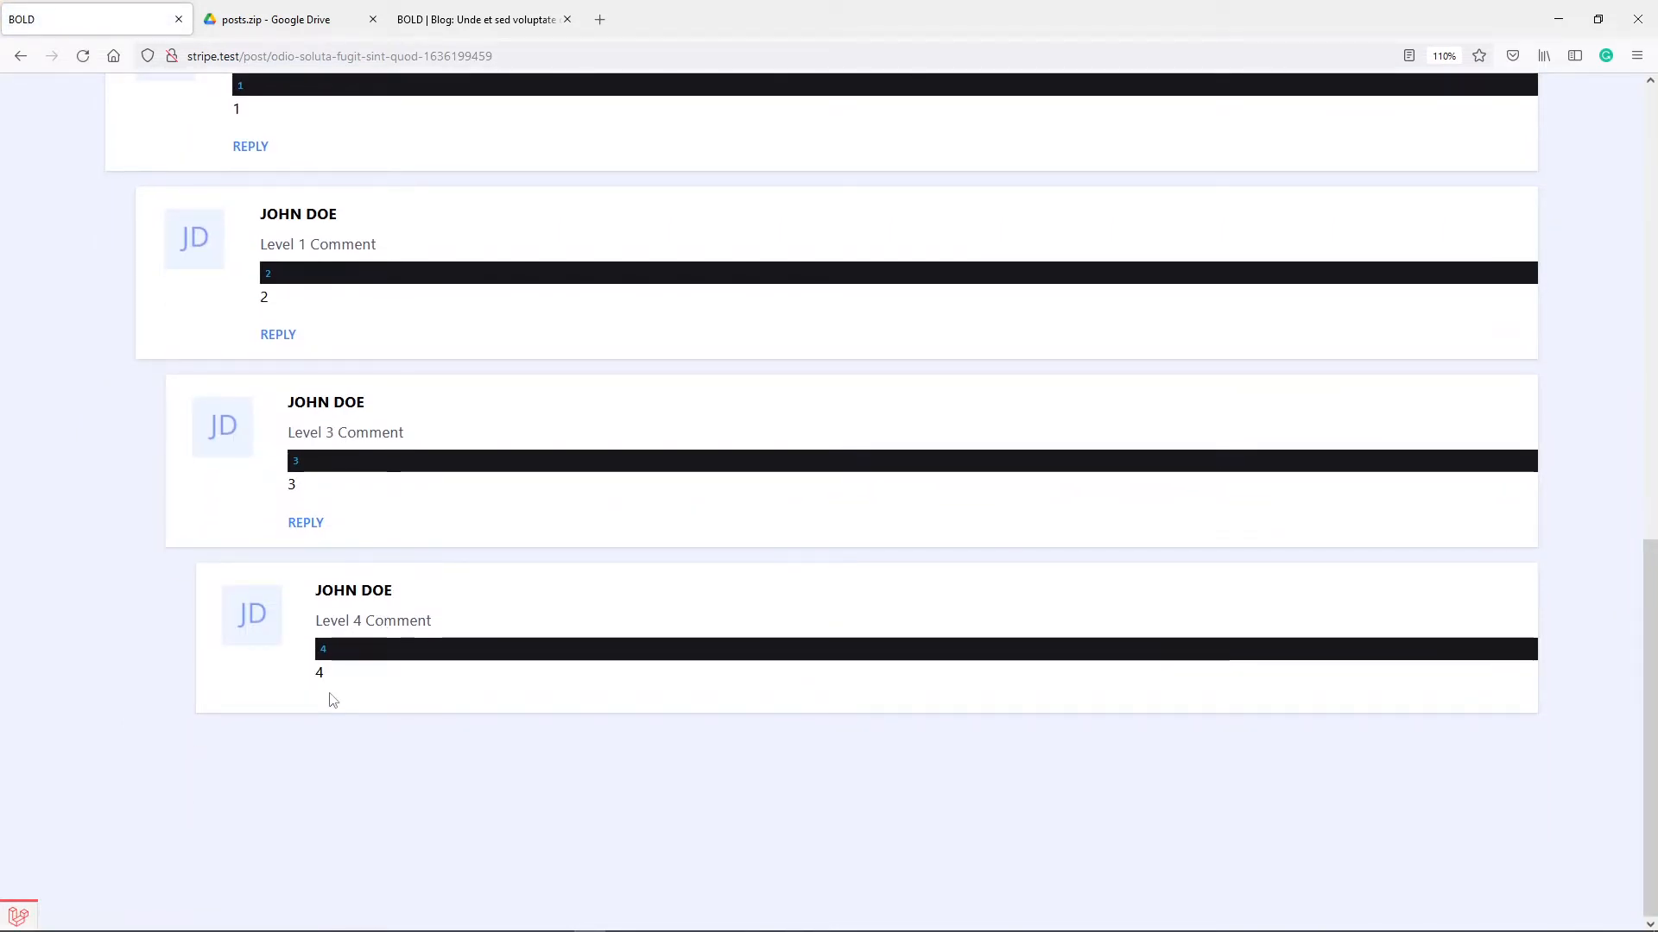
scroll(up, 3)
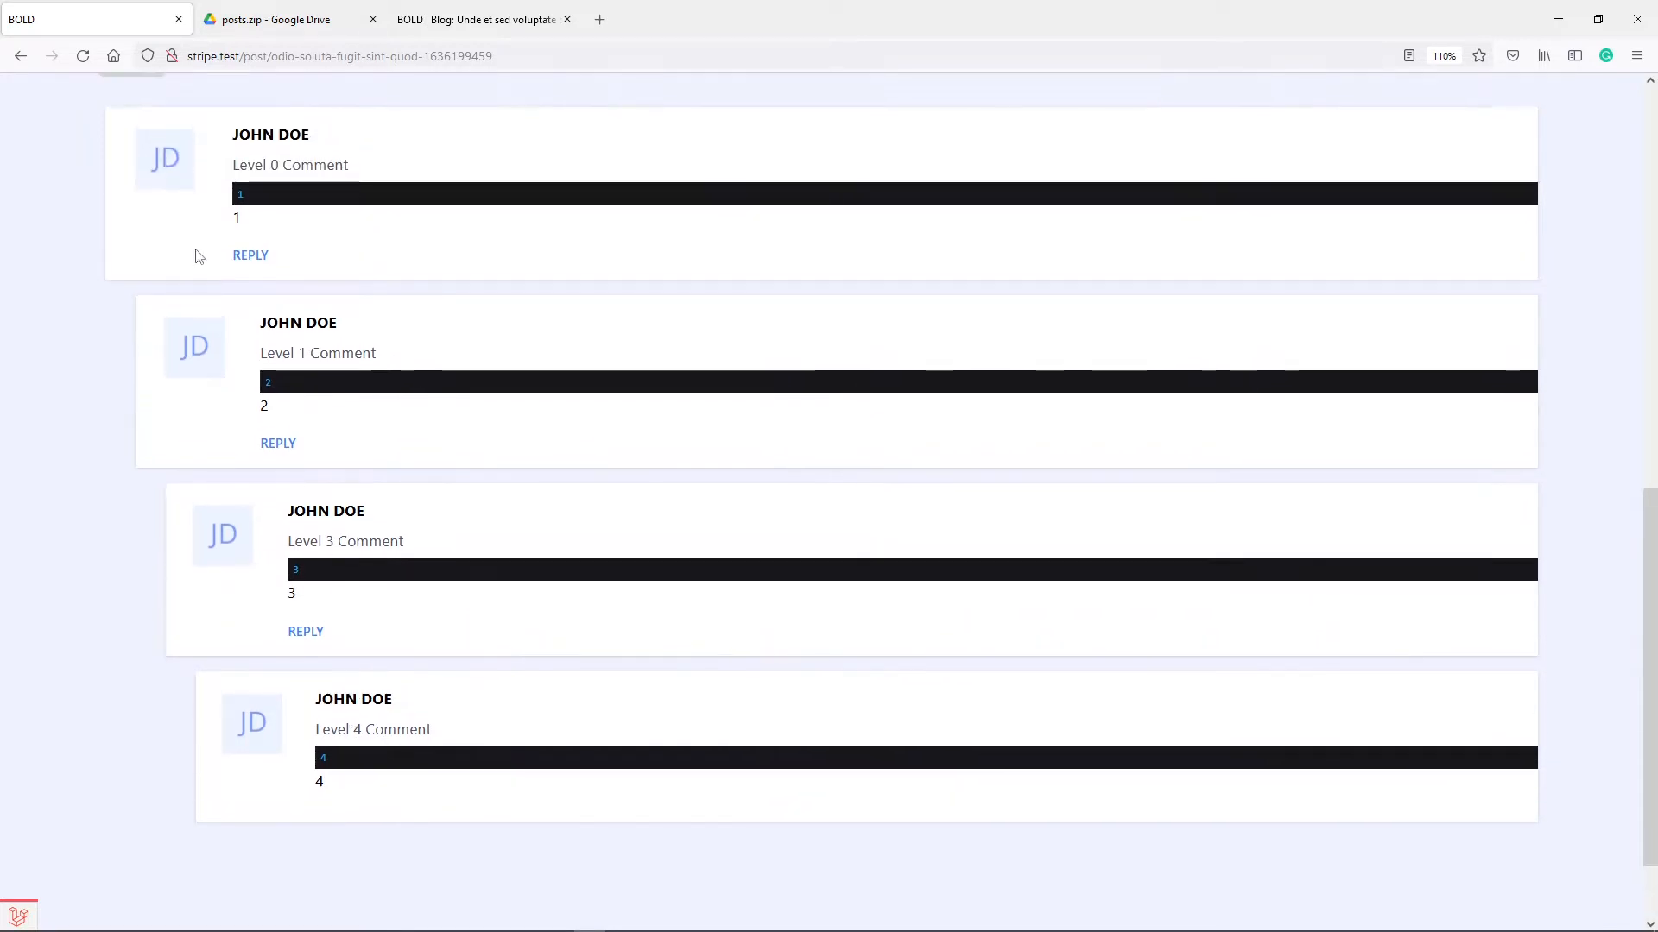
mouse_move(281, 692)
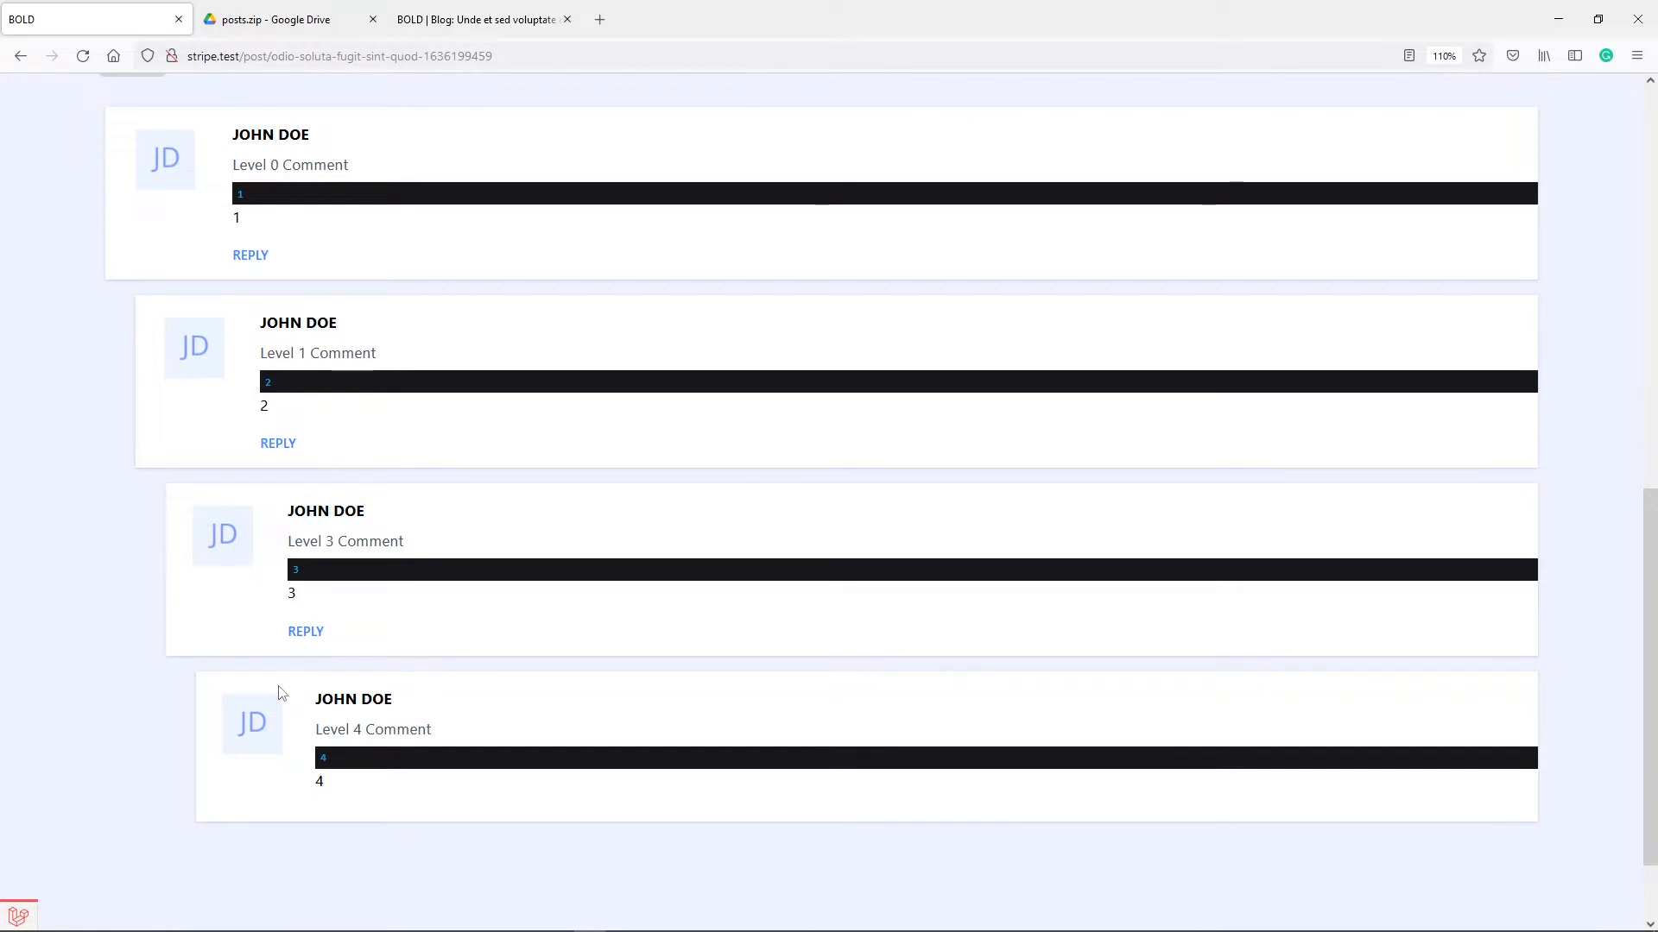
mouse_move(173, 251)
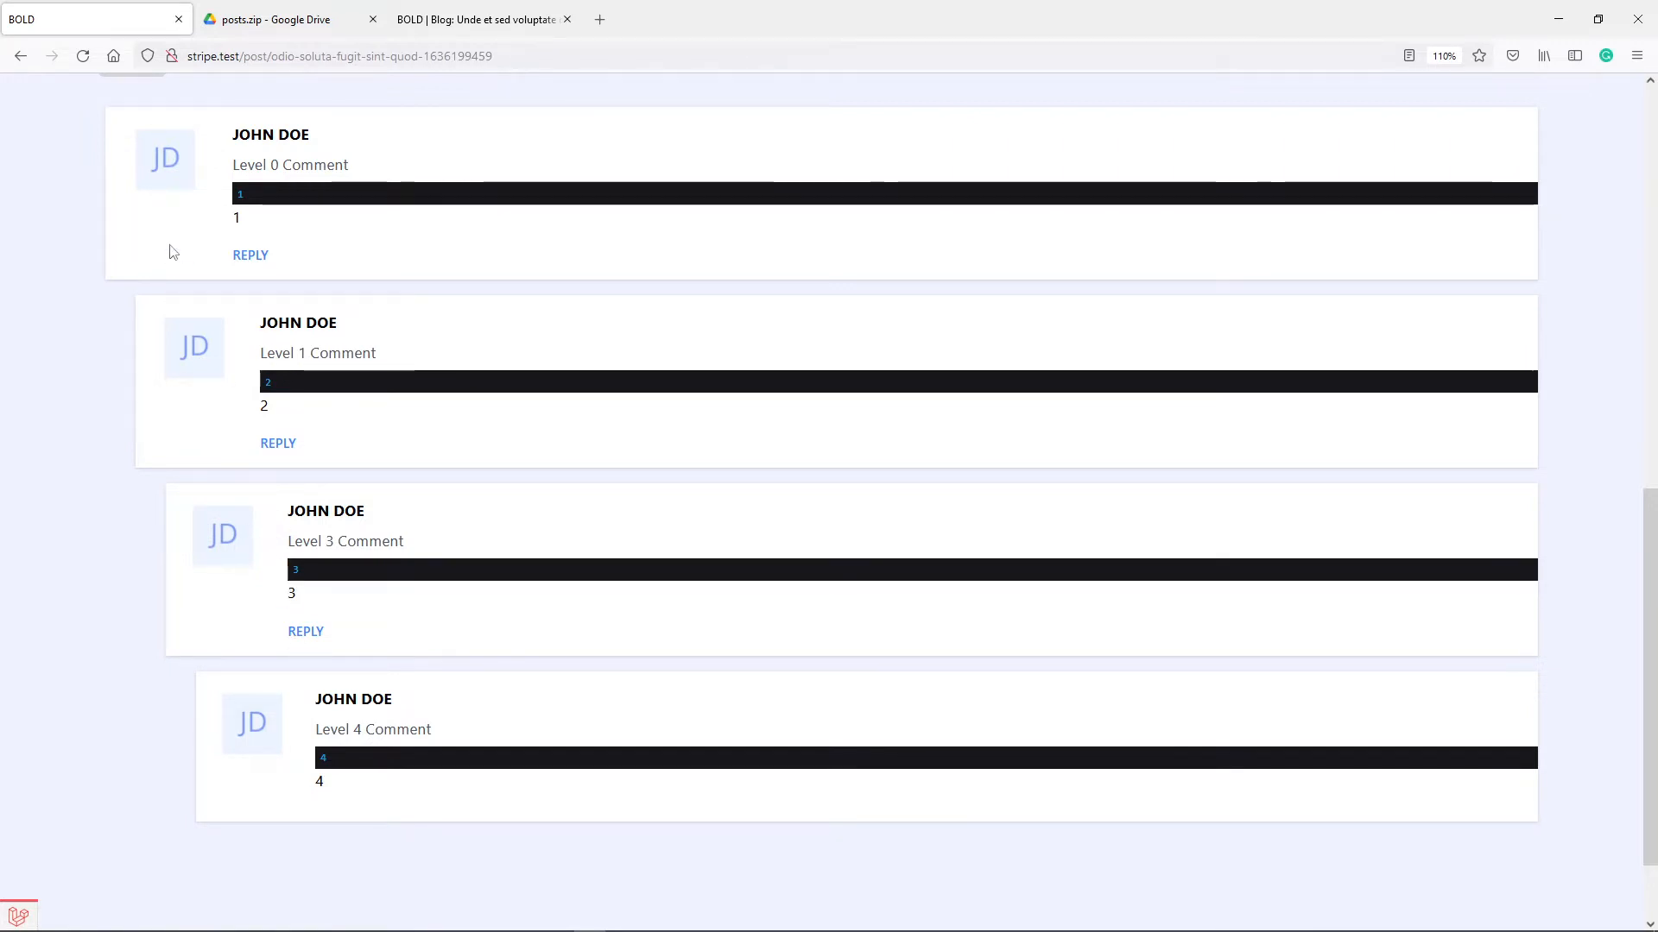
scroll(up, 3)
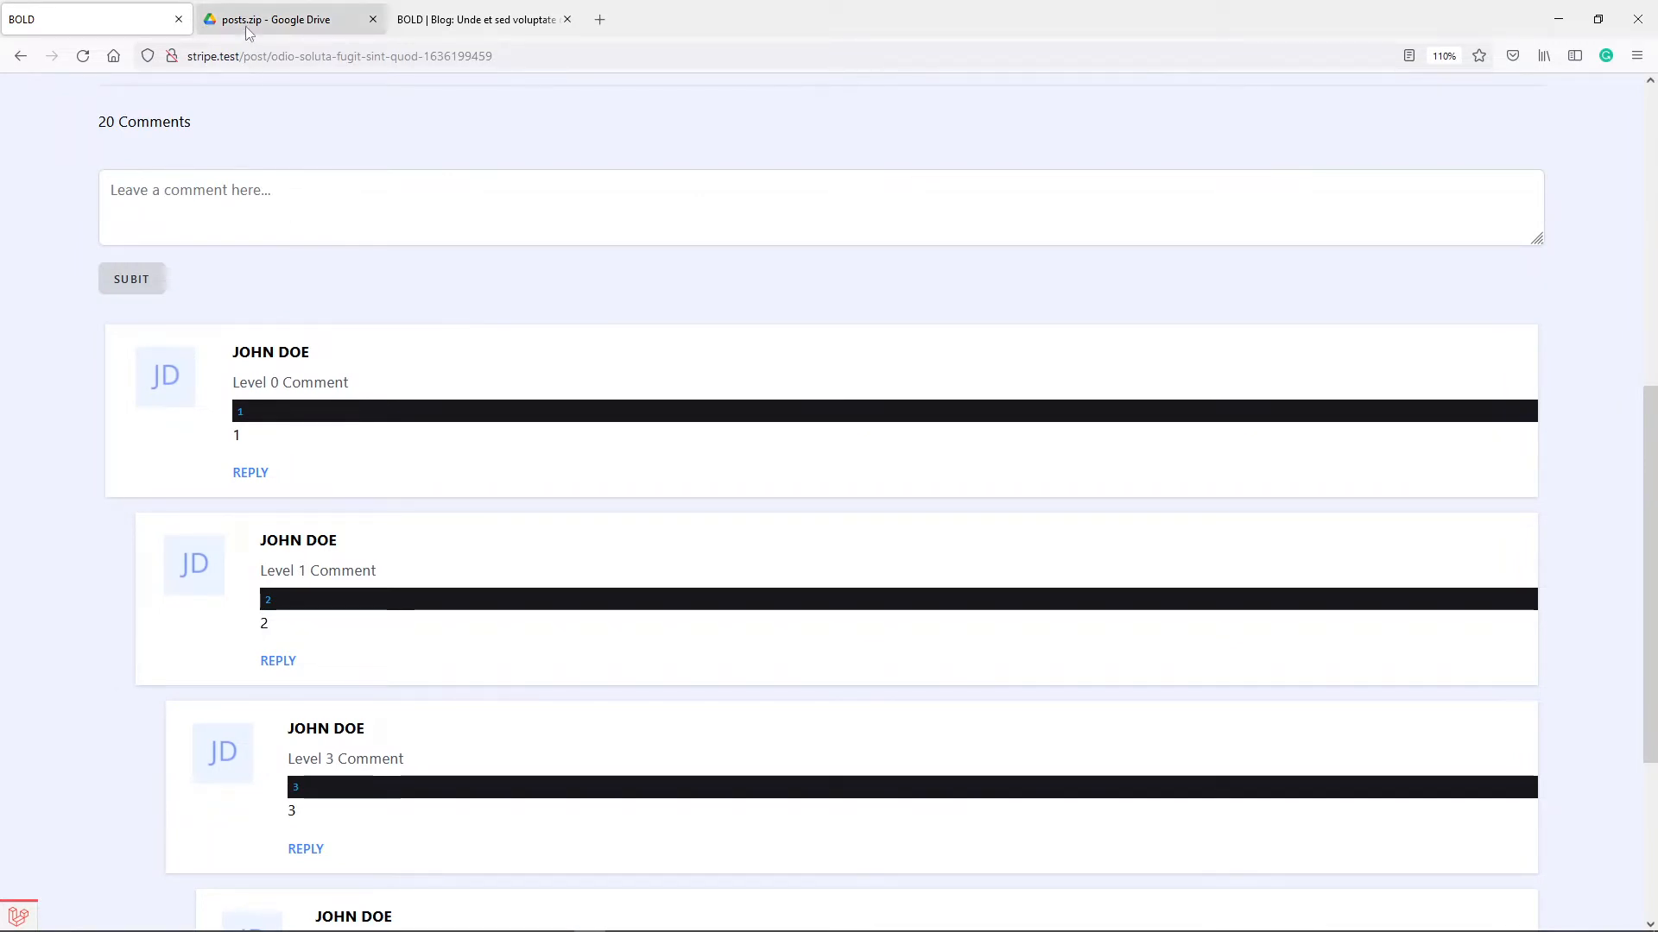
mouse_move(282, 34)
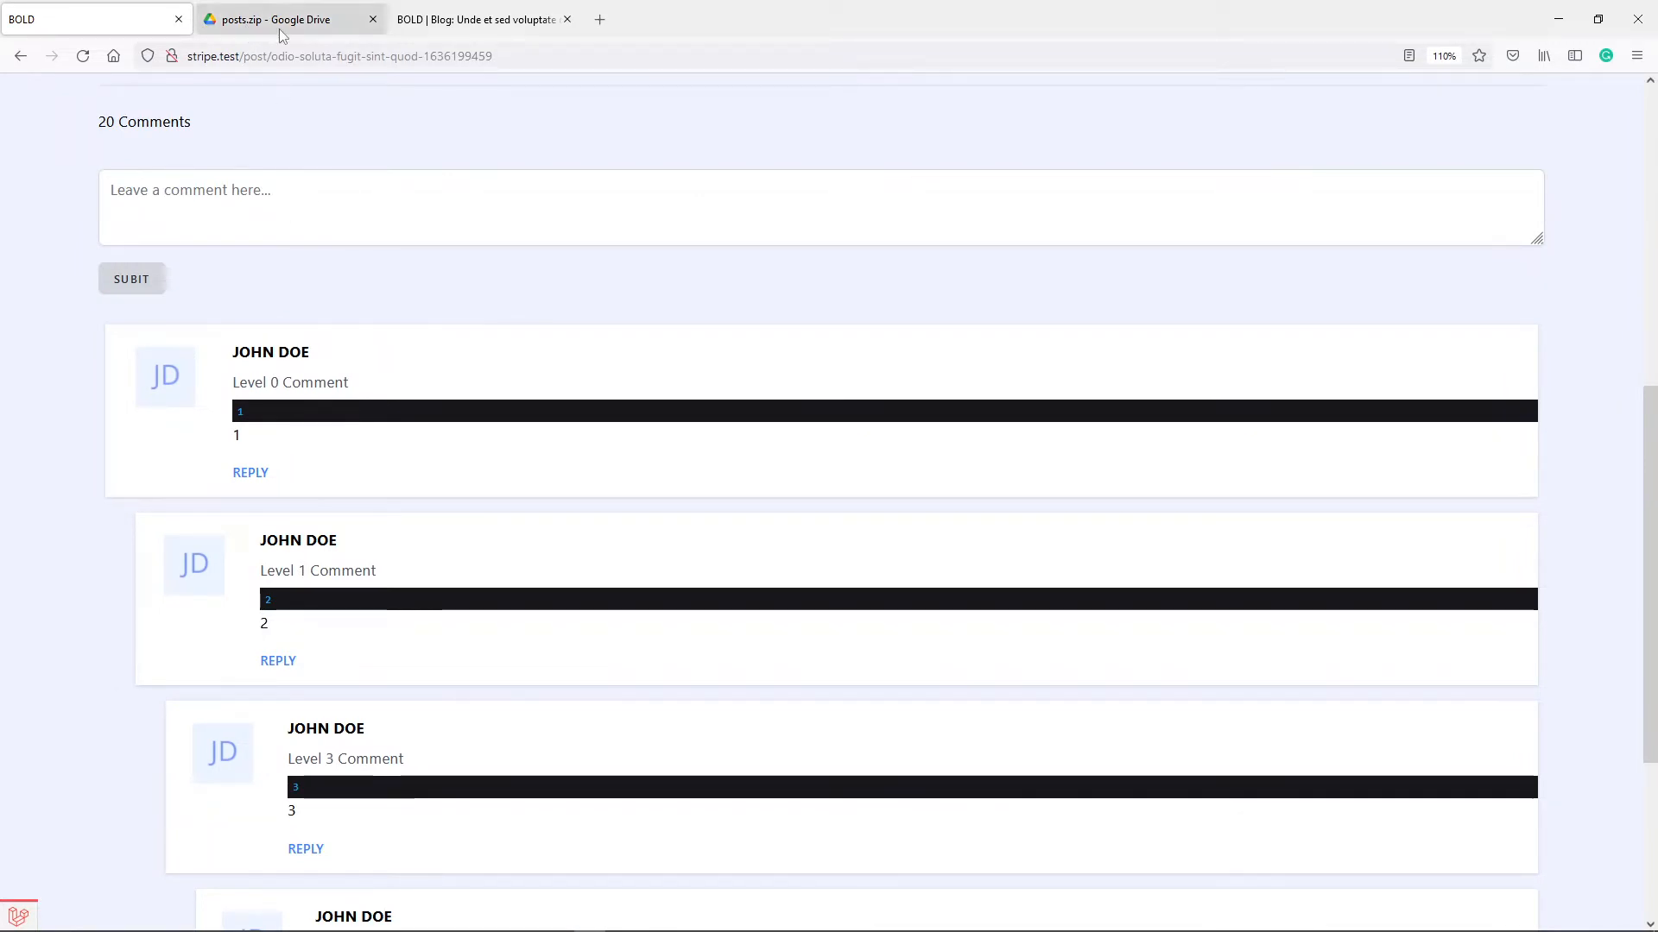
Browse the three blade files in posts.zip's posts folder, then return to the archive's top level.
click(286, 19)
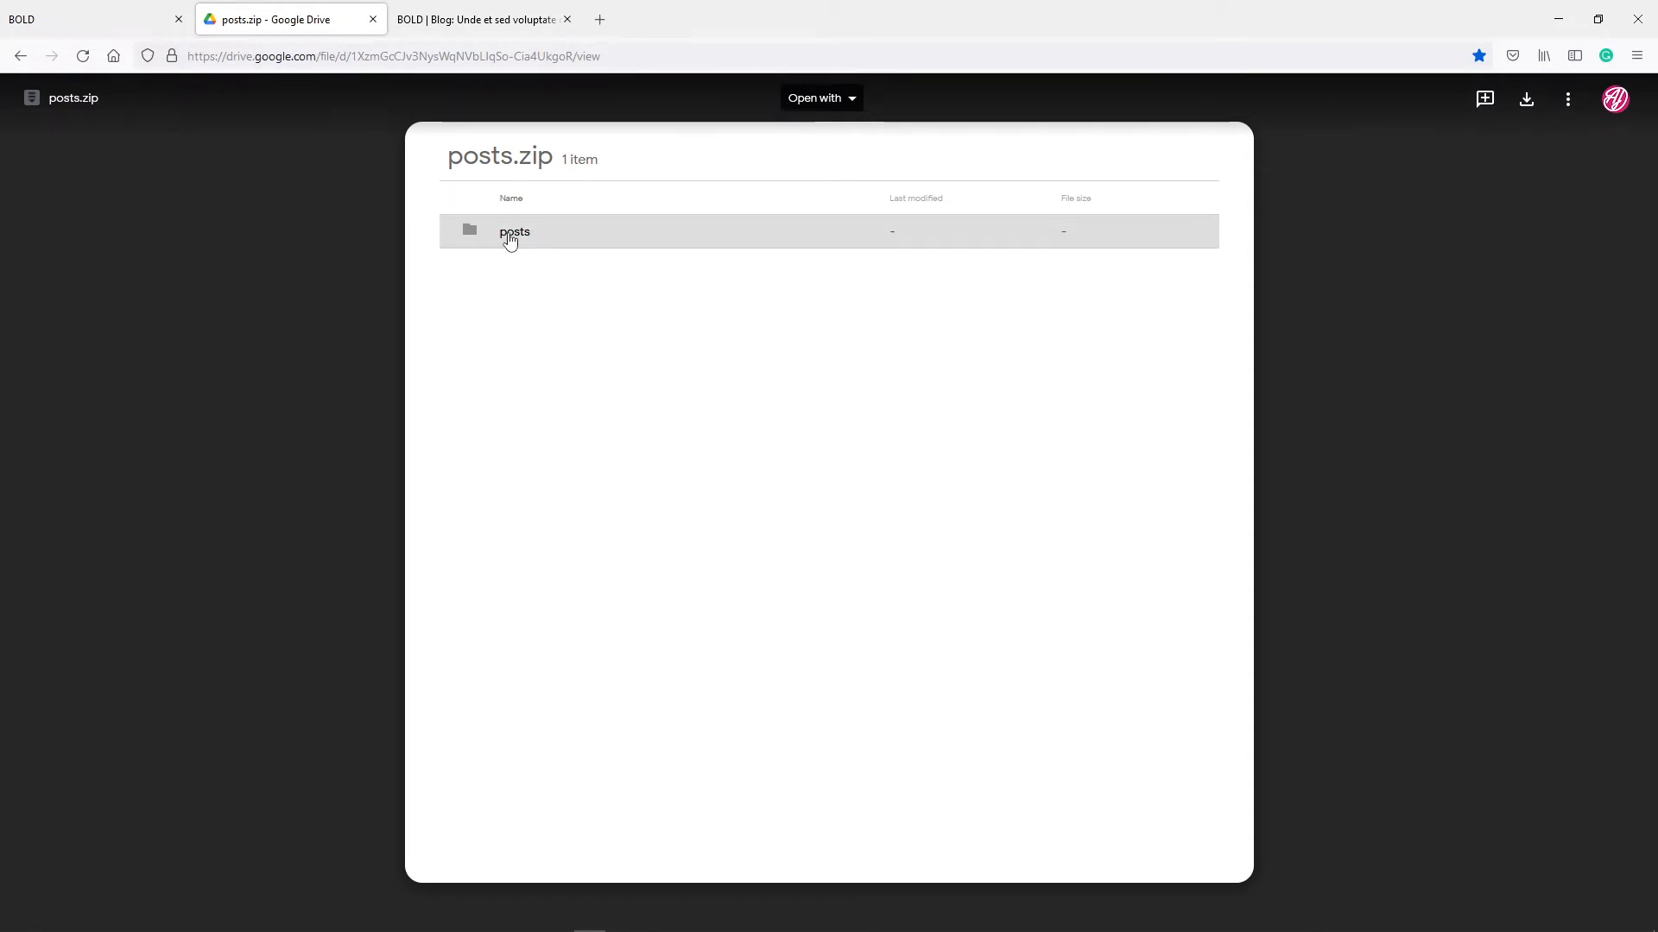
double_click(514, 230)
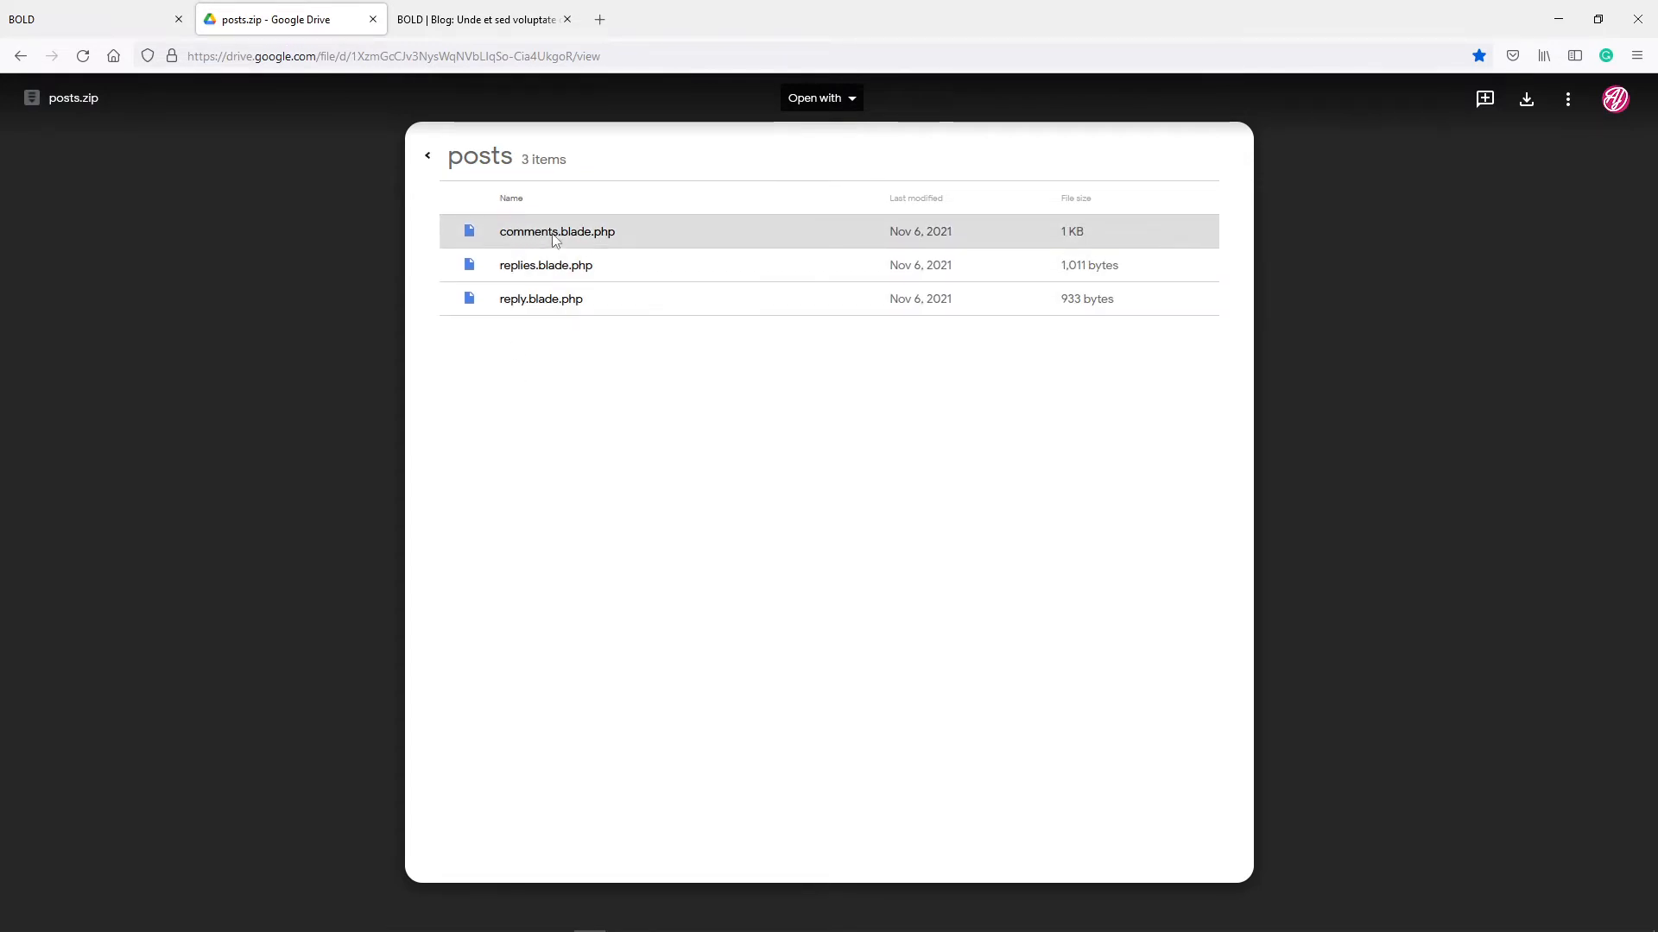
click(541, 297)
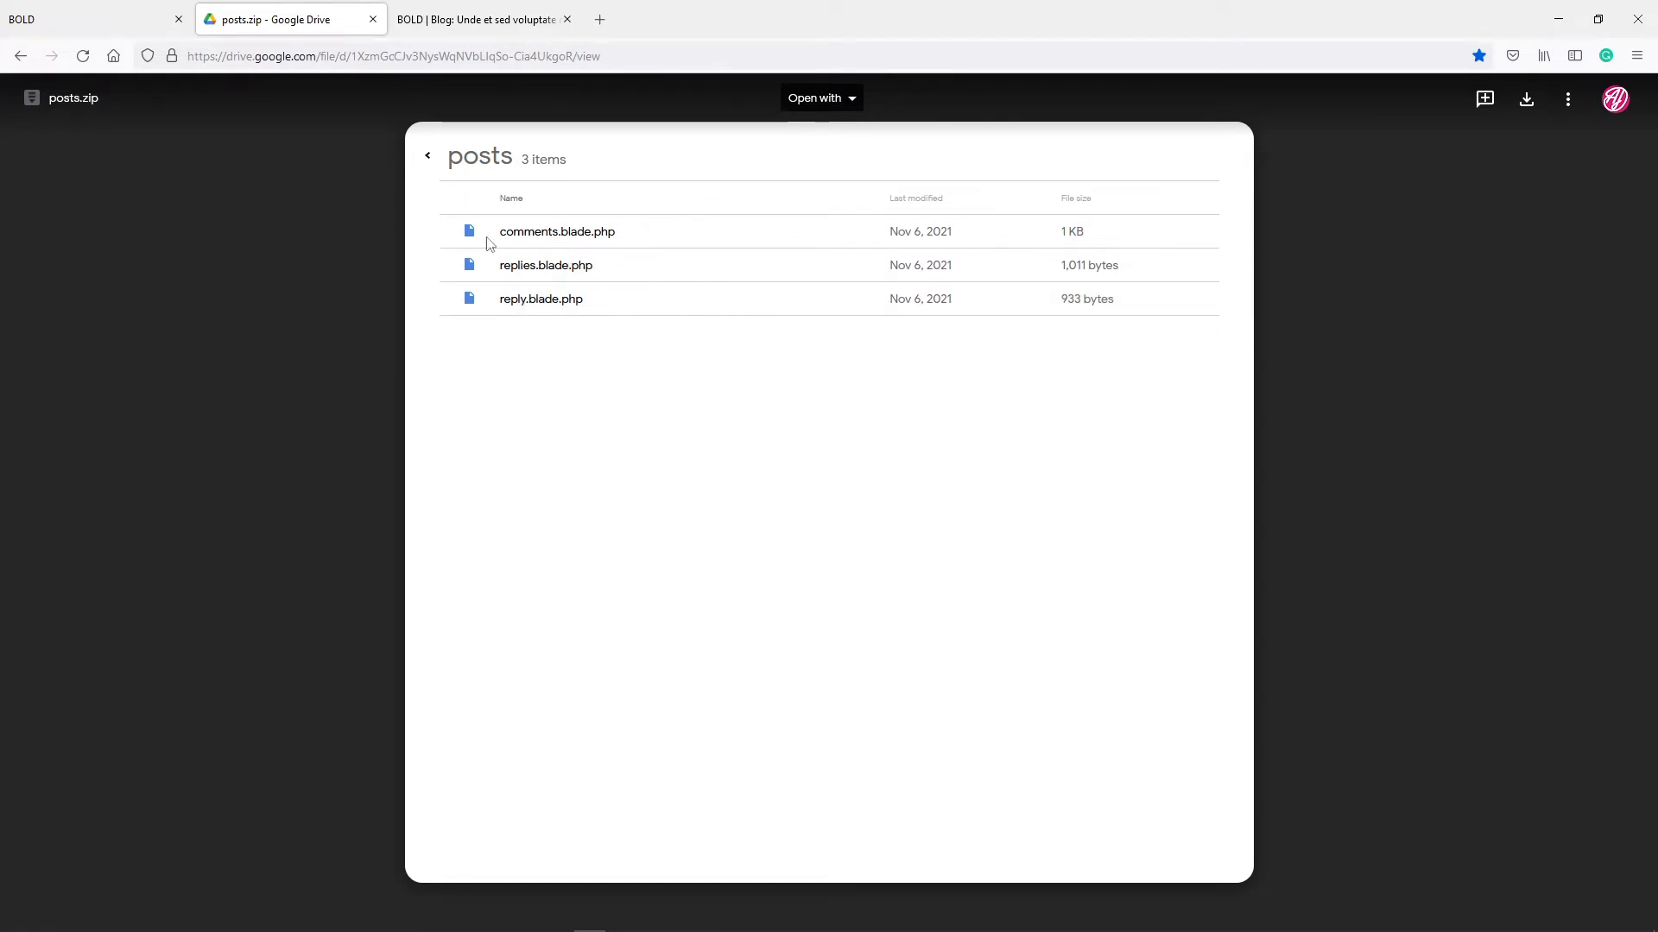
click(556, 231)
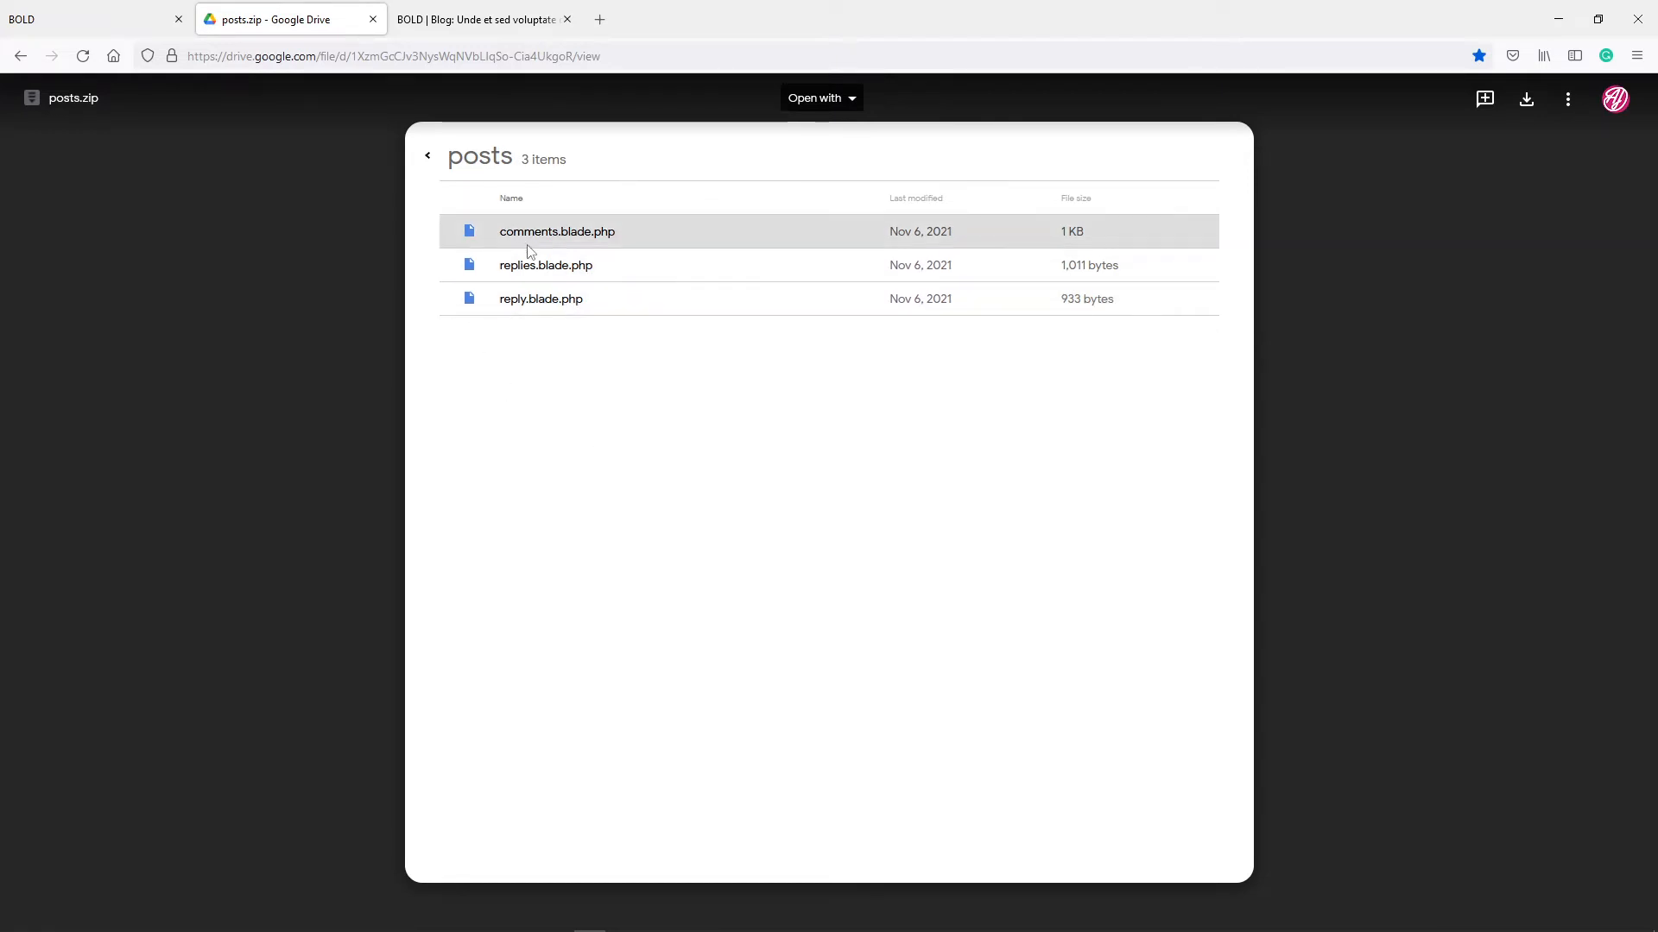
mouse_move(568, 326)
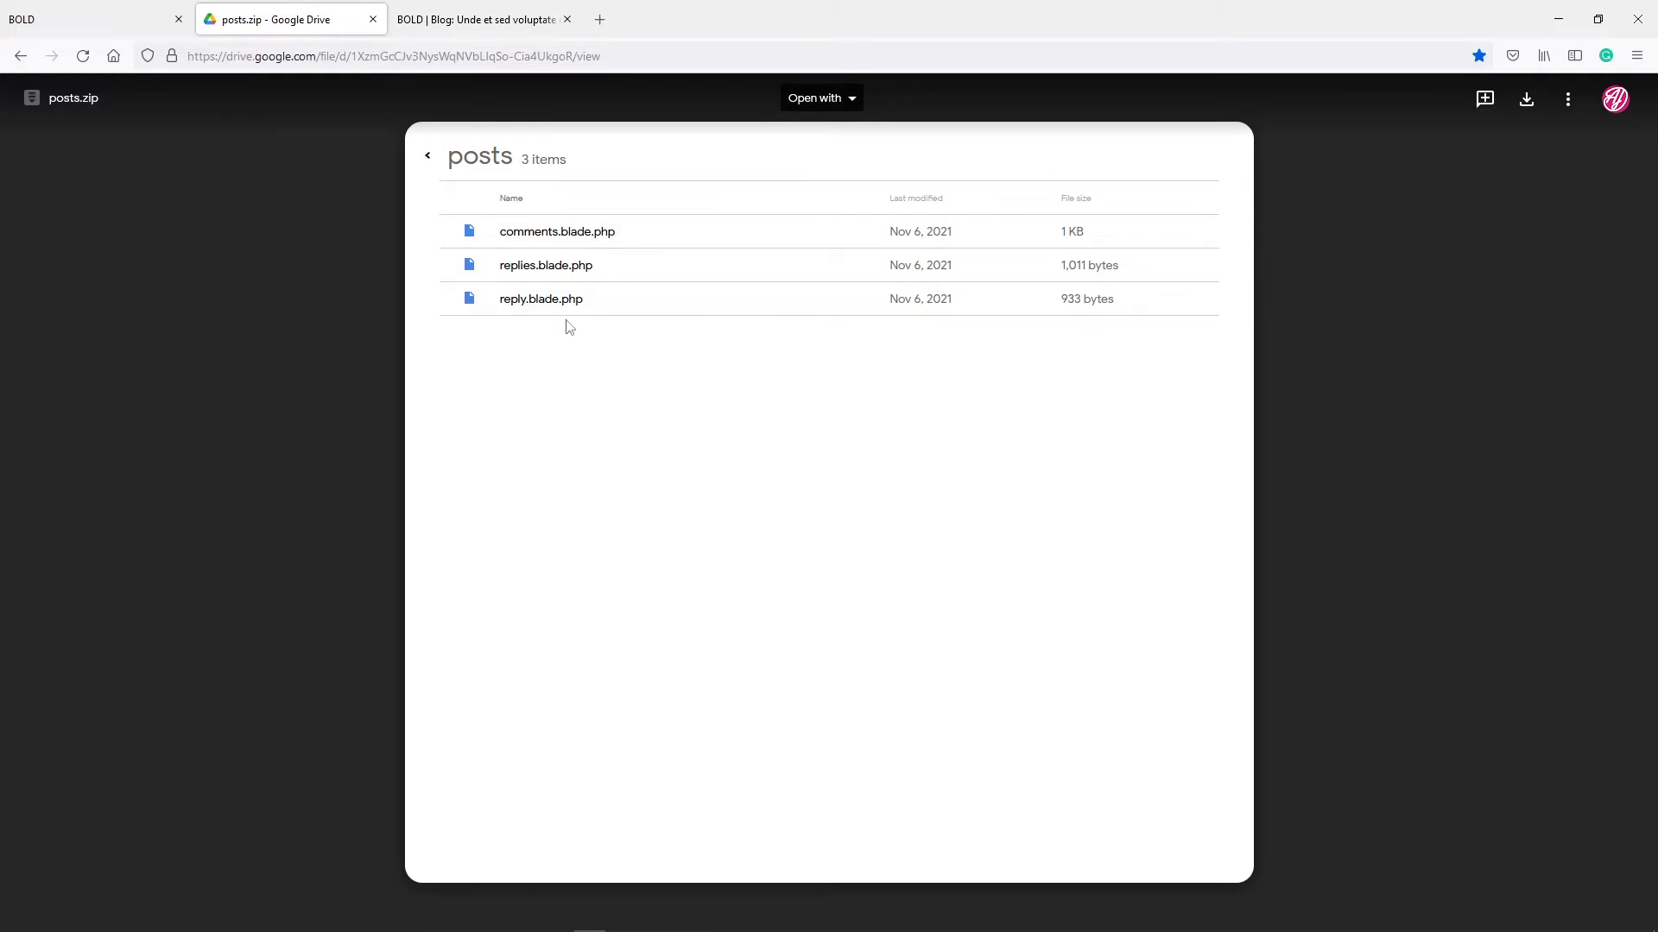
click(428, 154)
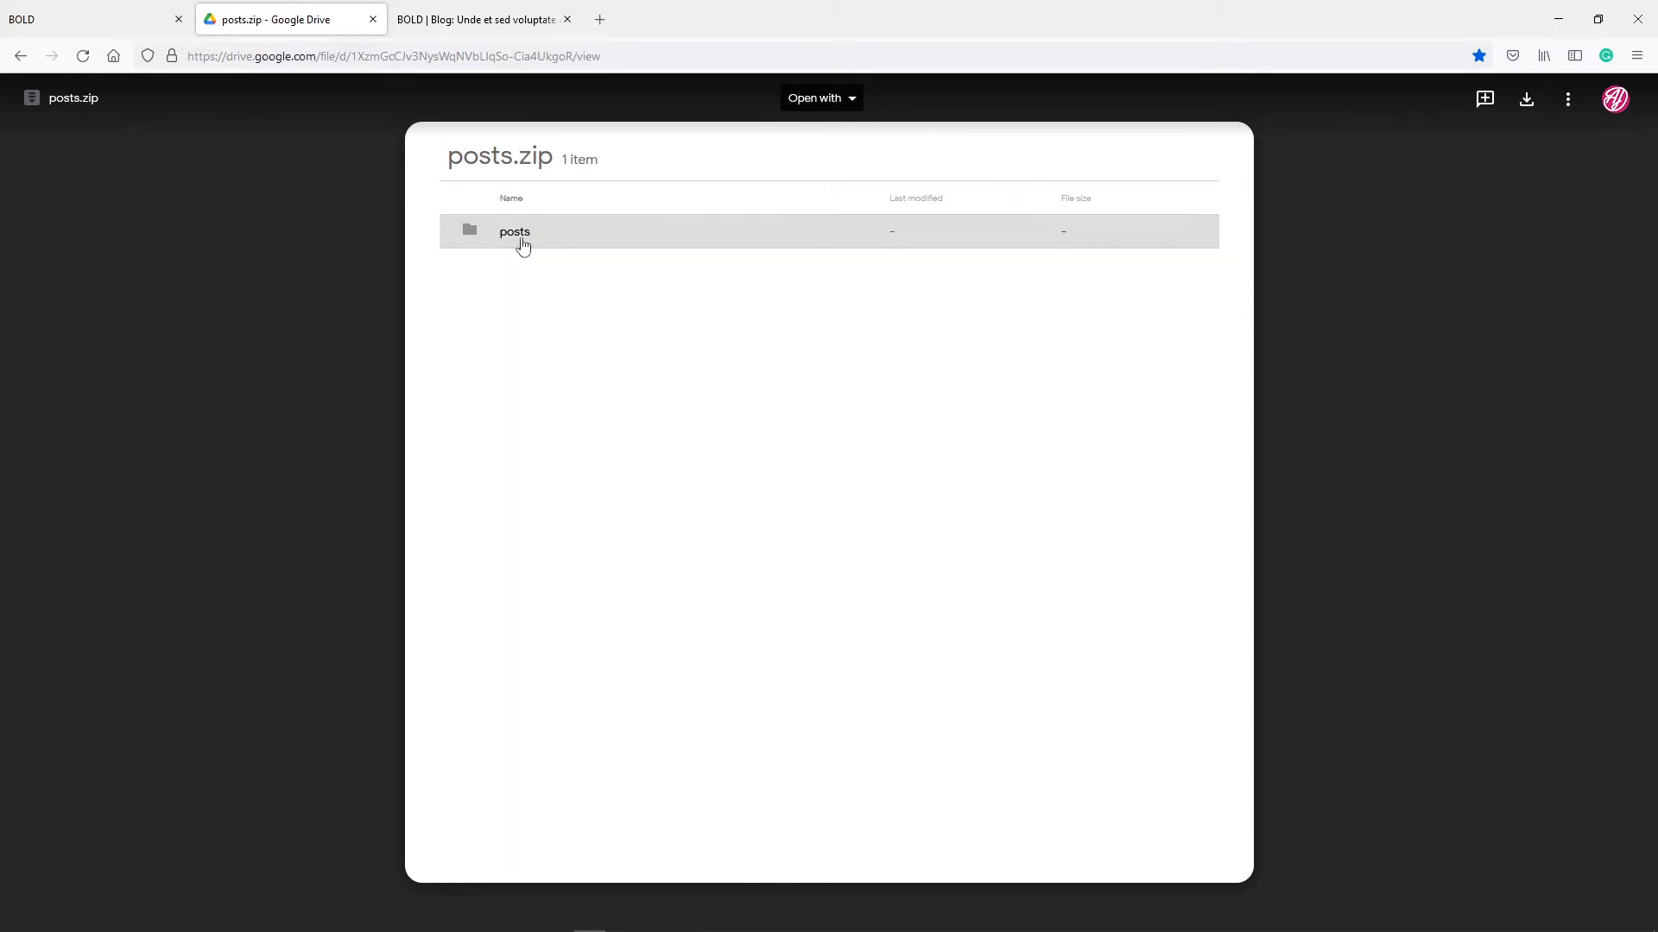
mouse_move(561, 269)
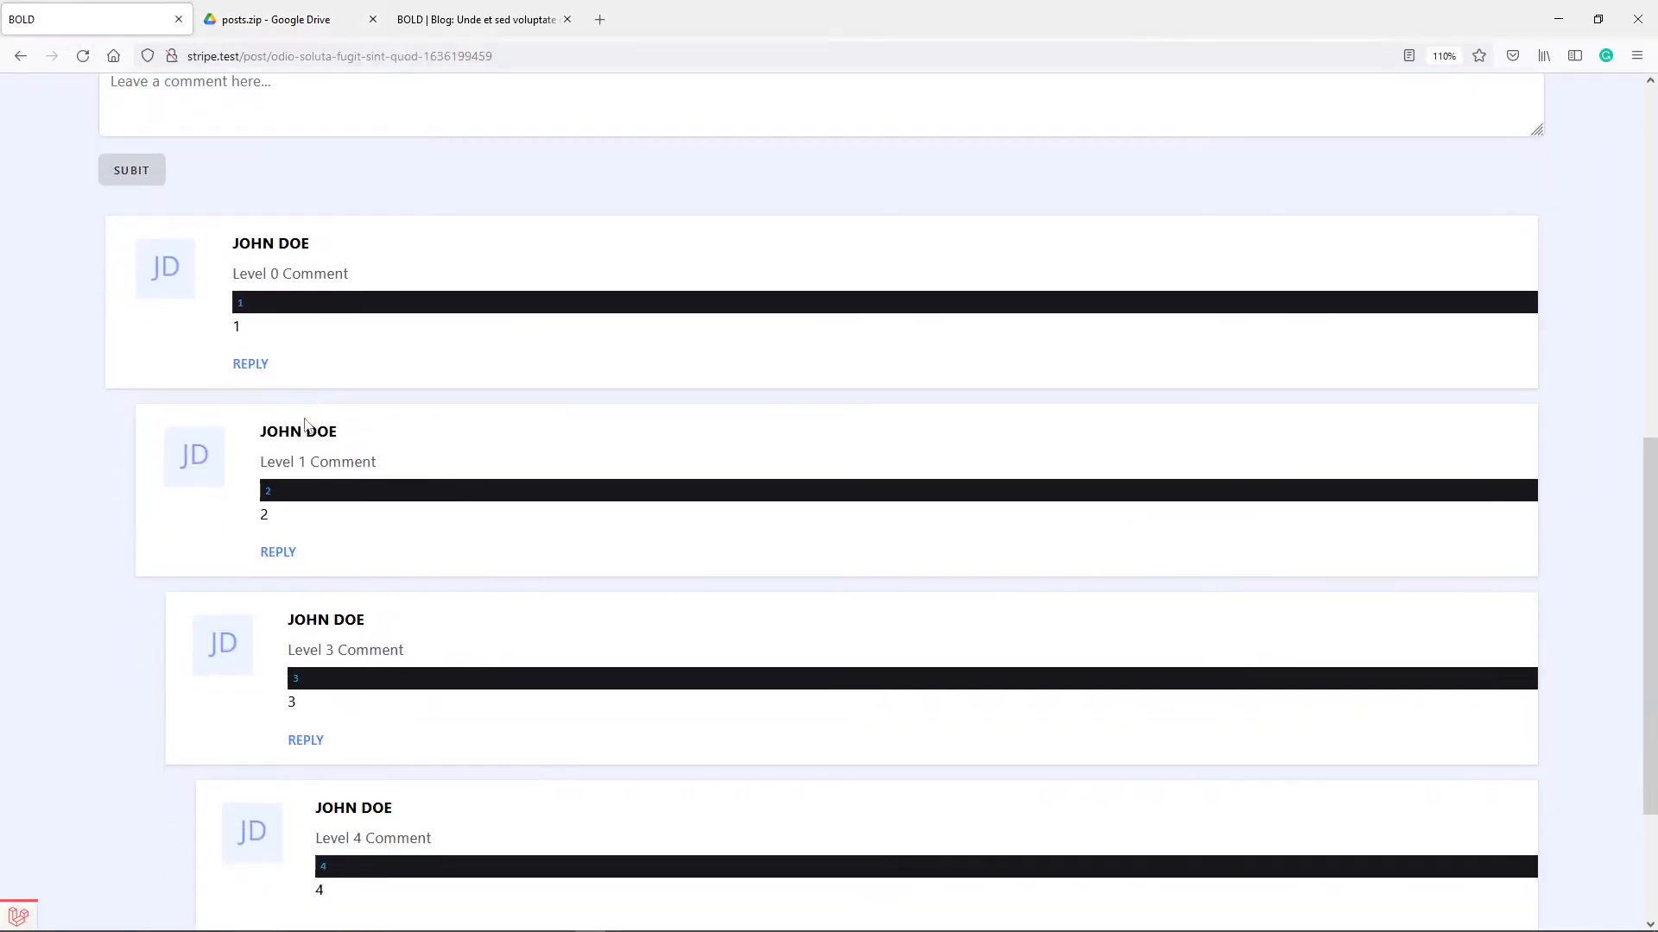
mouse_move(209, 370)
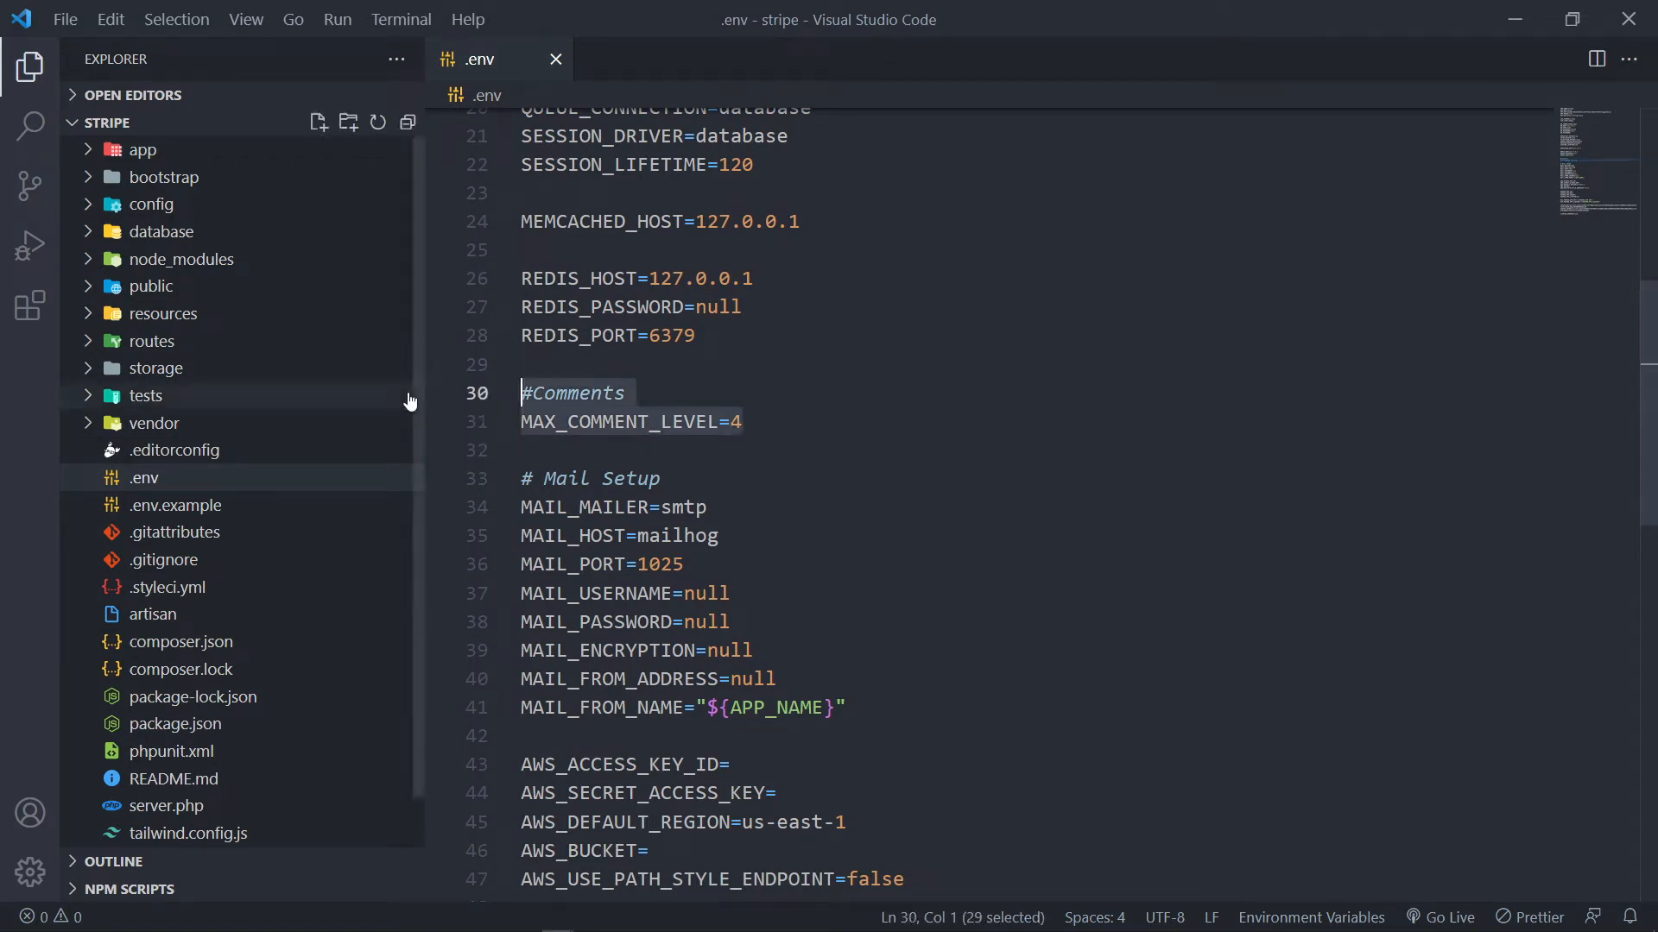
Review the comments max entry reading MAX_COMMENT_LEVEL in config/settings.php, then expand app and Models.
click(151, 204)
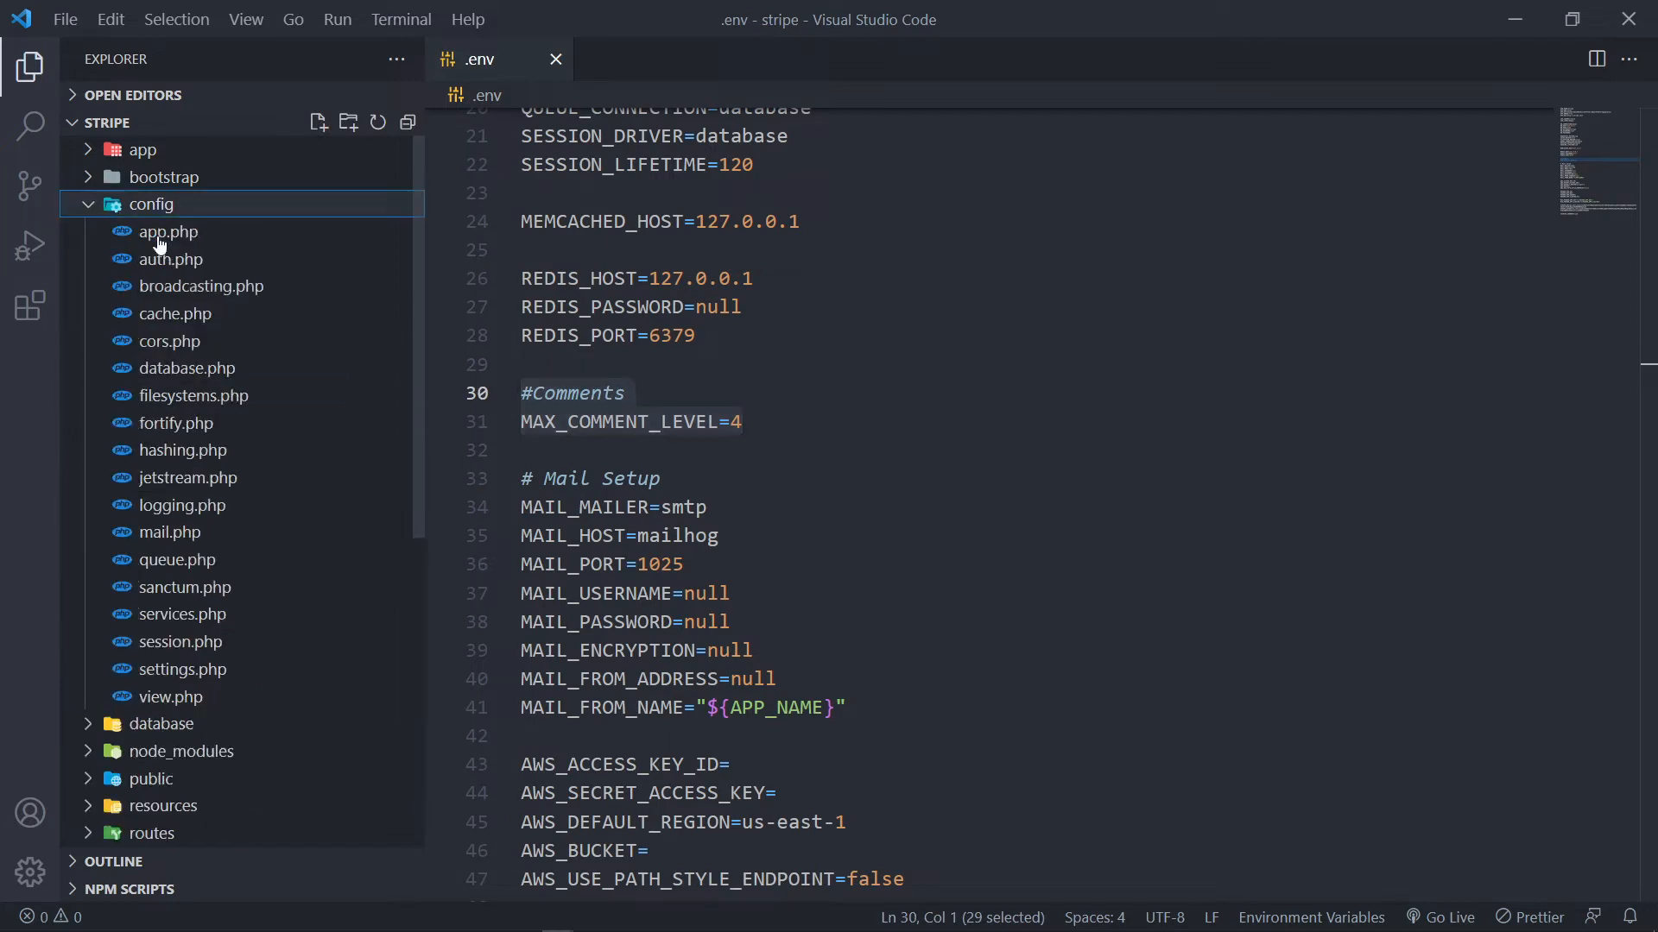
click(183, 669)
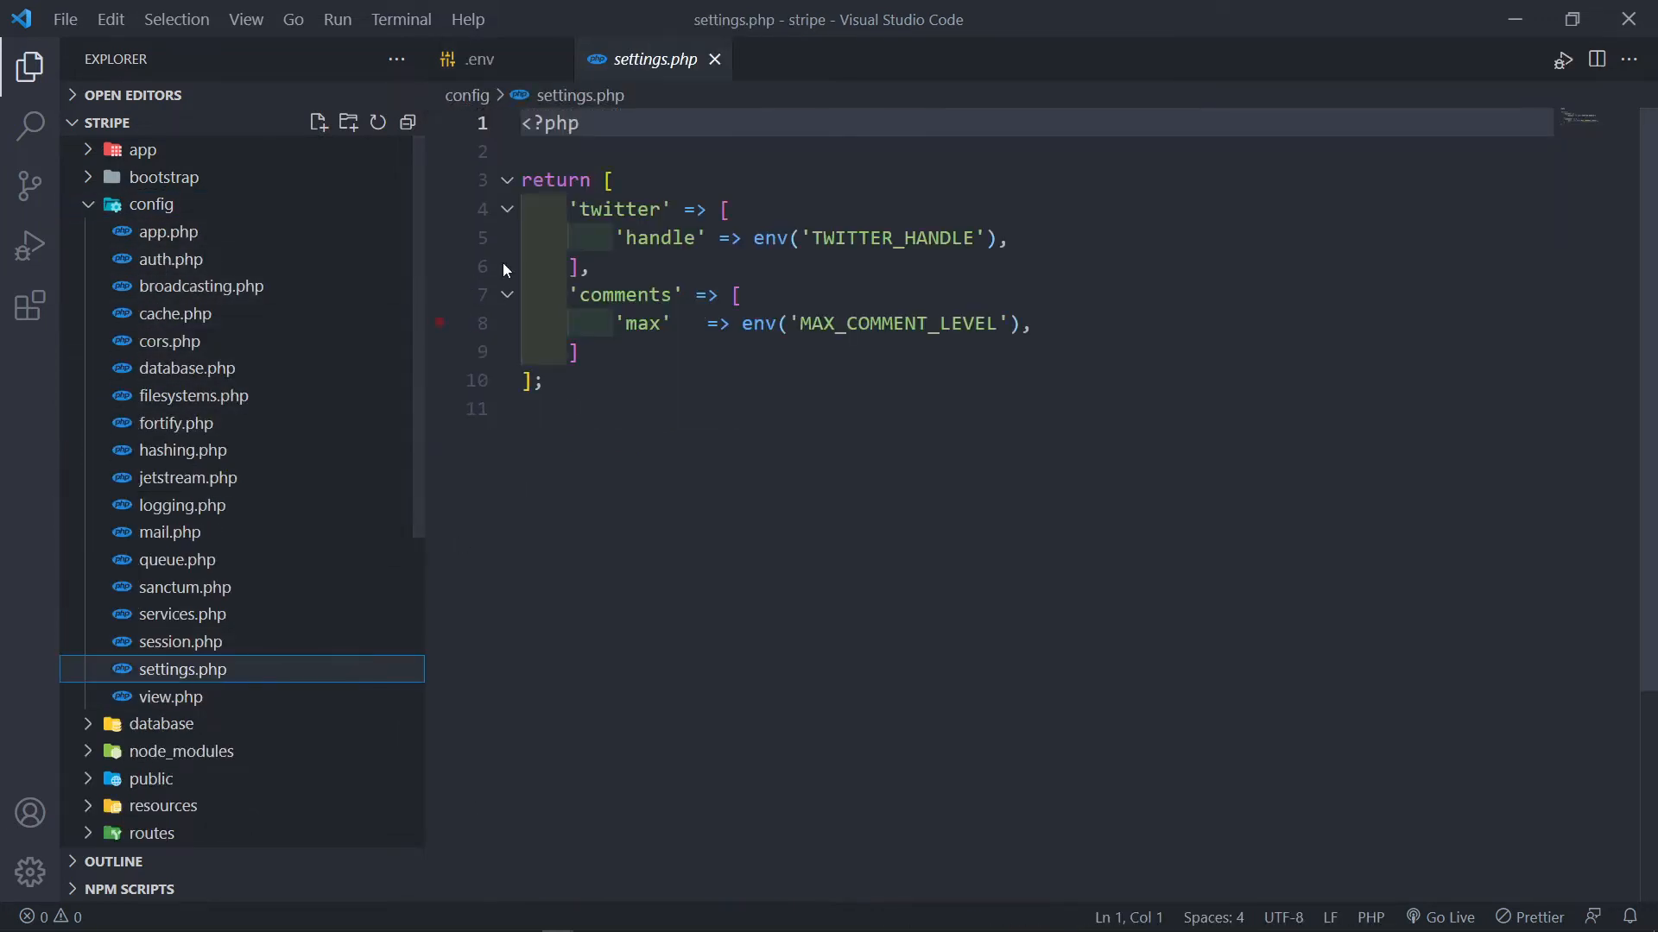
click(539, 381)
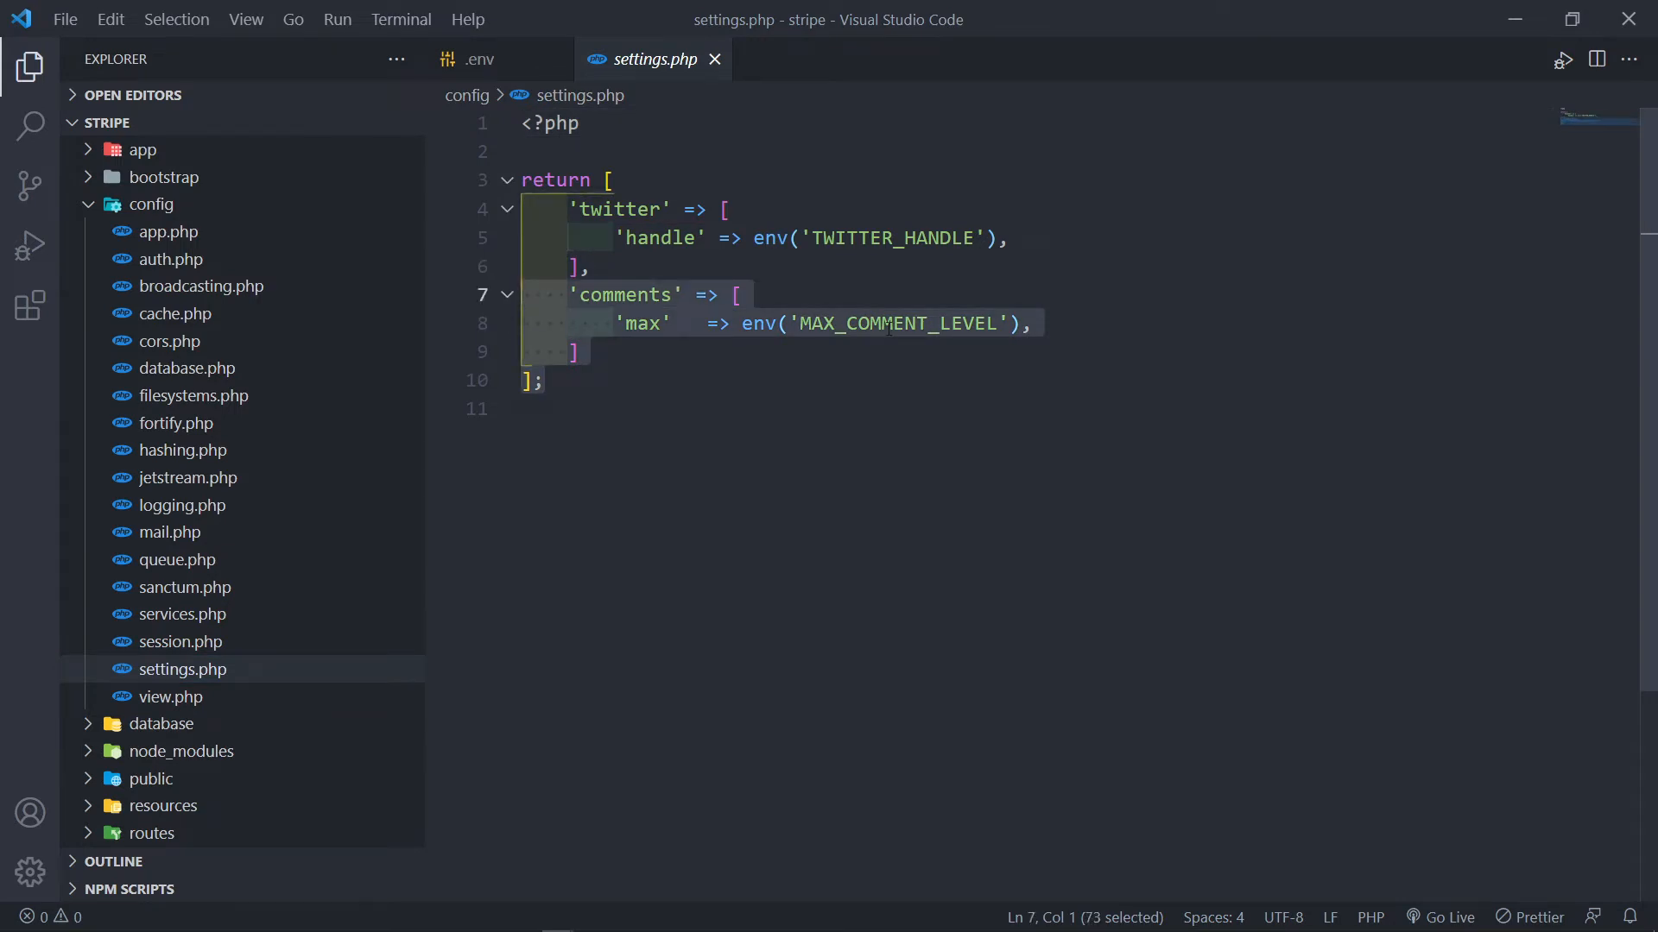
mouse_move(659, 59)
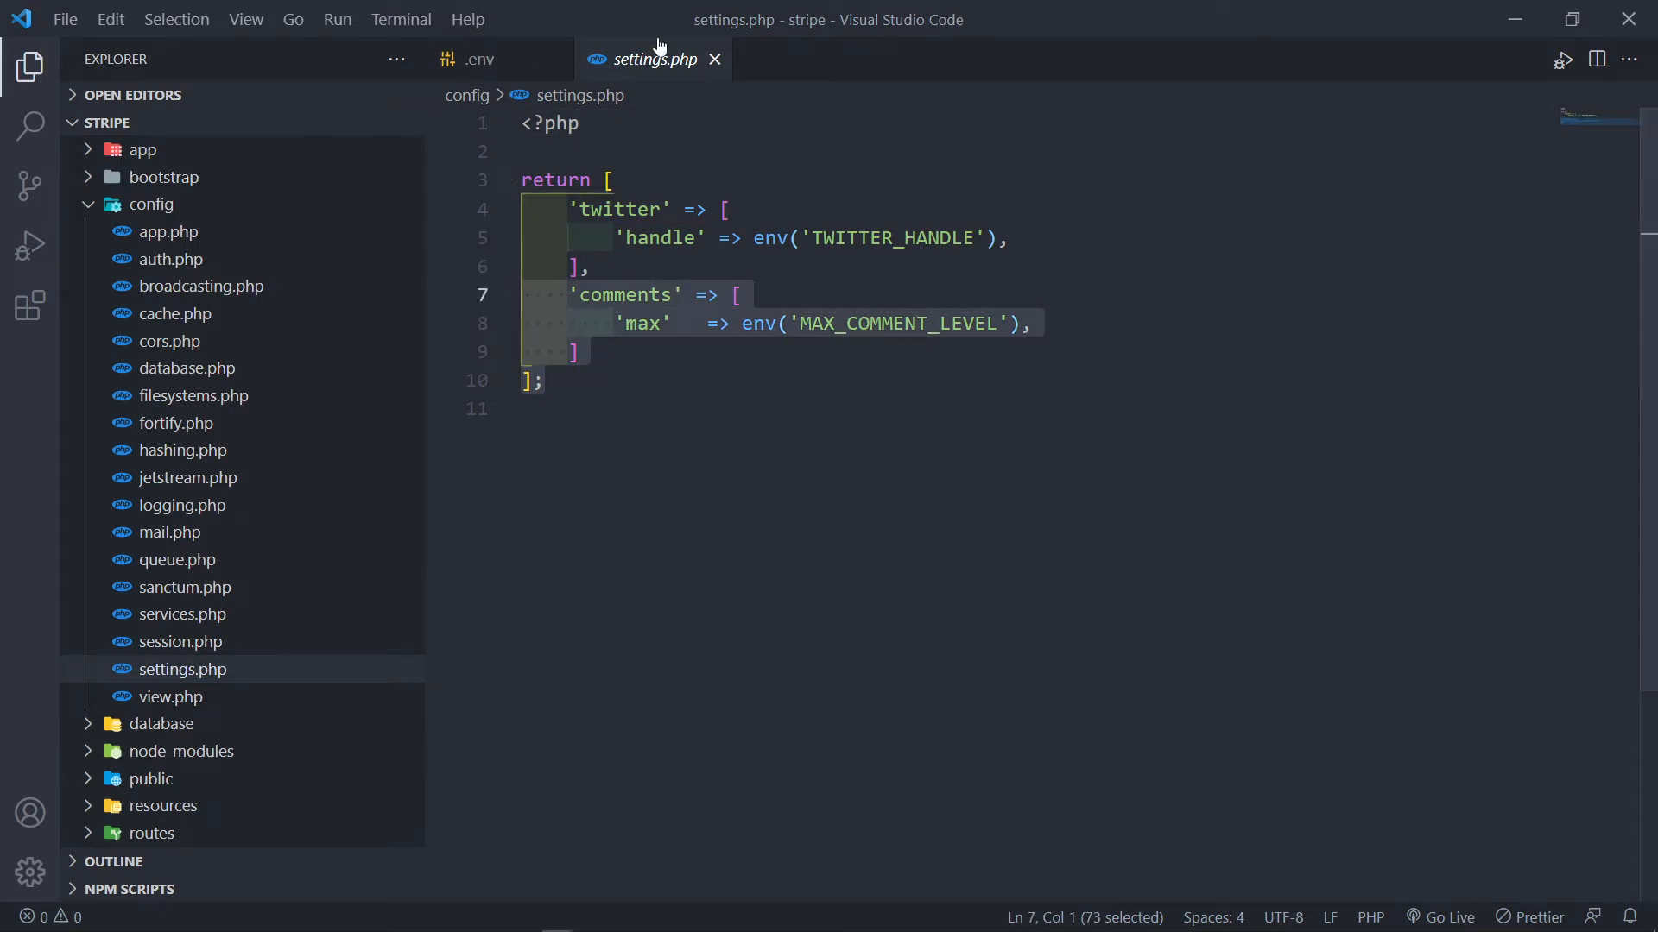
click(479, 60)
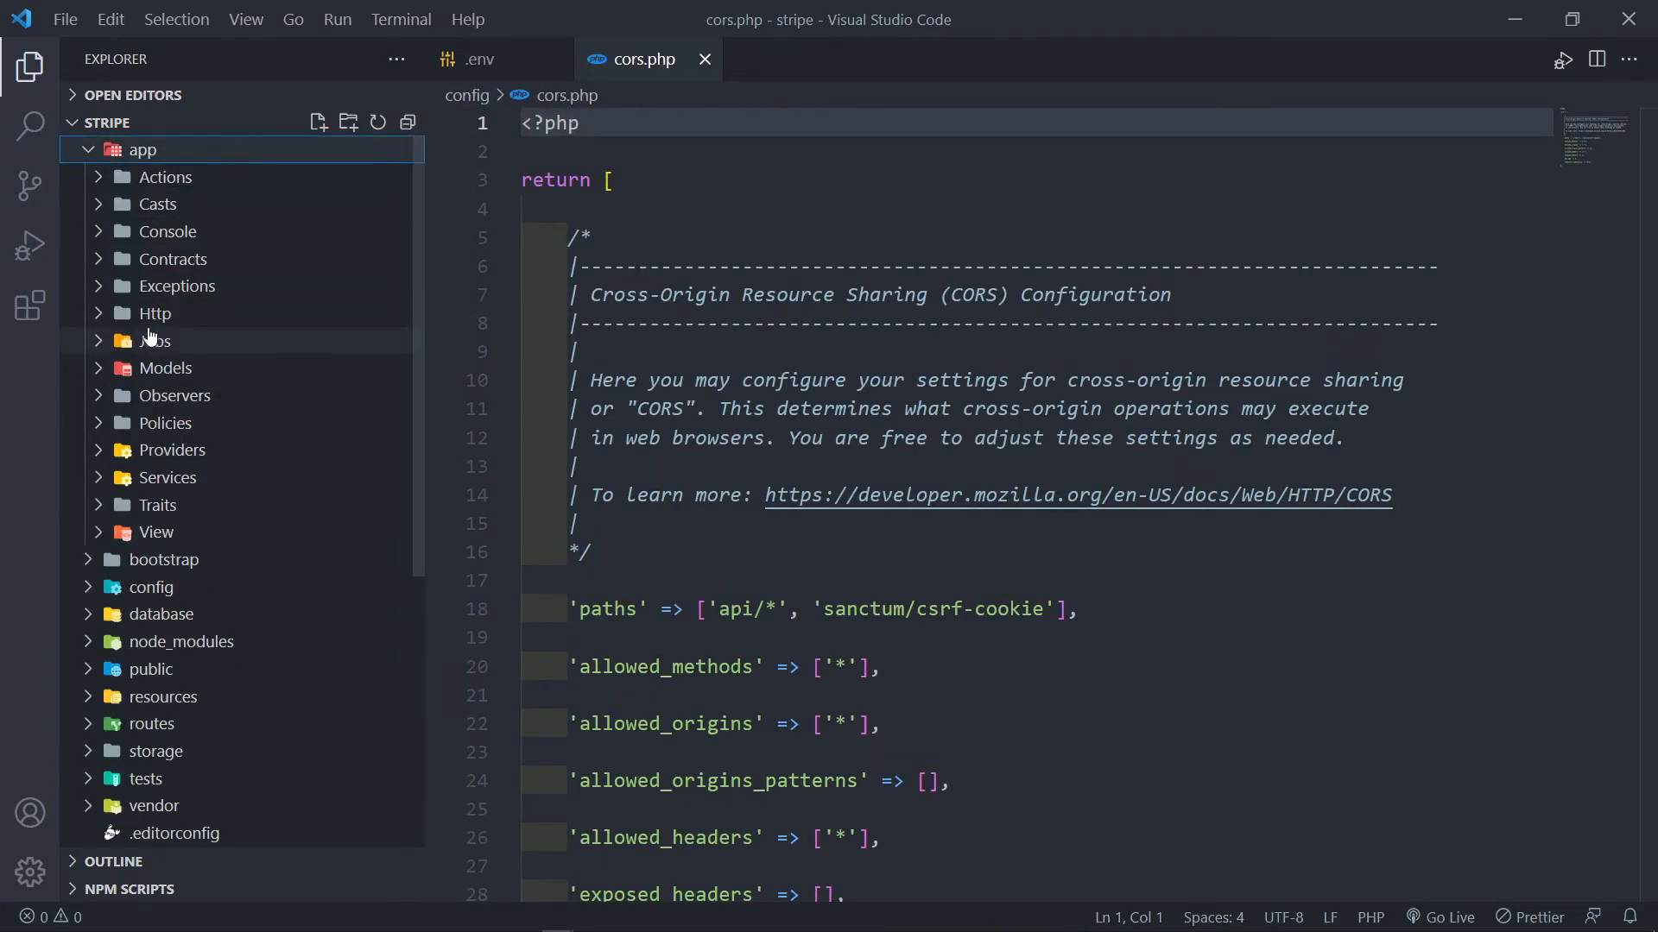
click(198, 396)
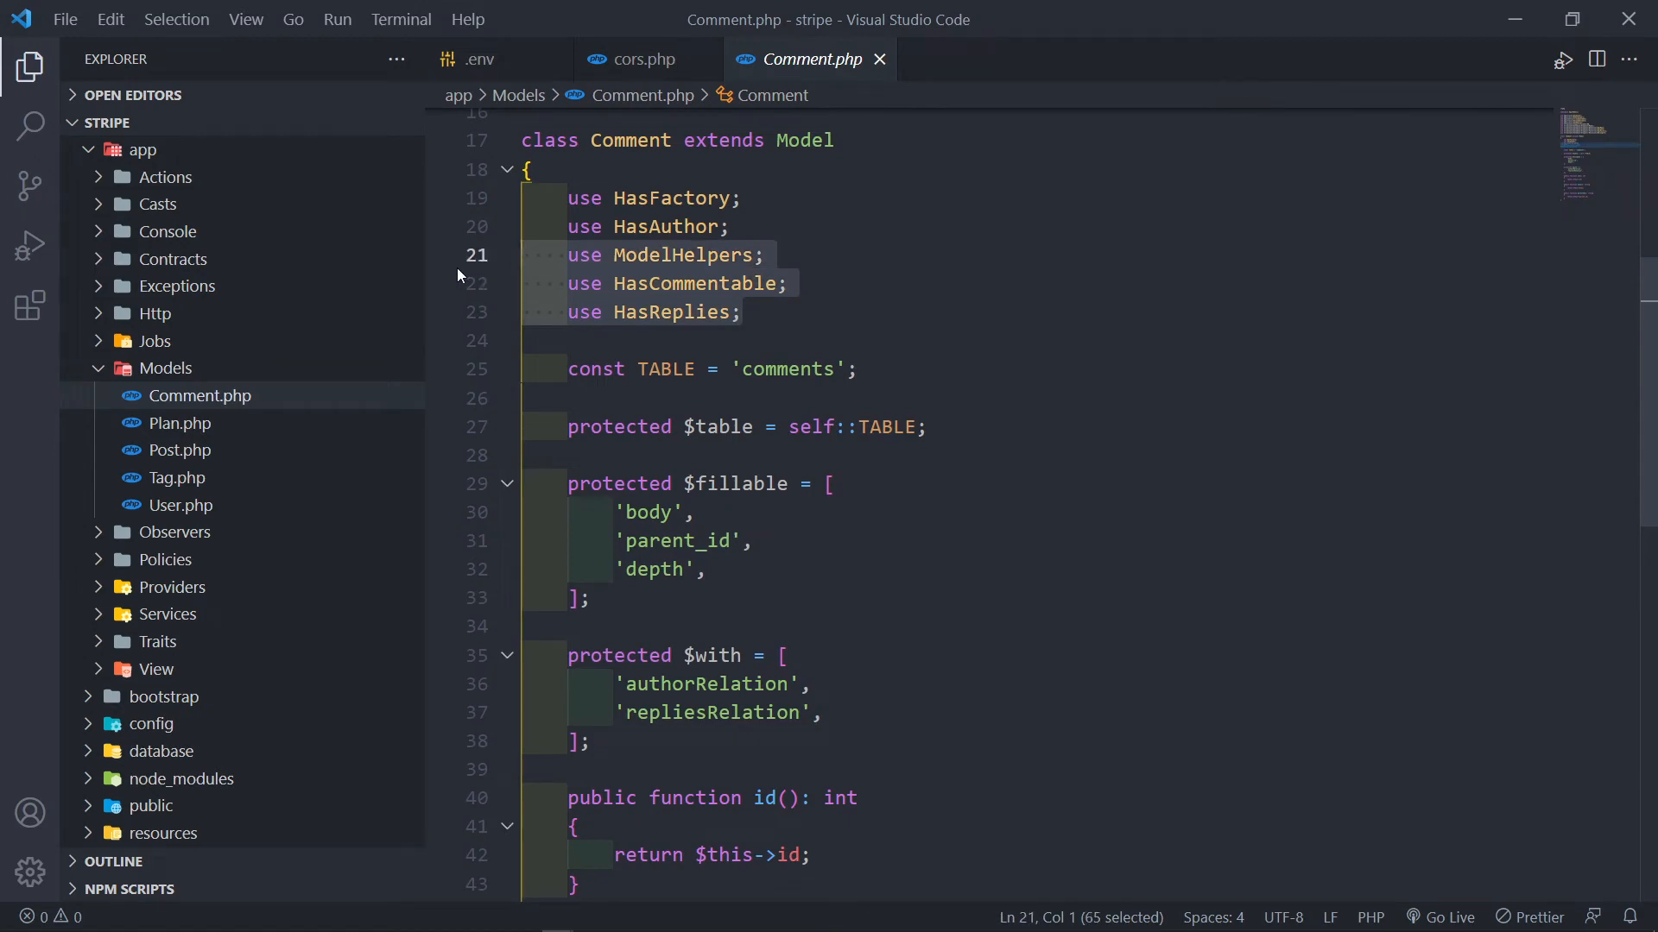
Show the .env file with MAX_COMMENT_LEVEL=4 and expand the resources folder.
click(639, 57)
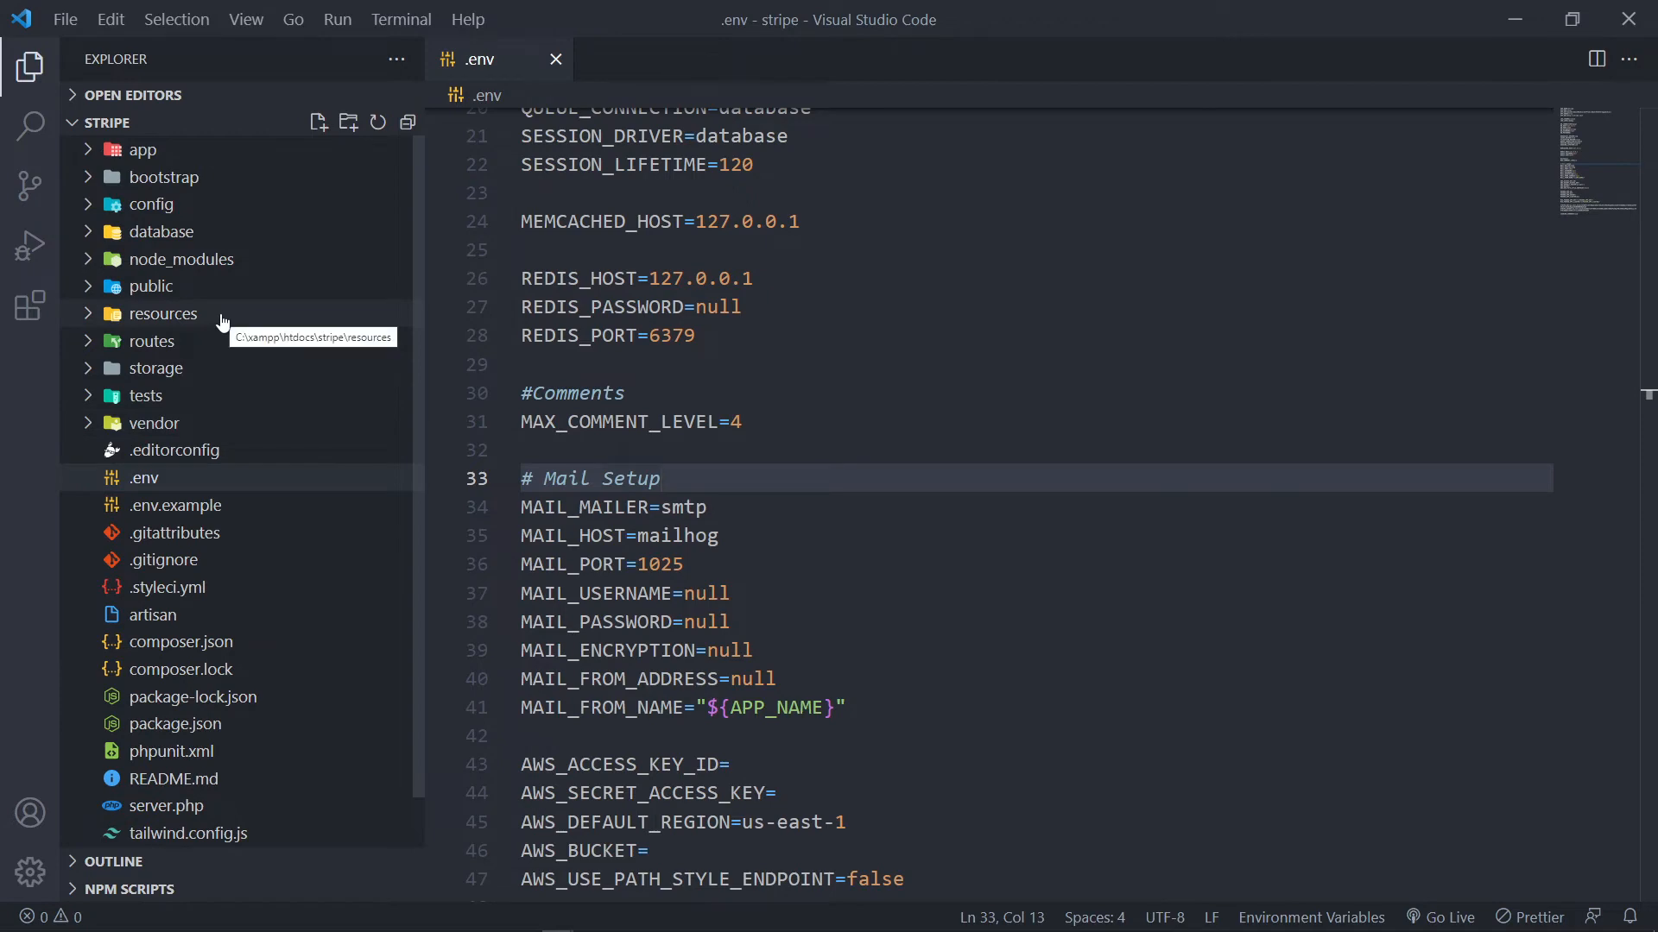
click(164, 312)
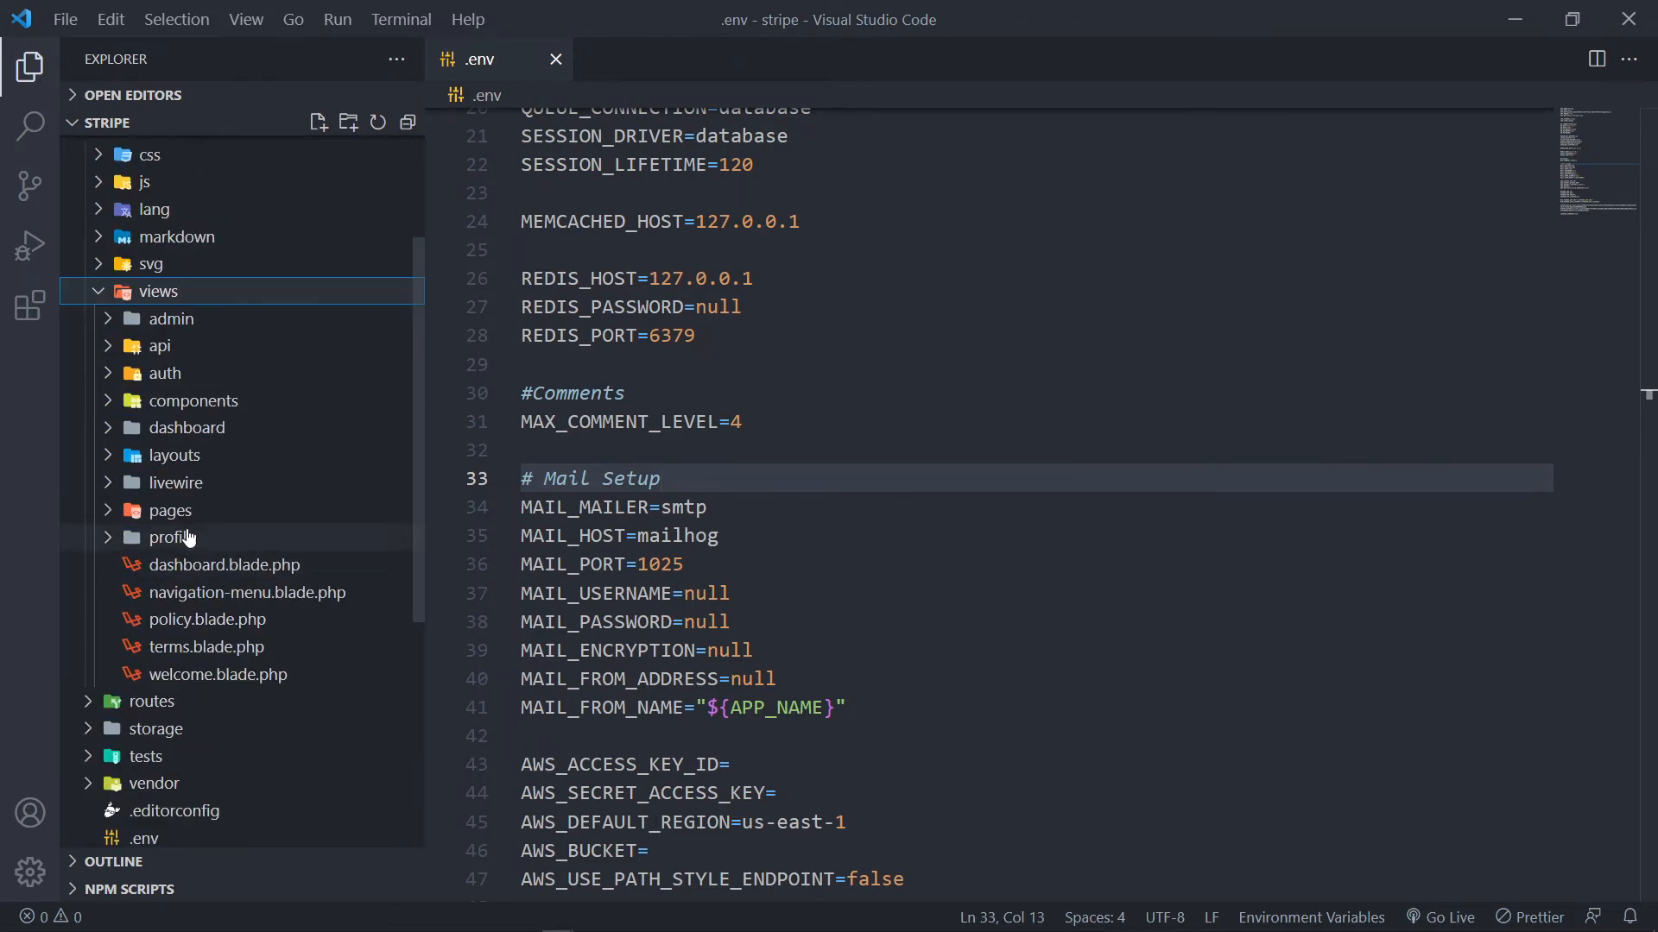
Expand views/components to reveal the posts comments, replies and reply blade templates.
click(194, 399)
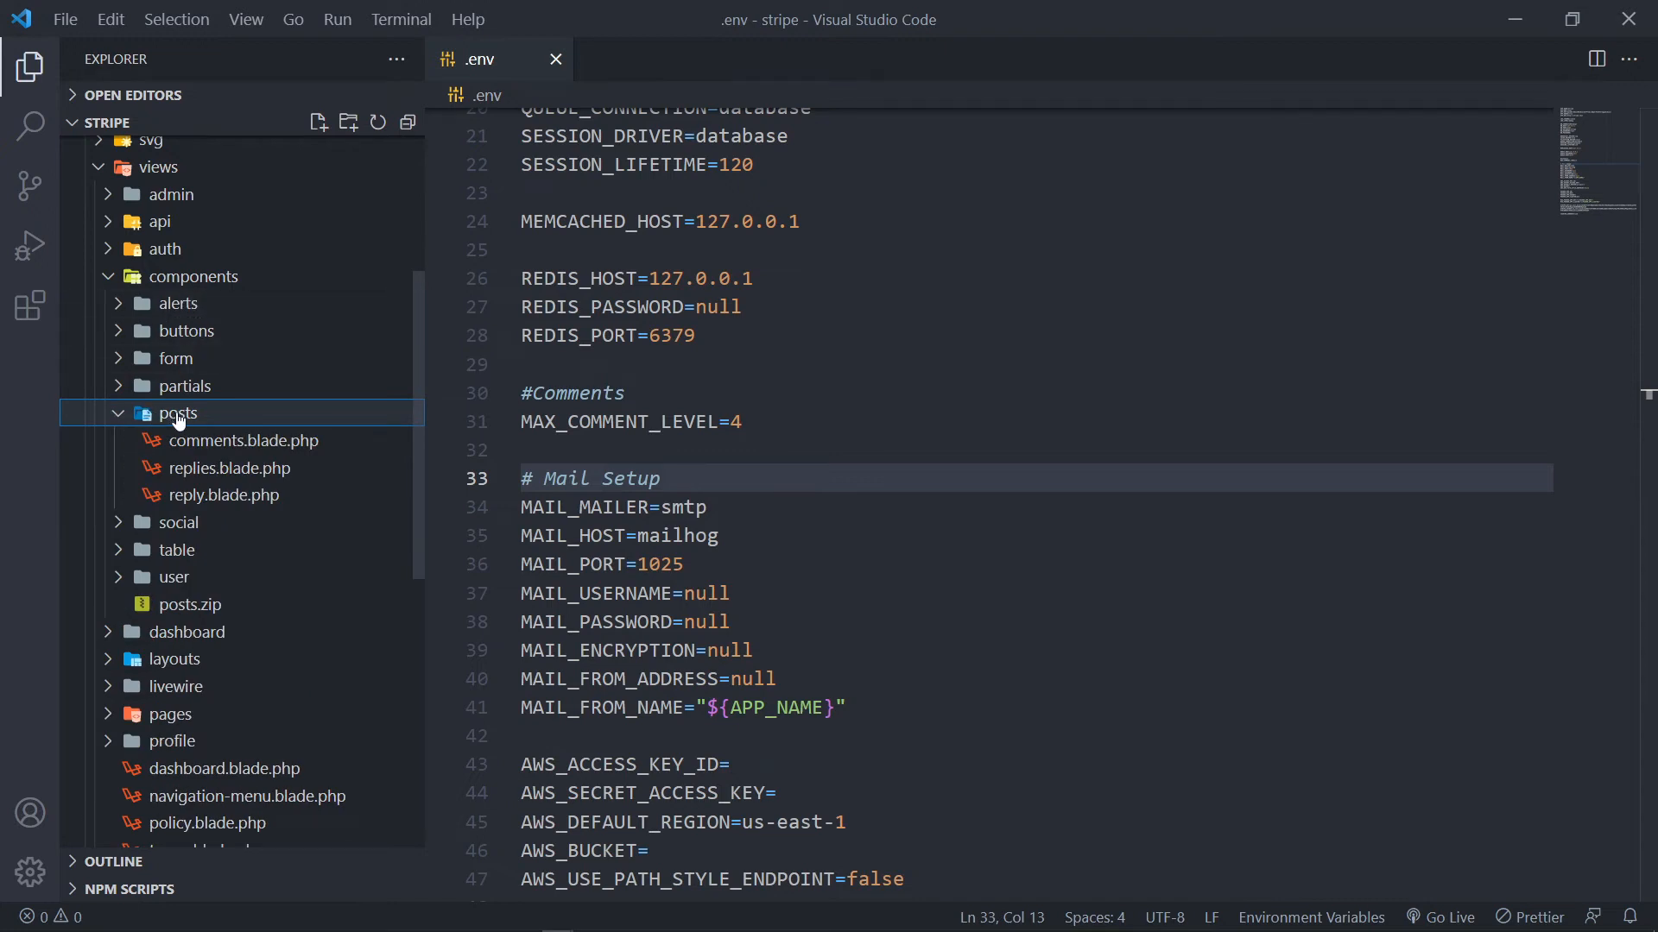
mouse_move(192, 444)
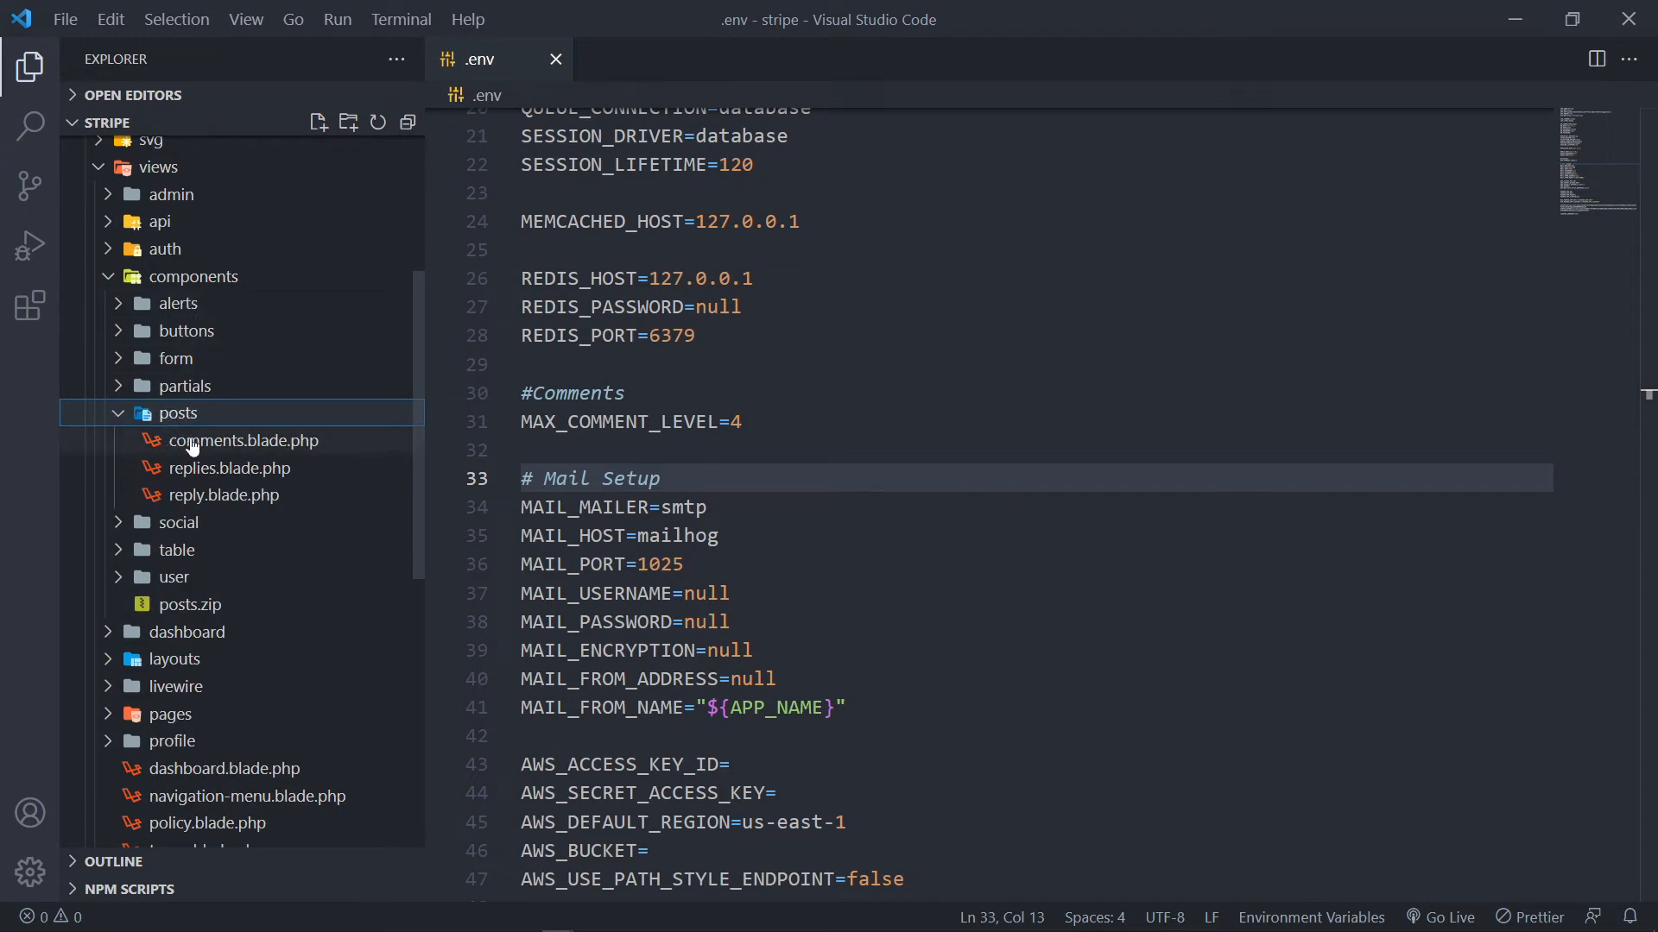
mouse_move(222, 429)
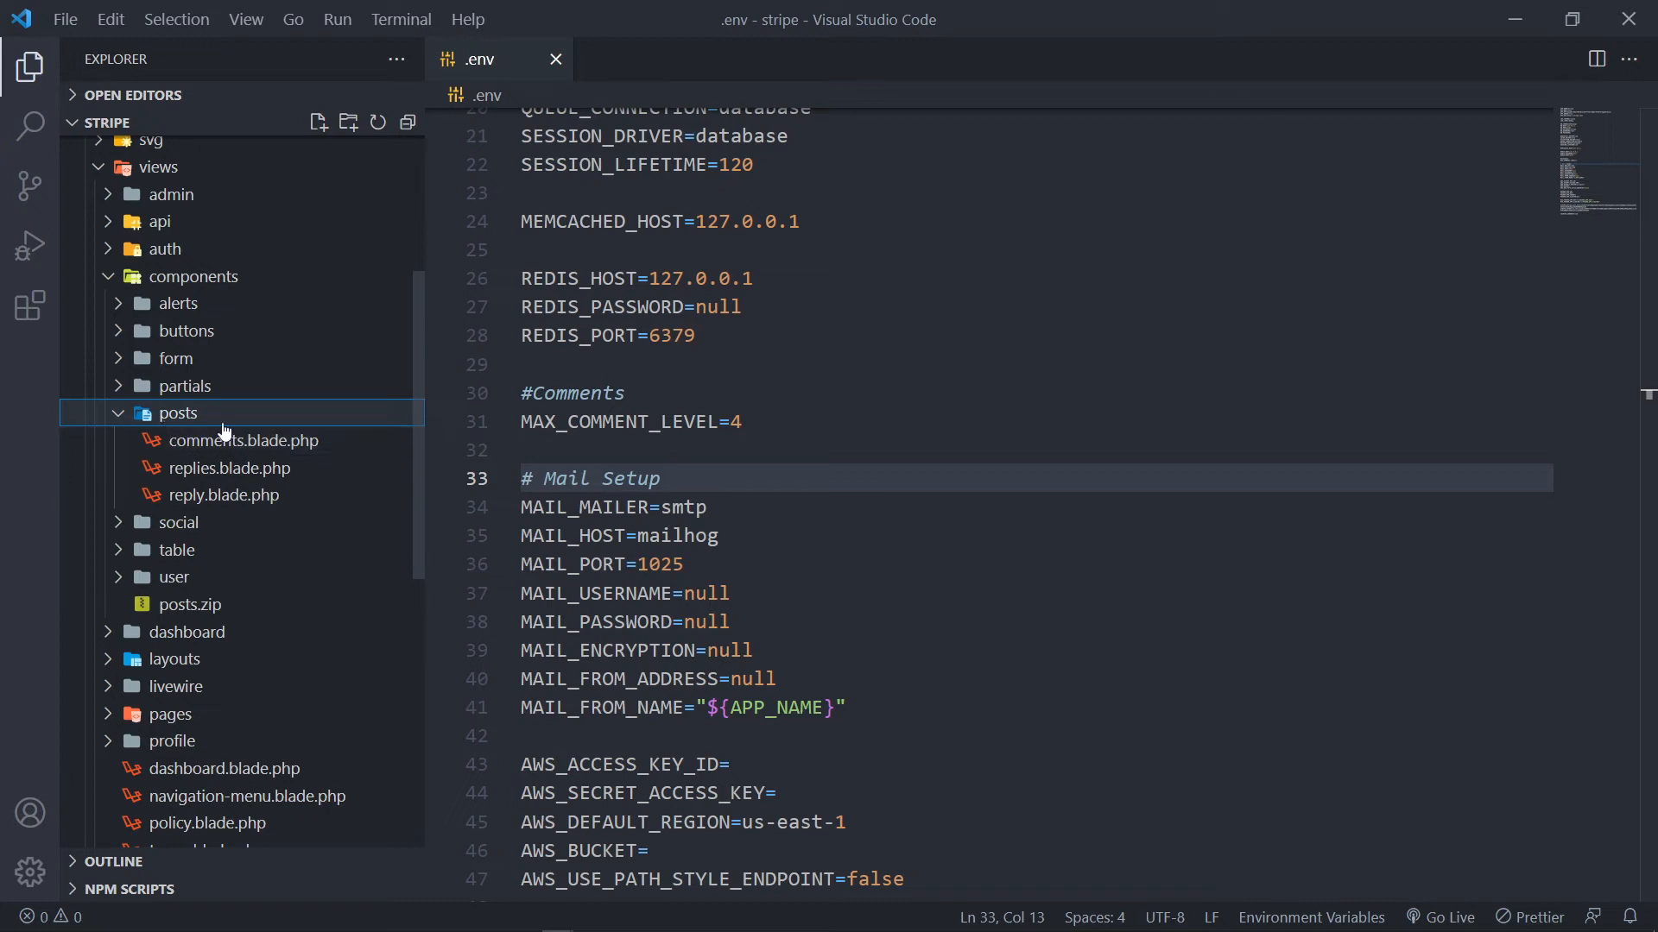
mouse_move(273, 455)
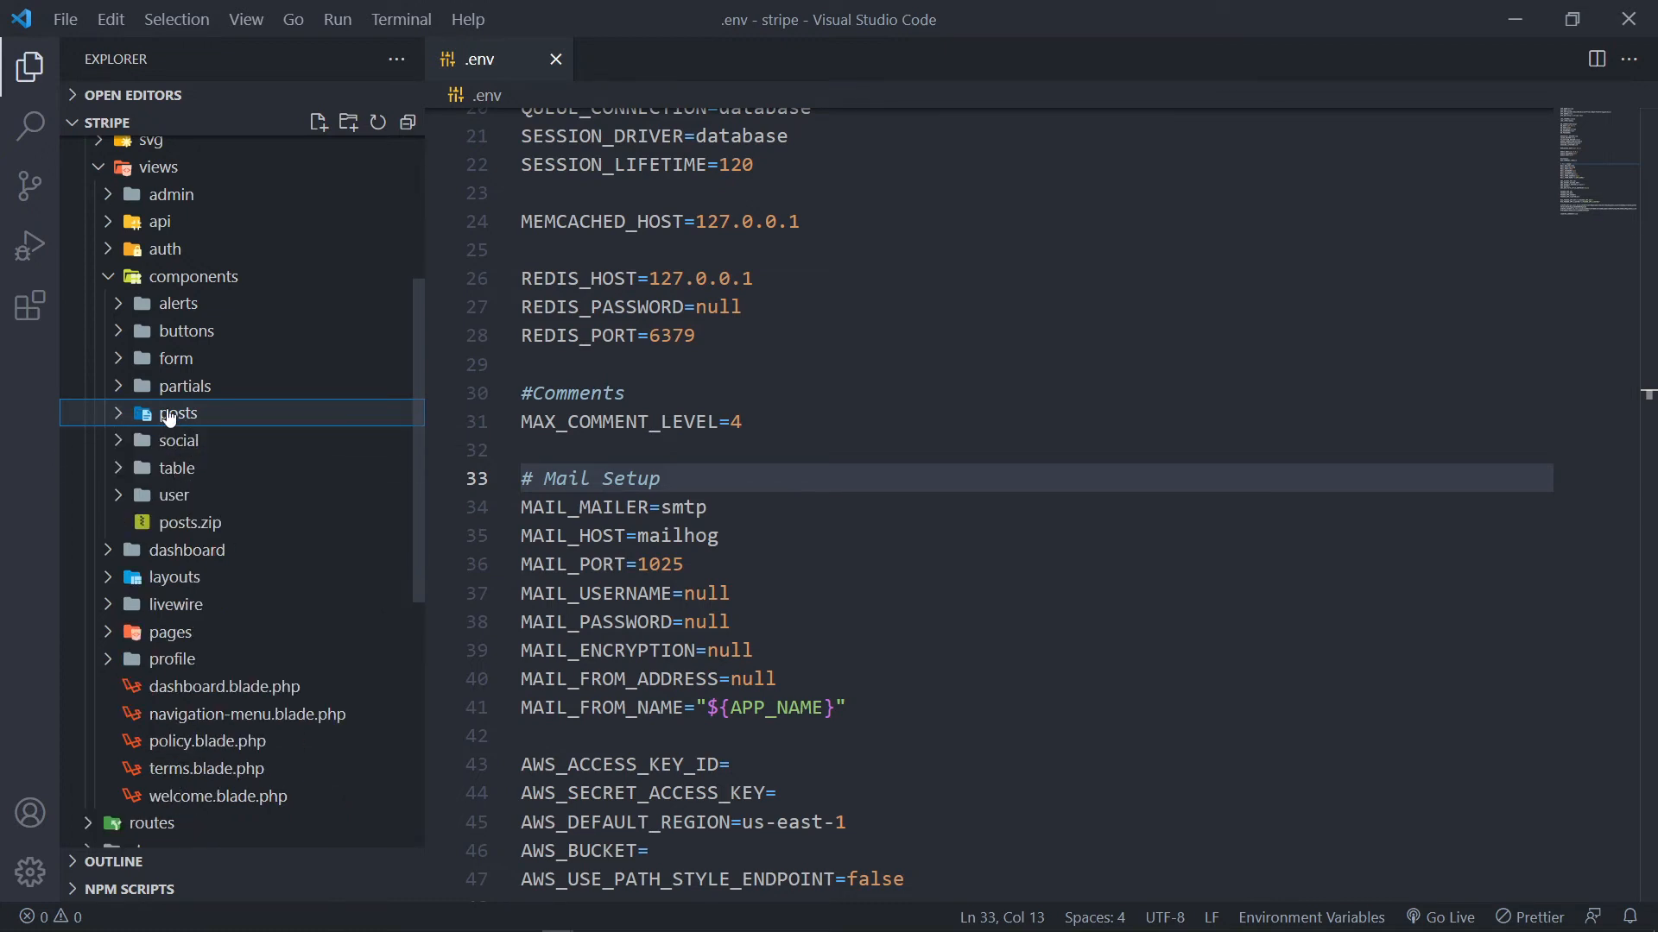
In the blog-stripe window, review reply.blade.php and select all of its reply form markup.
click(555, 58)
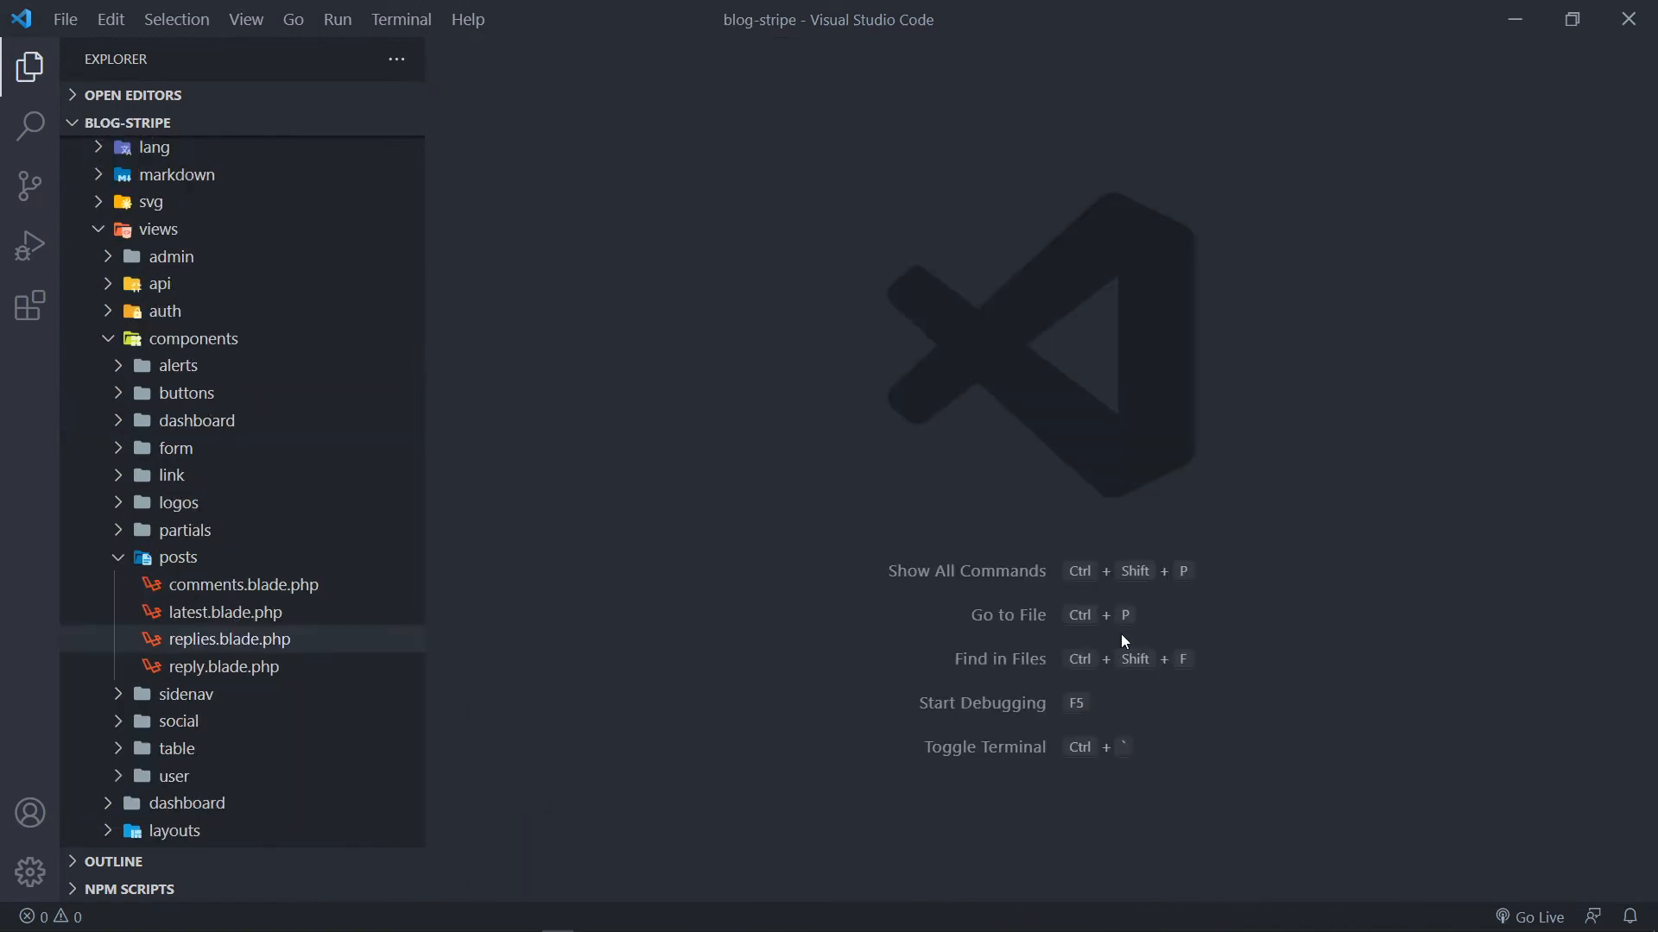
scroll(down, 3)
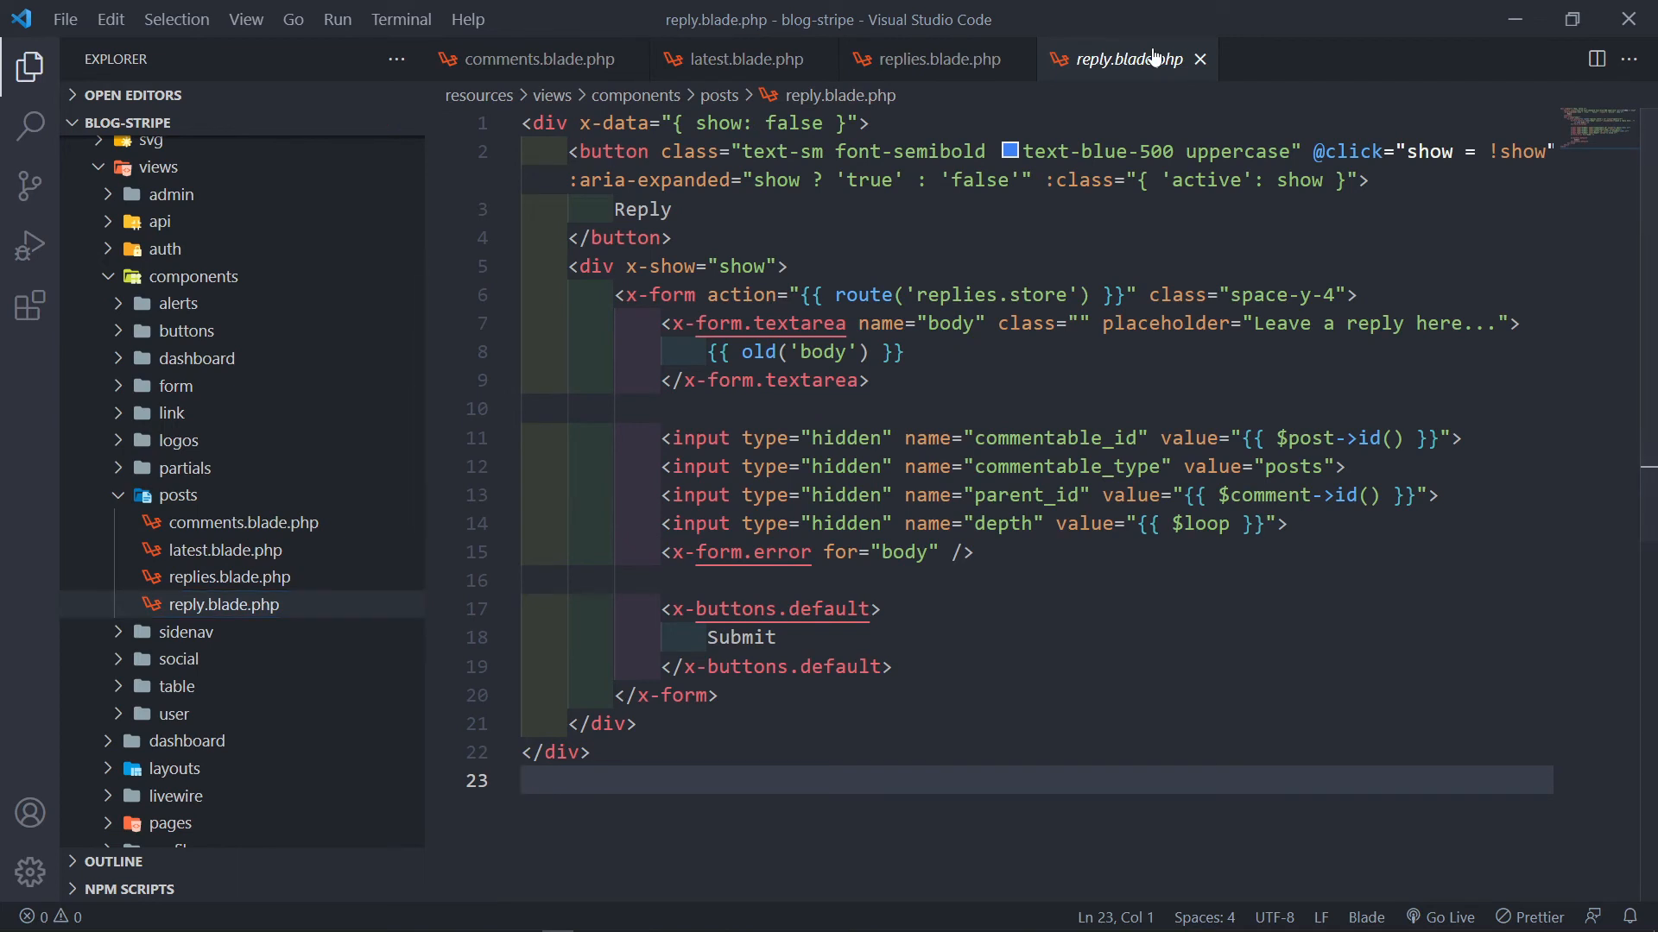
key(ctrl+a)
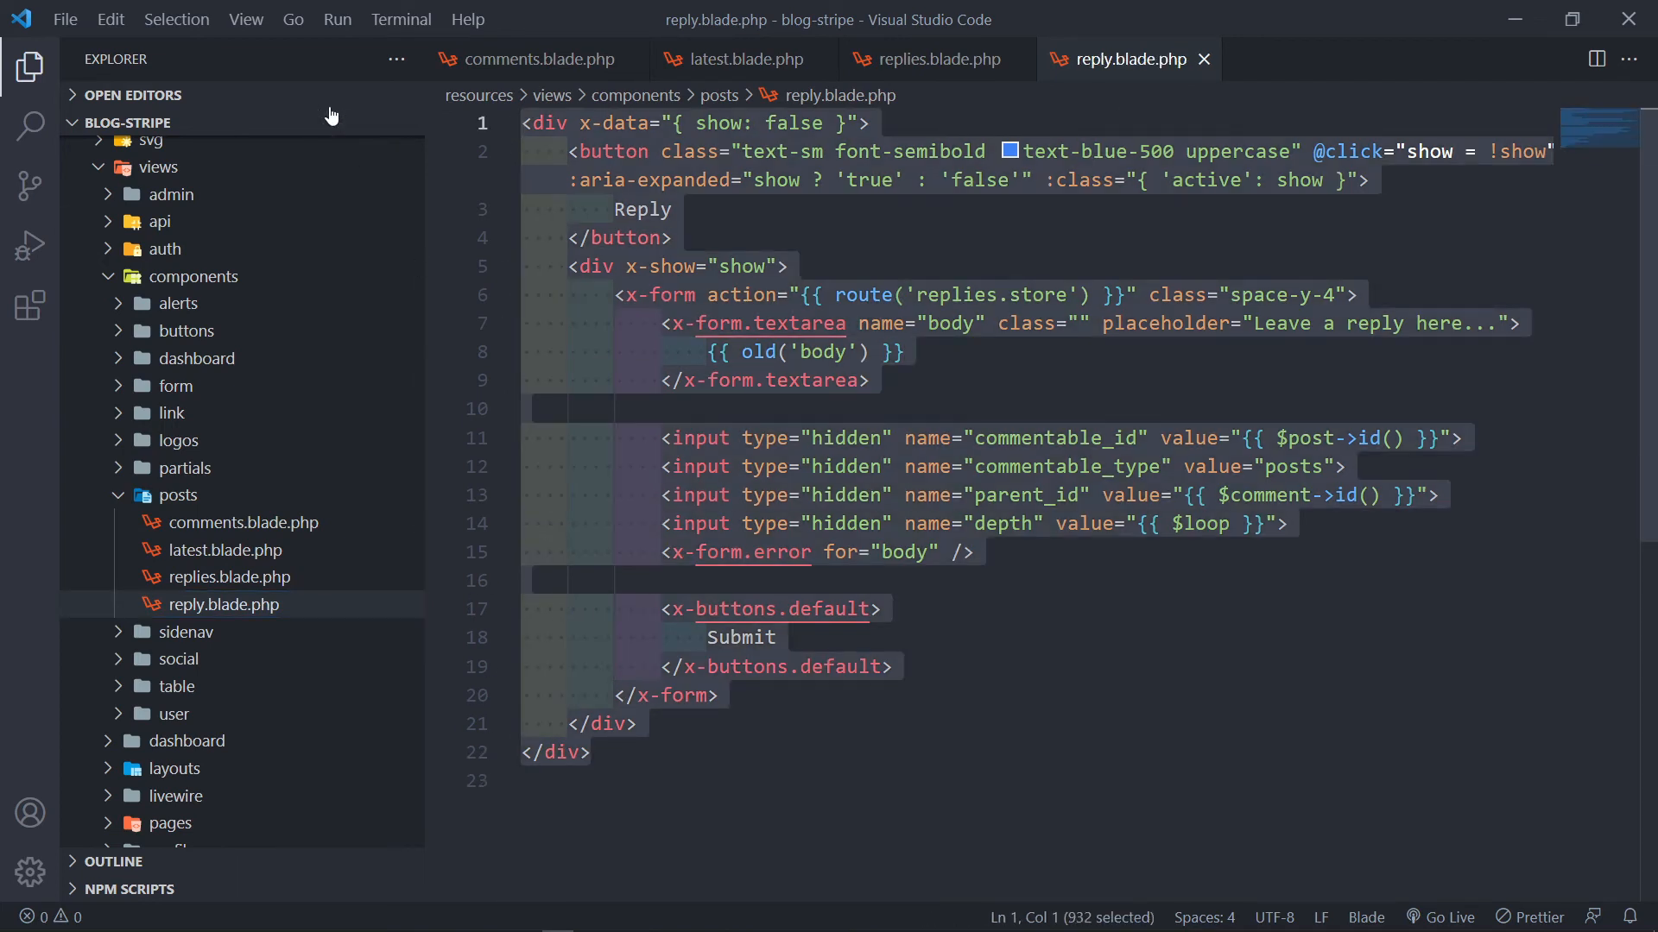
mouse_move(197, 538)
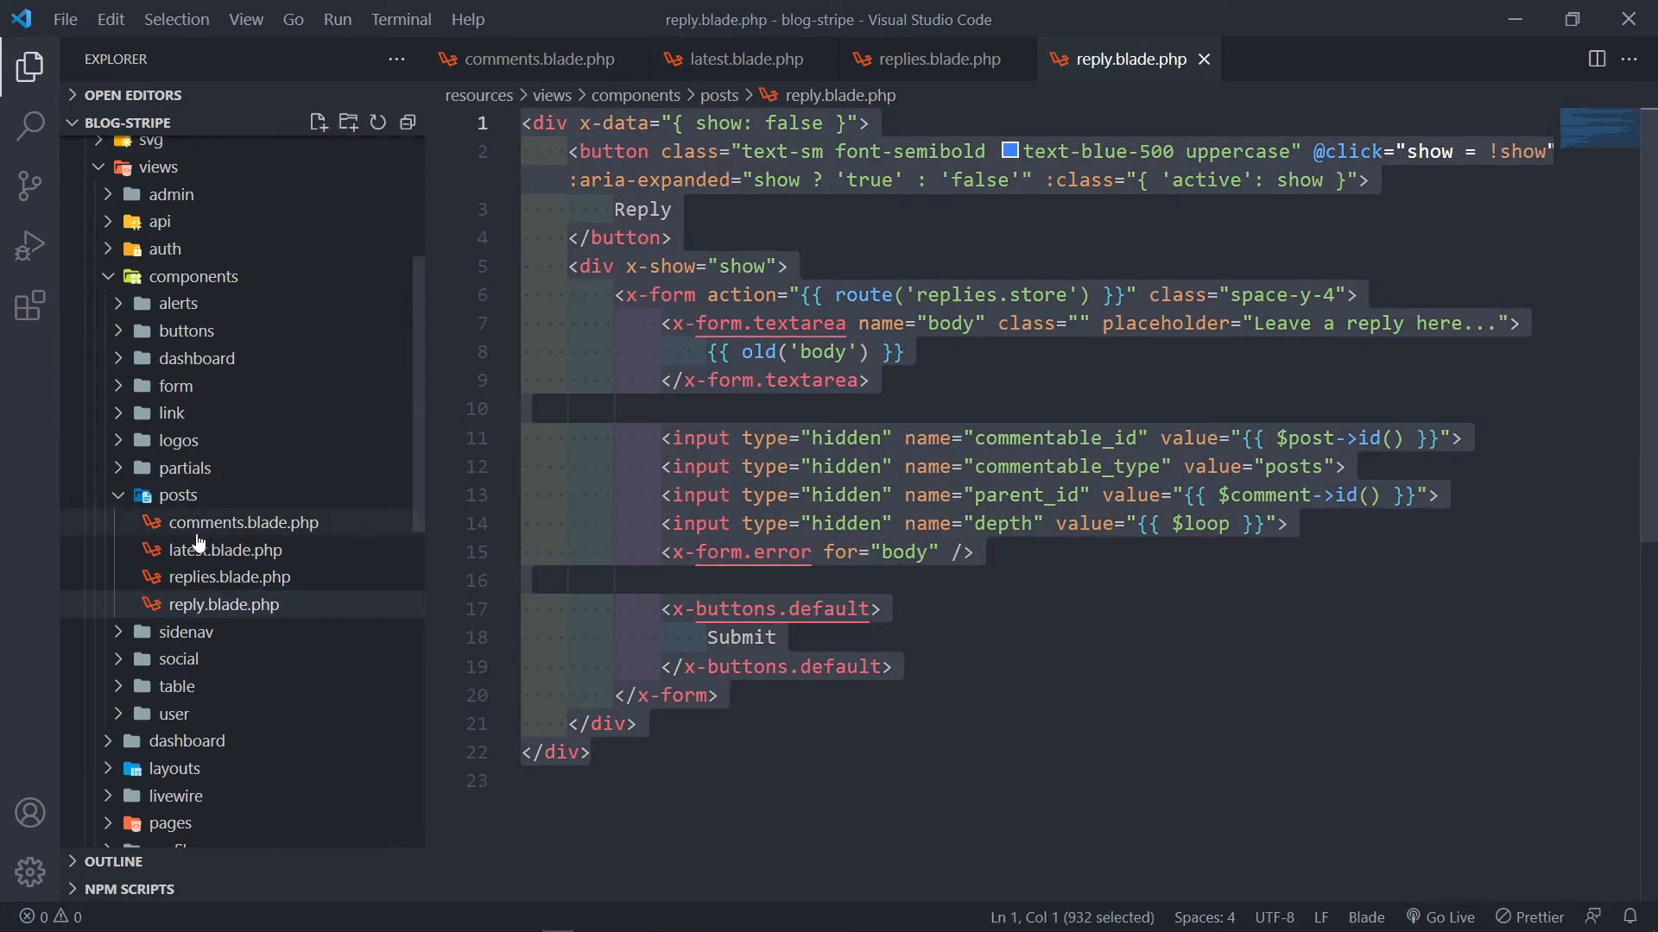
mouse_move(1204, 60)
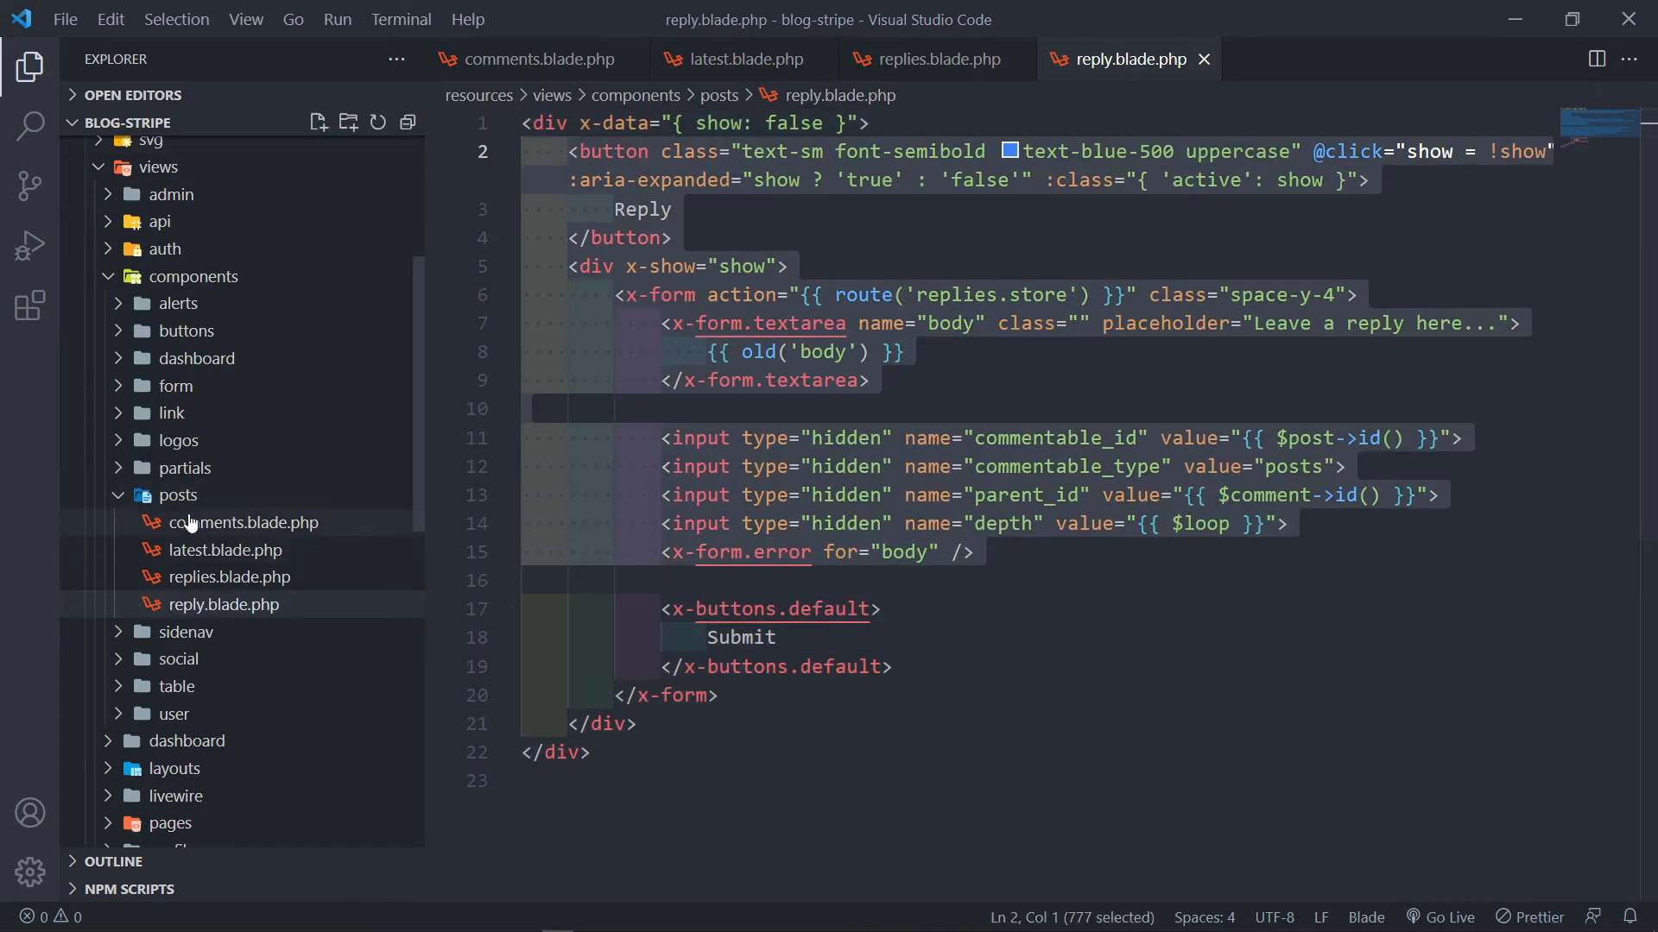
View comments.blade.php, then close the reply and posts component tabs.
click(222, 576)
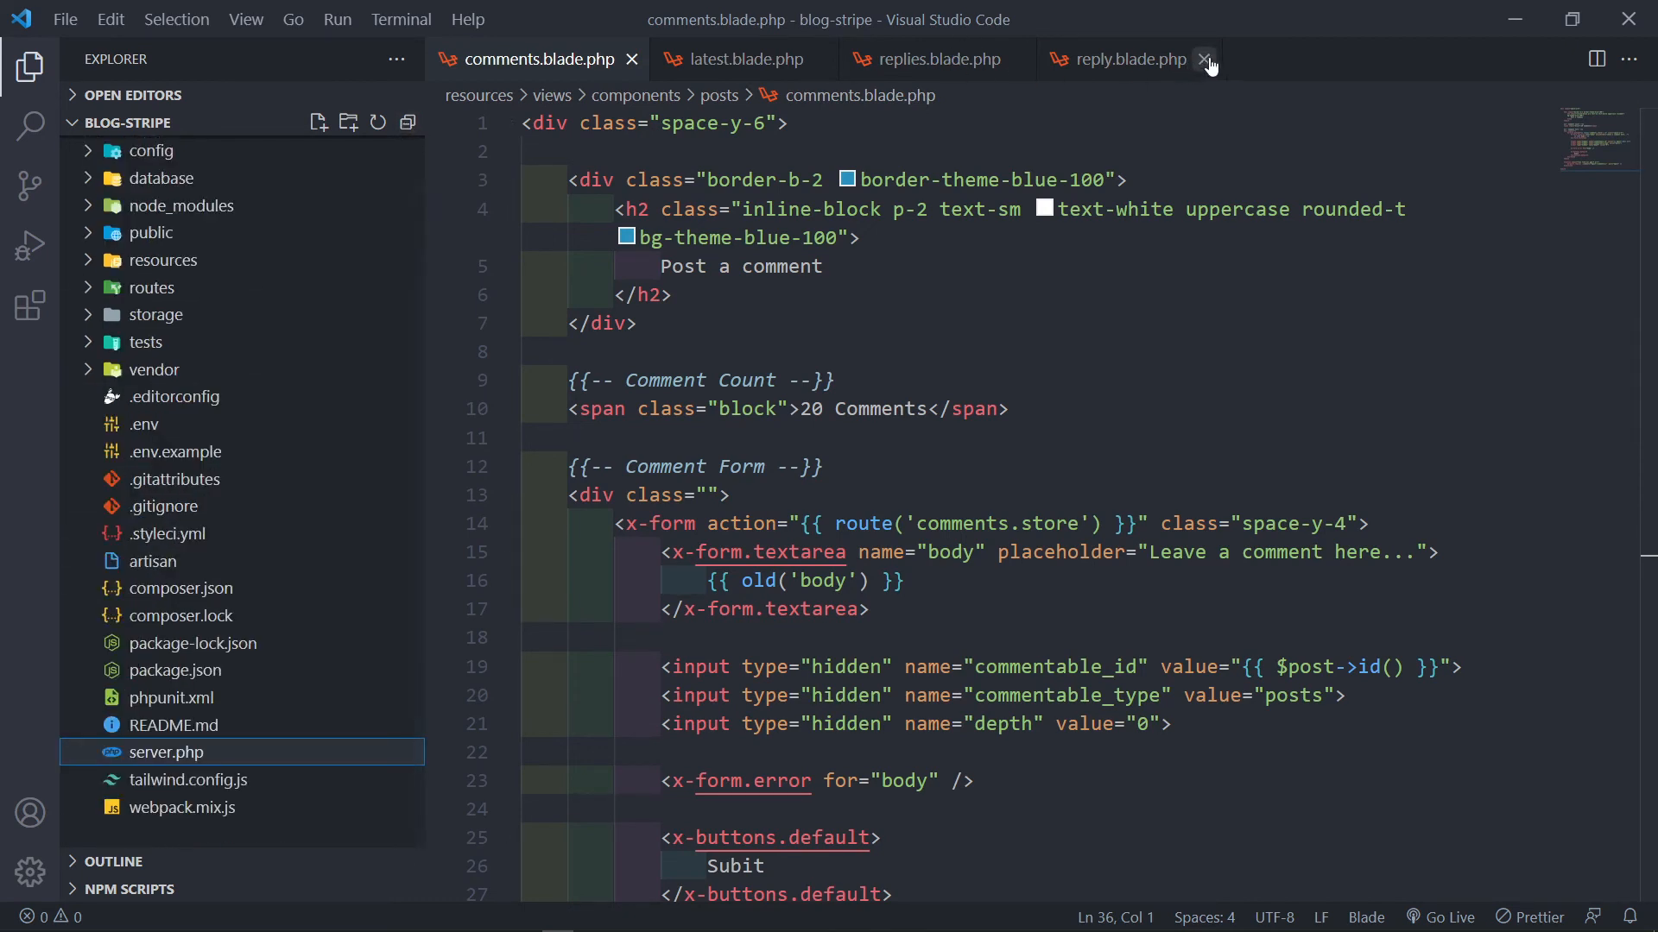
click(1203, 60)
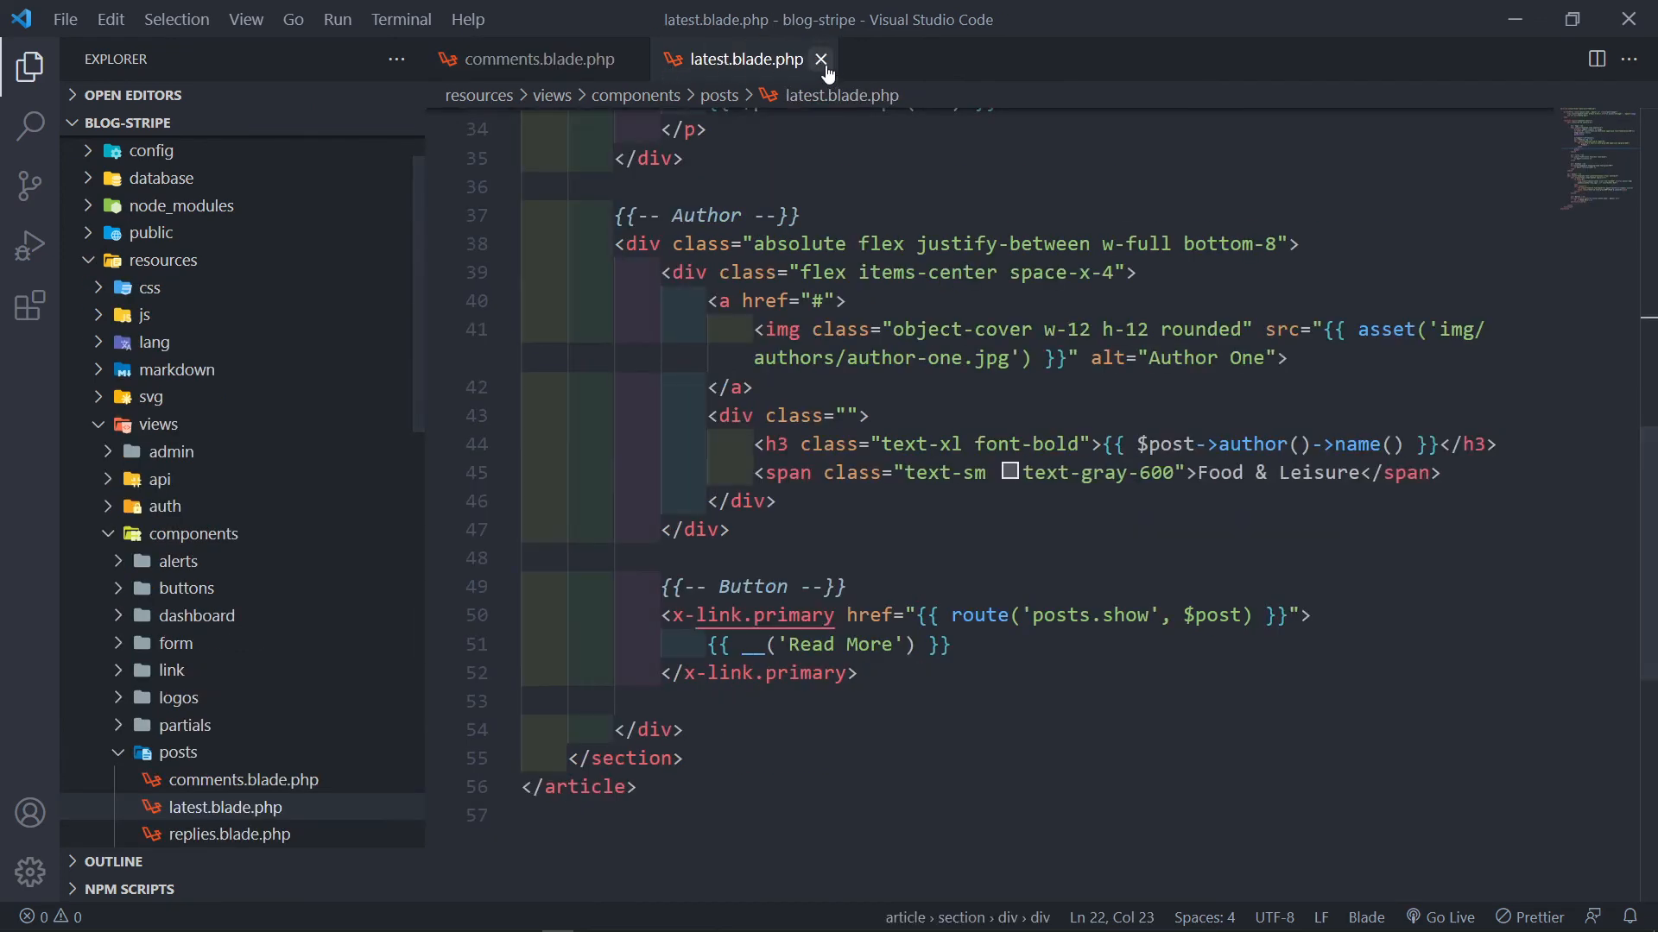
click(821, 58)
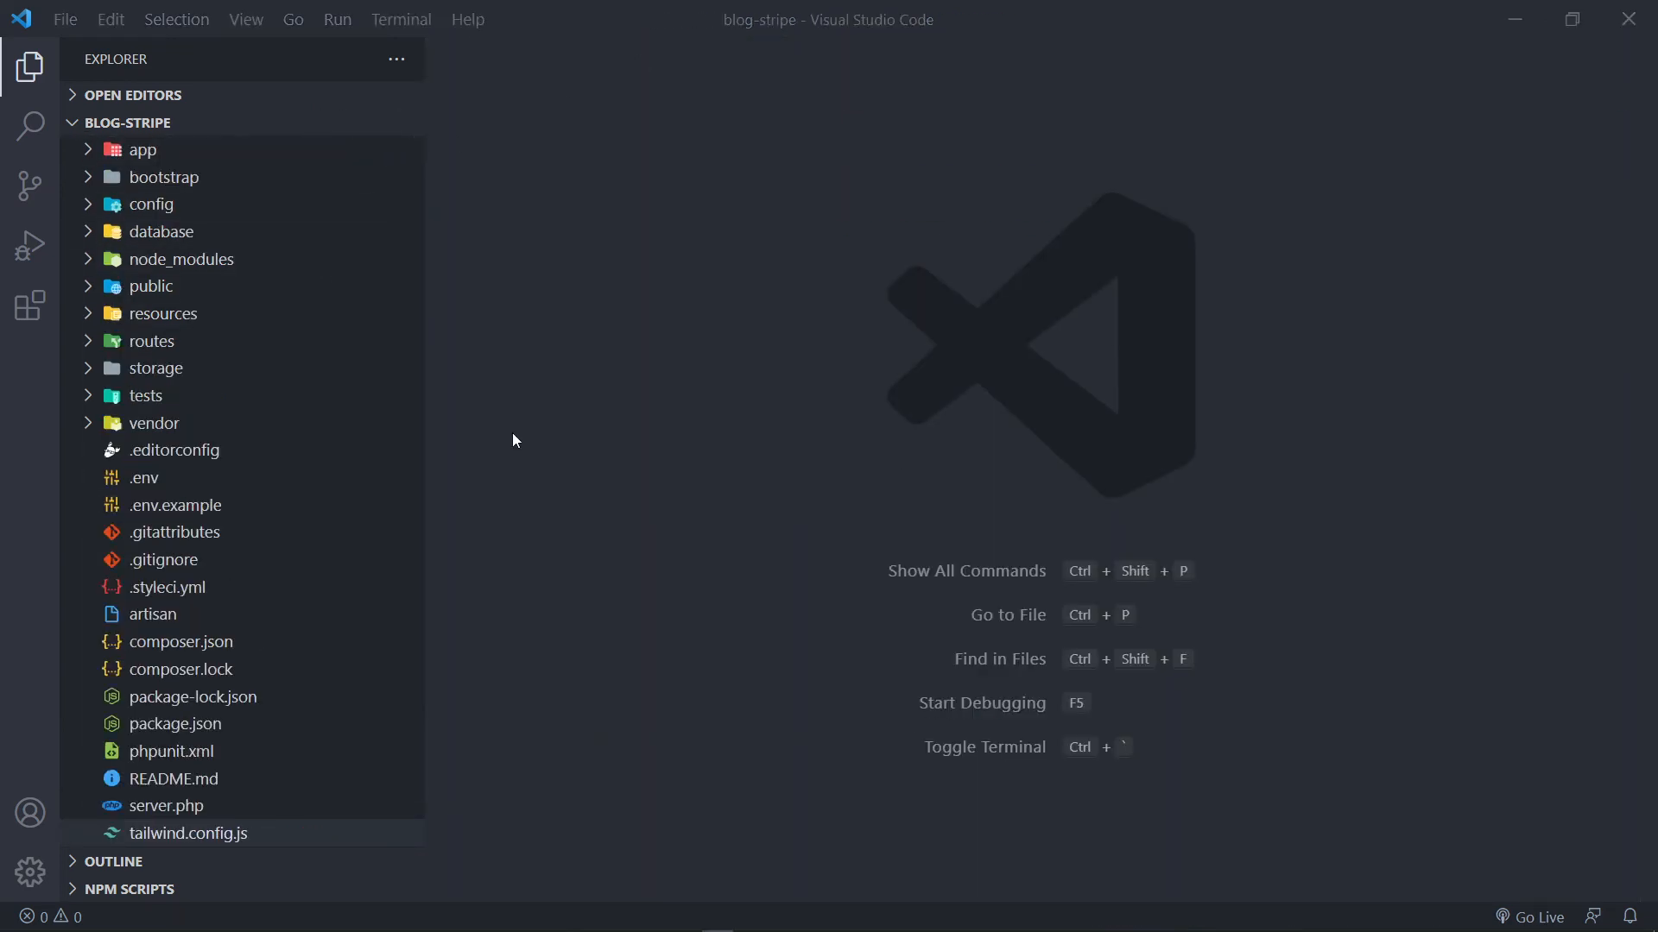
mouse_move(158, 259)
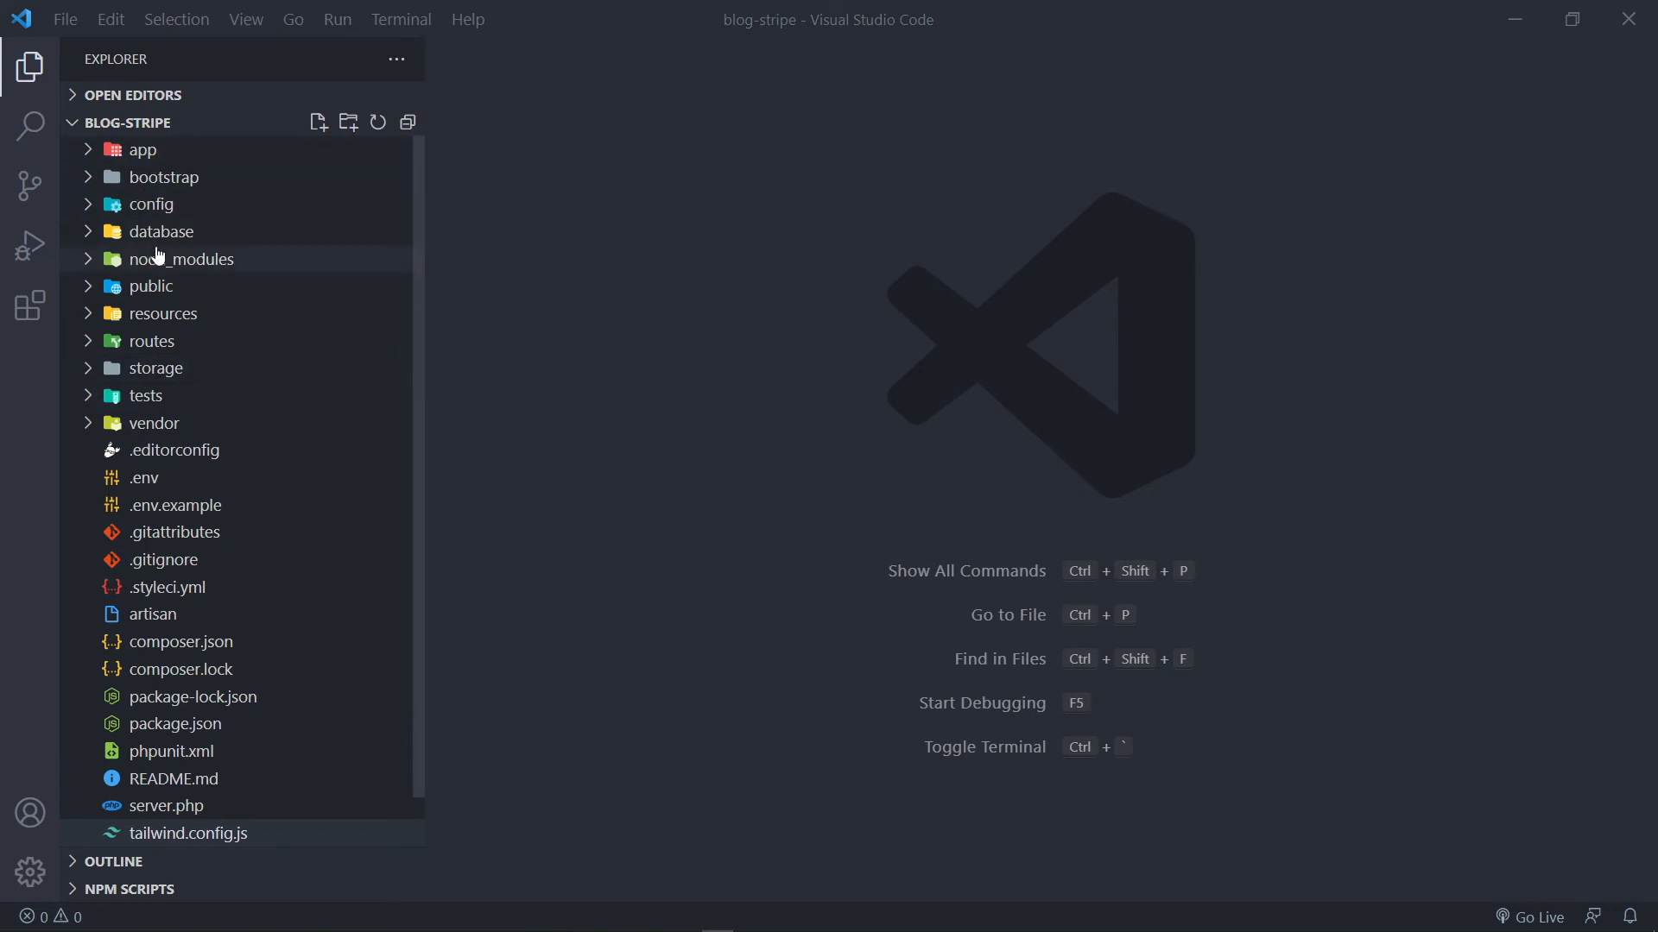
Expand the blog-stripe app folder to reach Models/Comment.php.
click(187, 833)
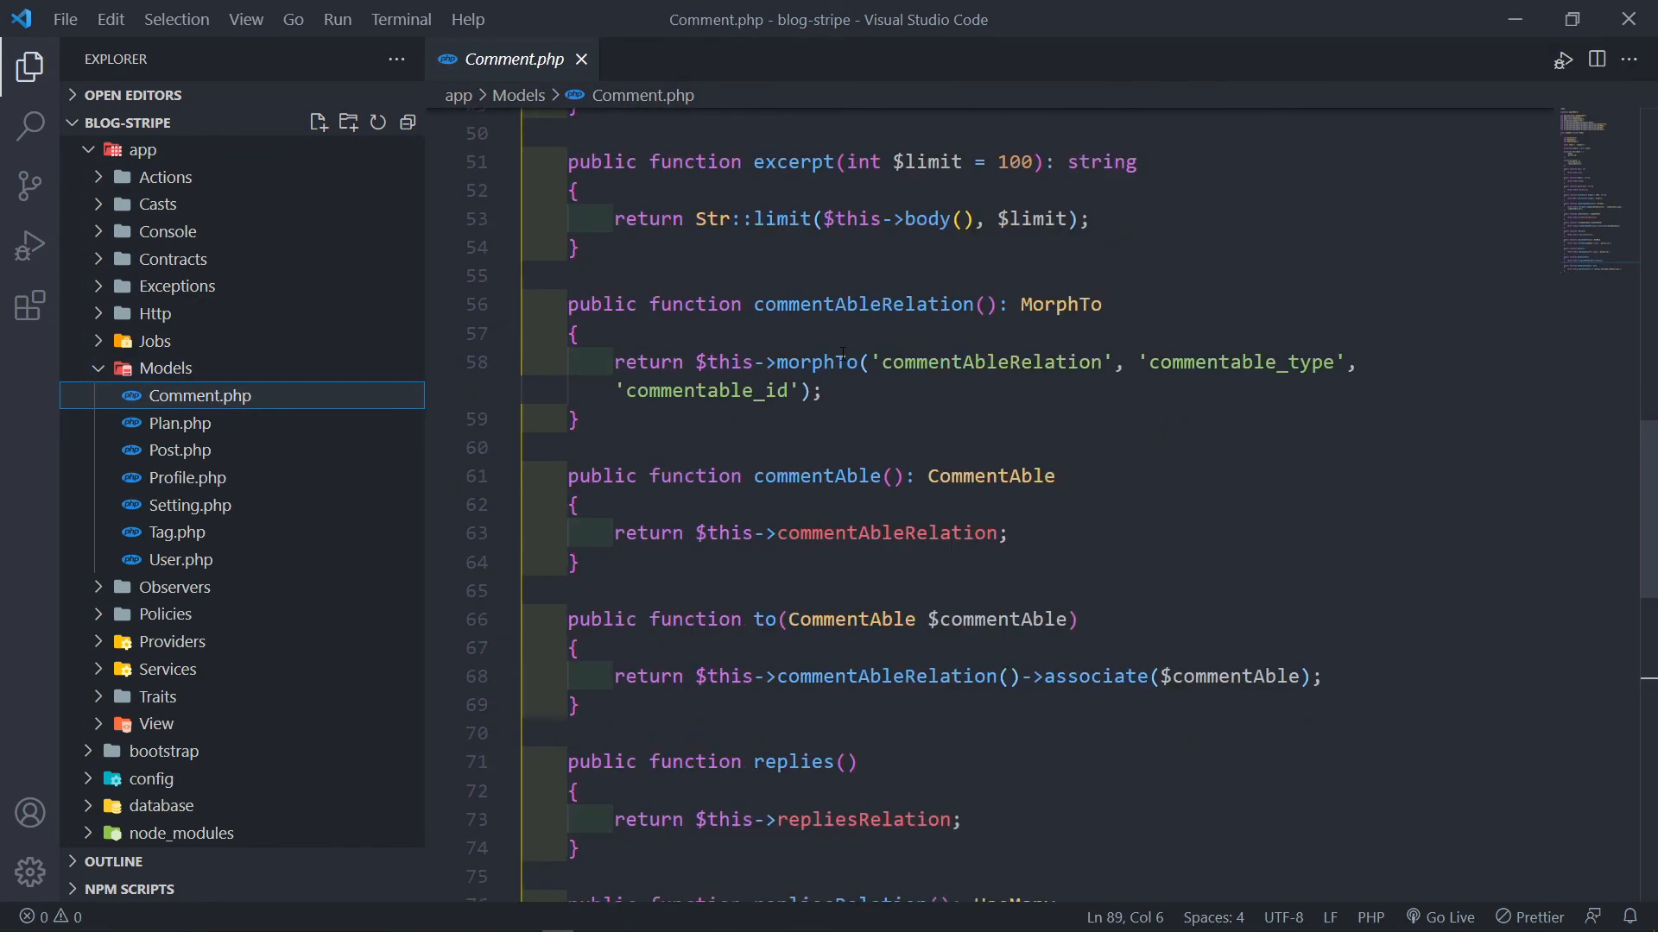
Scroll through Comment.php's fillable body and parent_id, eager-loaded replies and parentId methods.
scroll(down, 3)
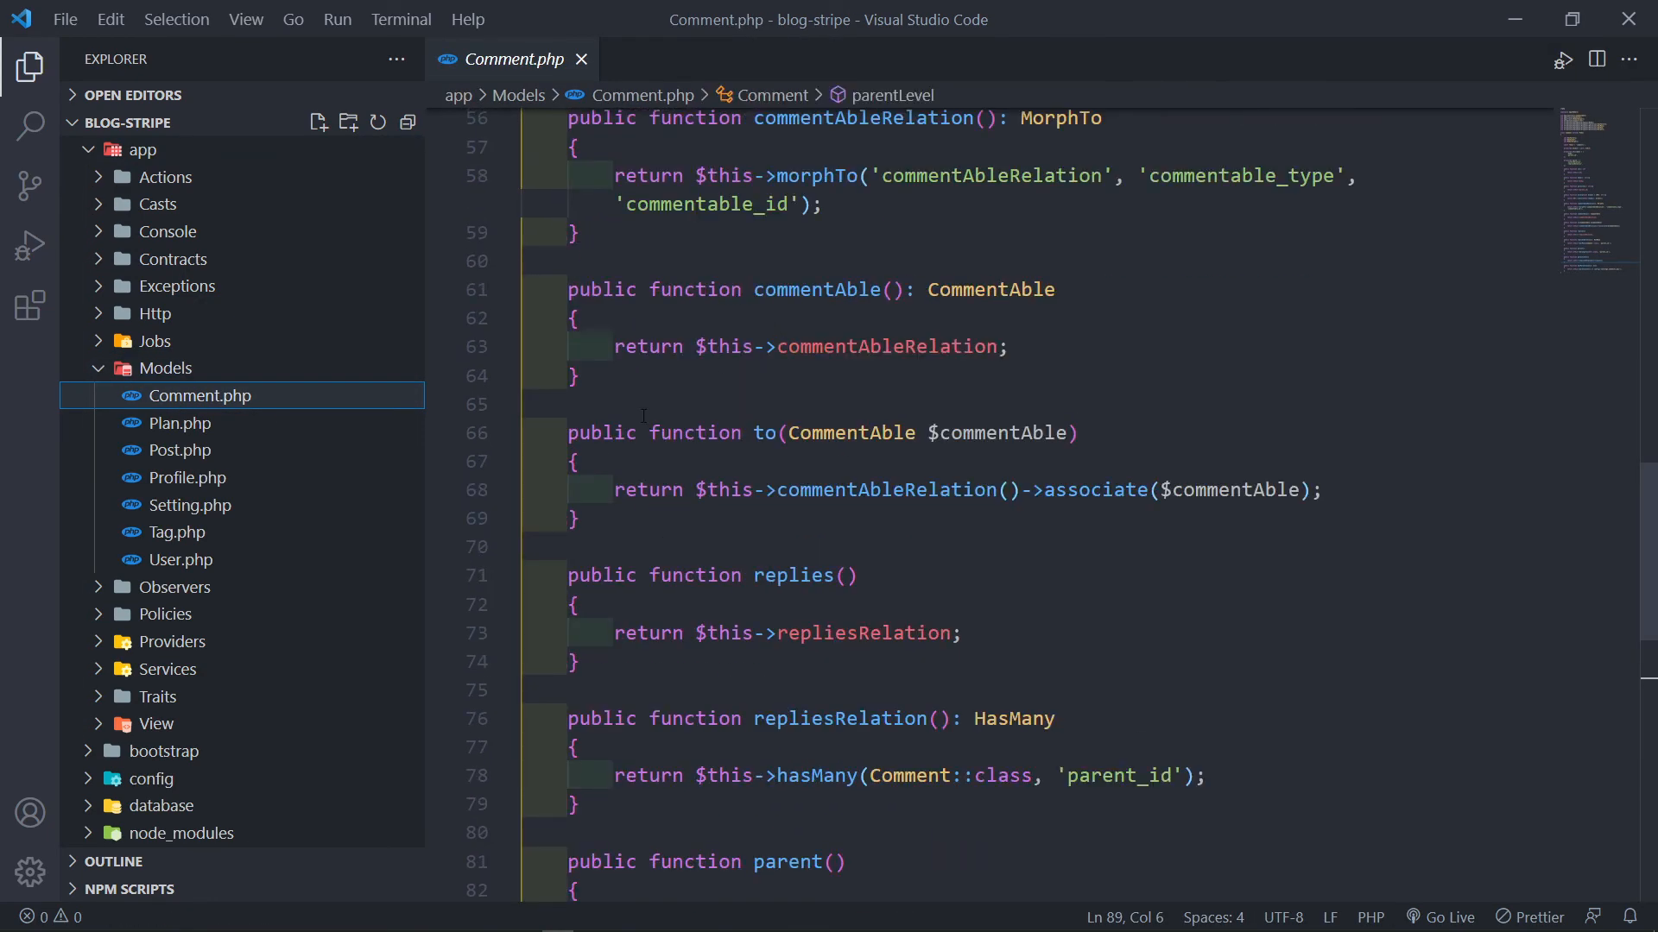
scroll(up, 3)
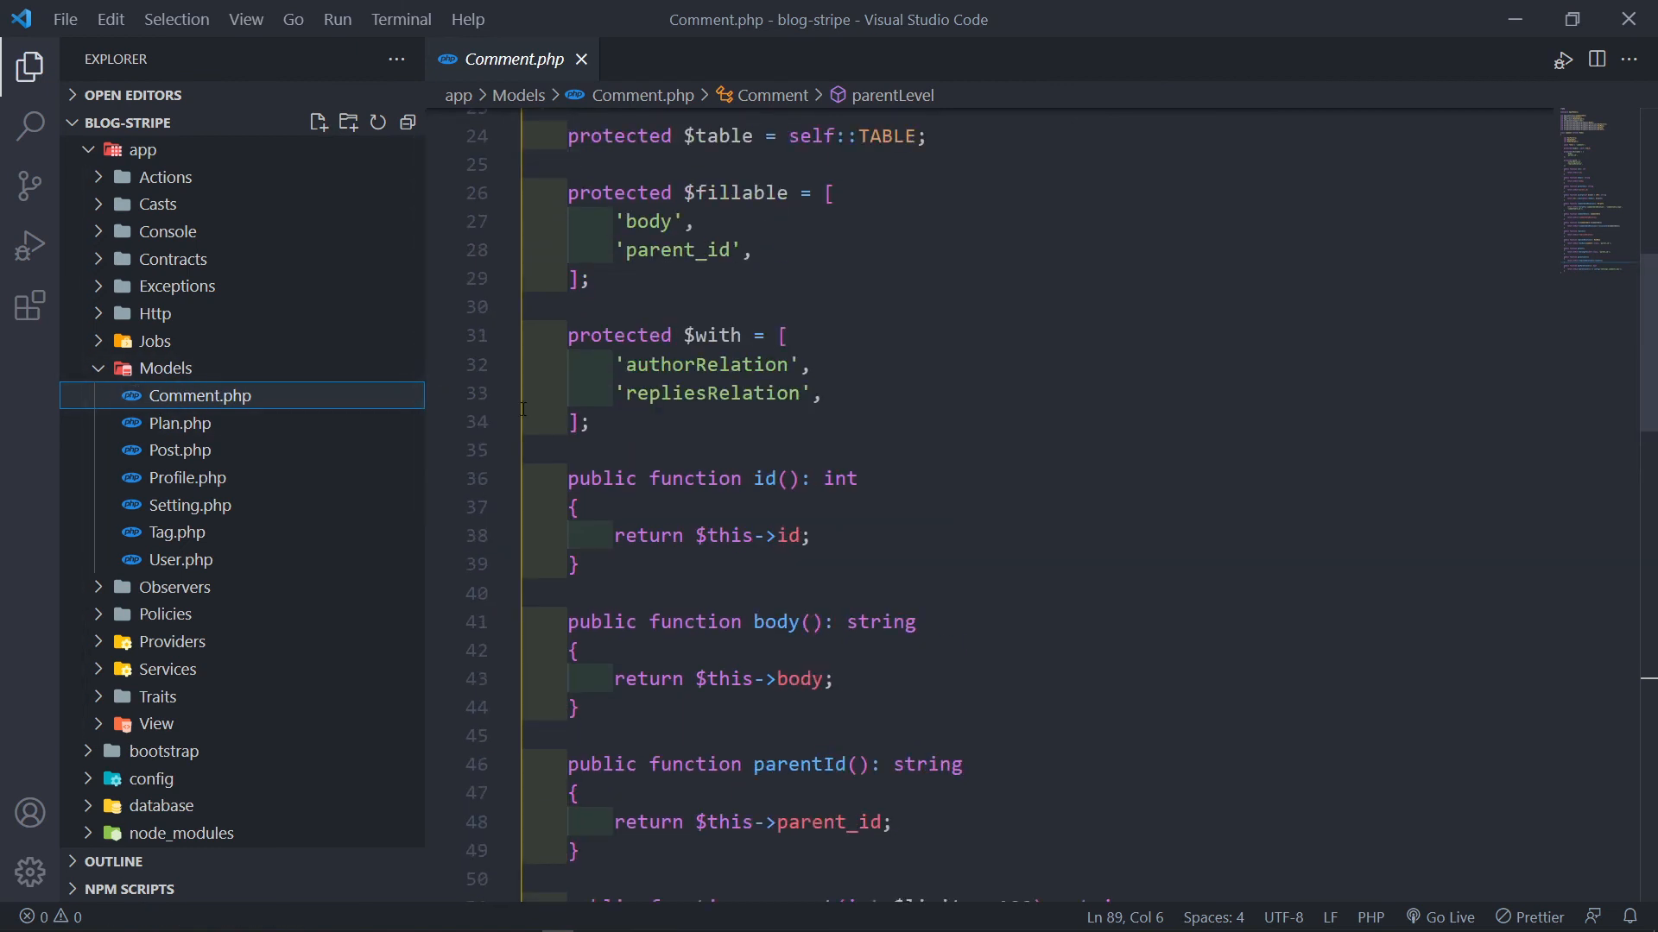
scroll(down, 3)
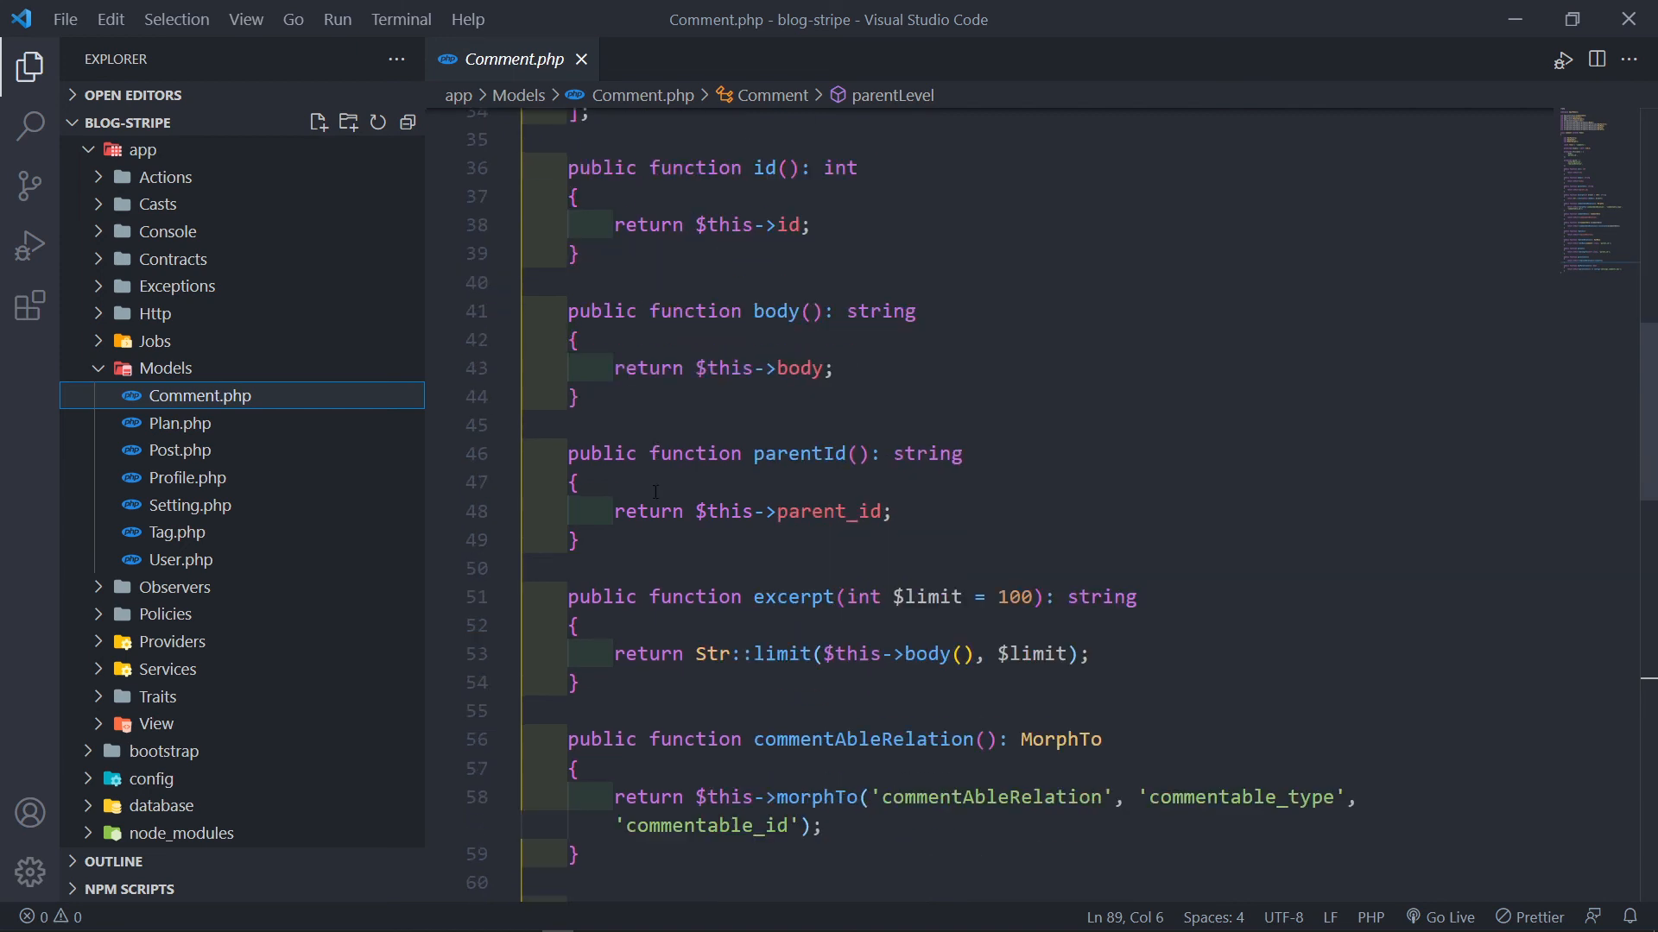
mouse_move(180, 449)
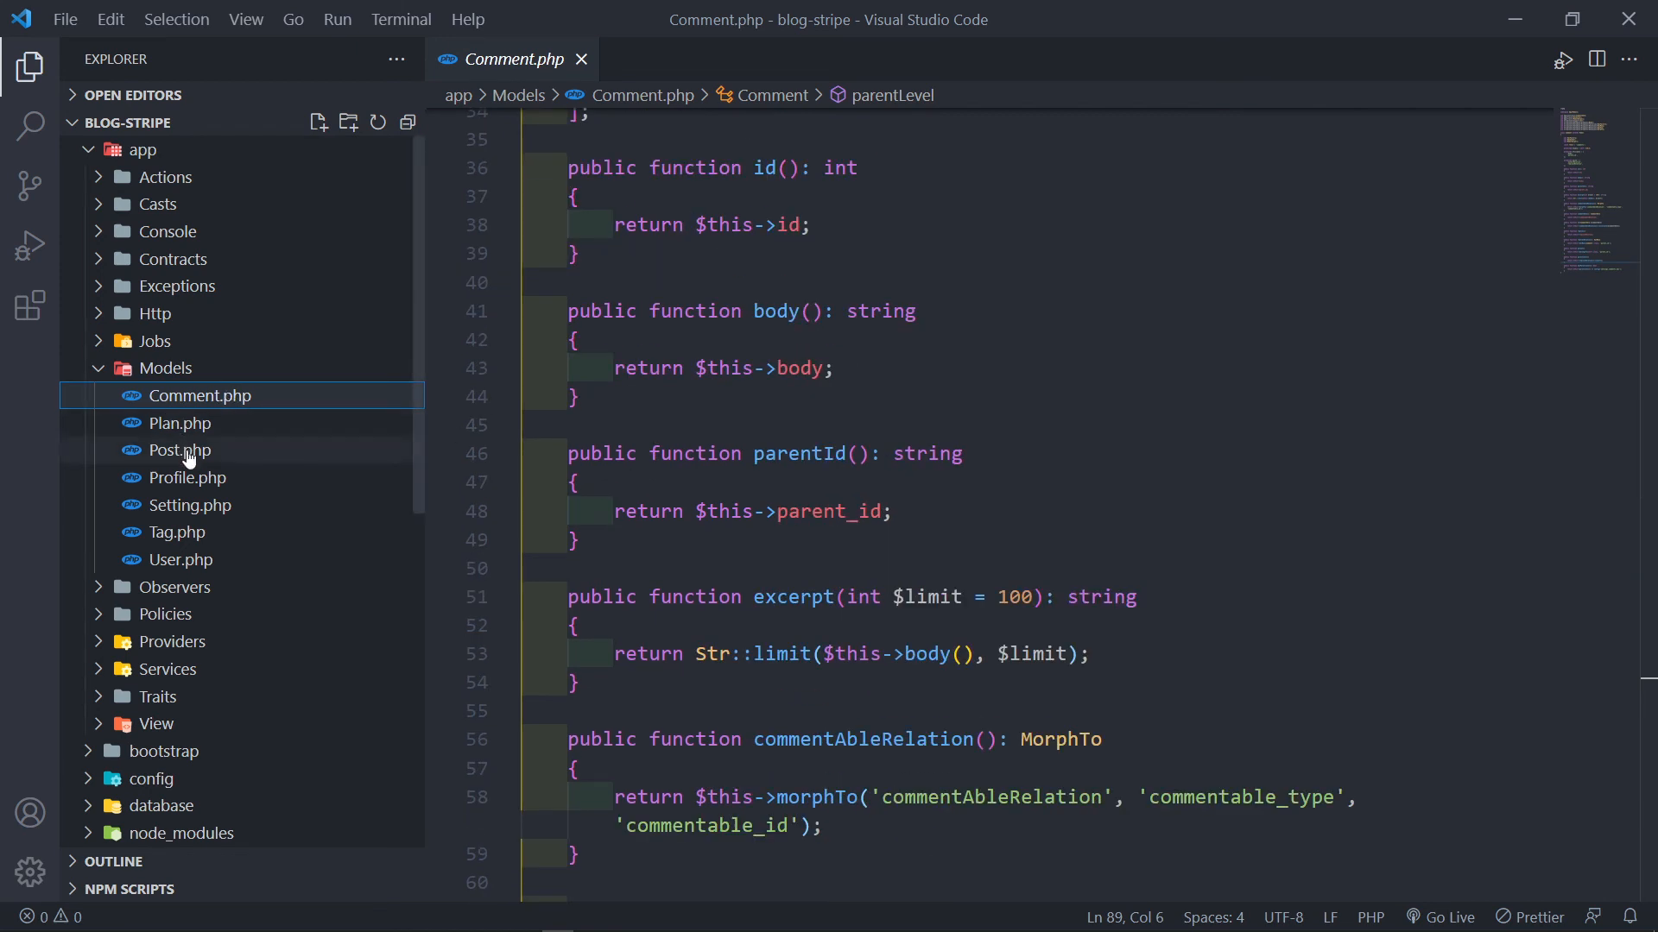
mouse_move(164, 368)
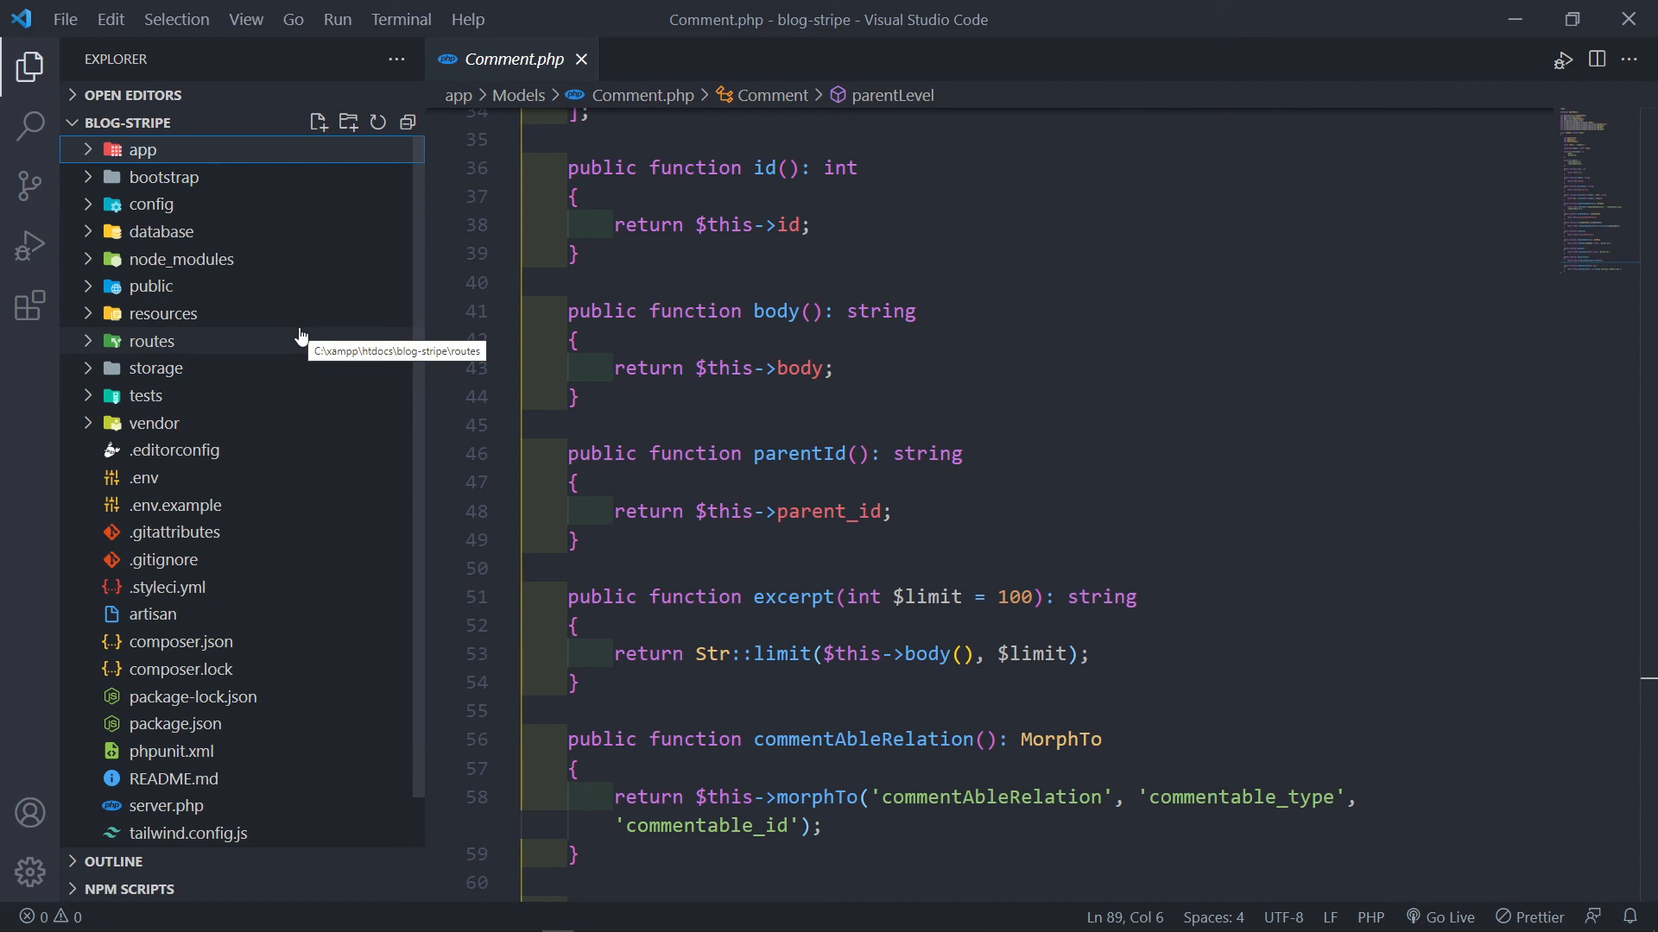
mouse_move(333, 291)
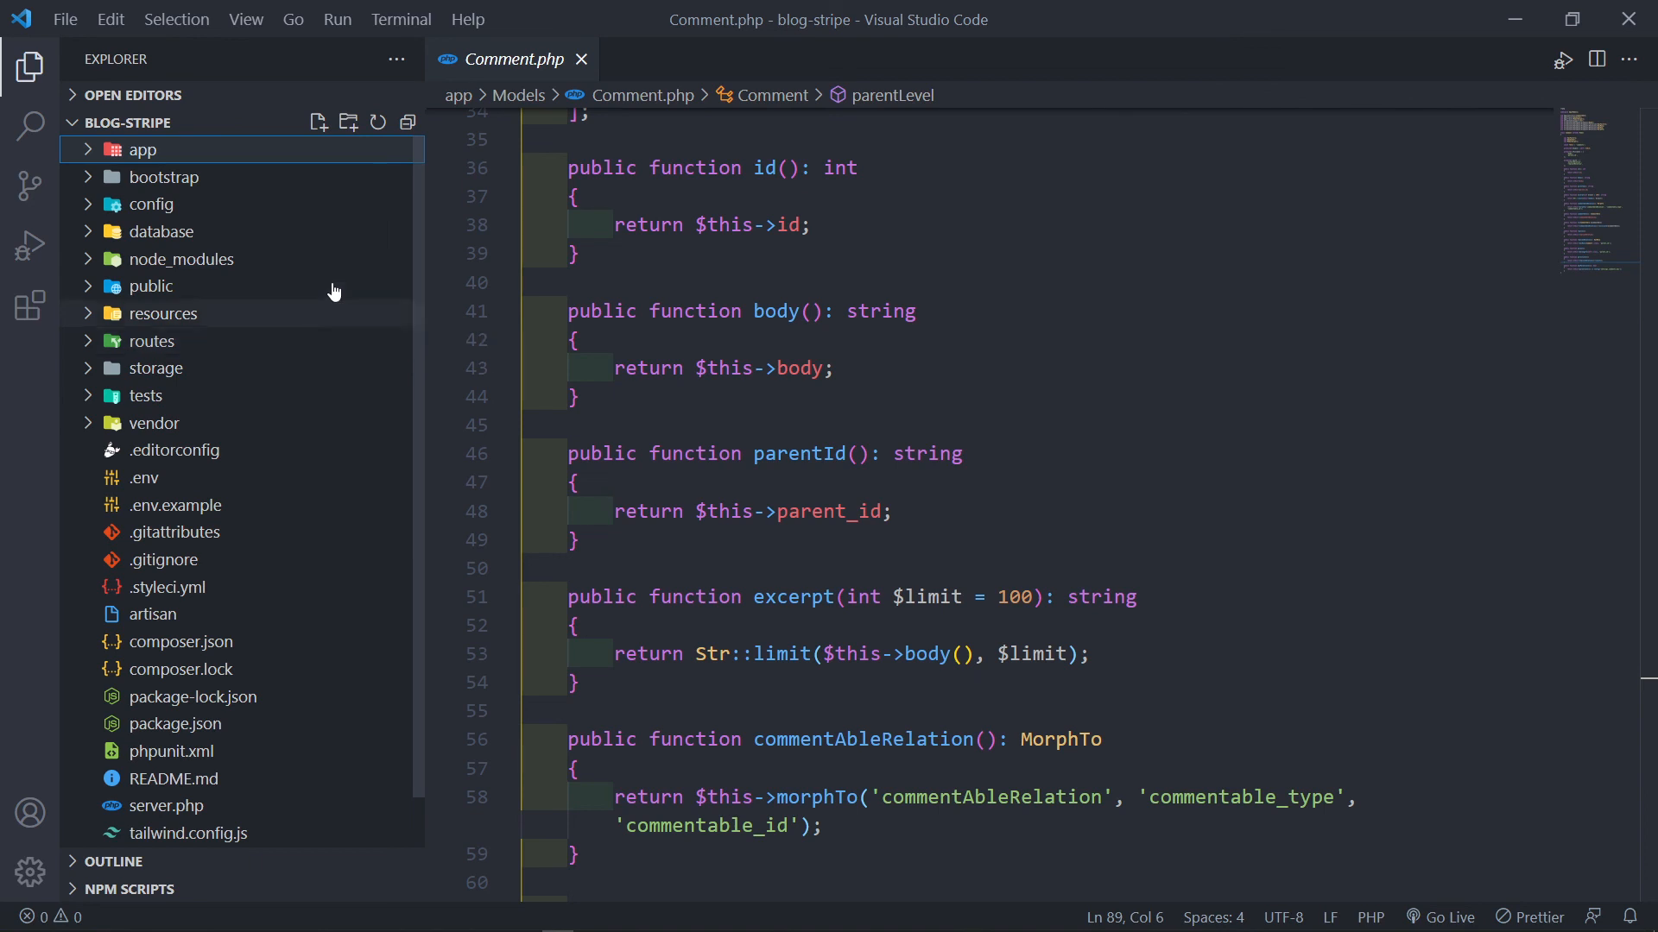
Close the Comment.php tab, leaving the blog-stripe editor empty.
click(580, 60)
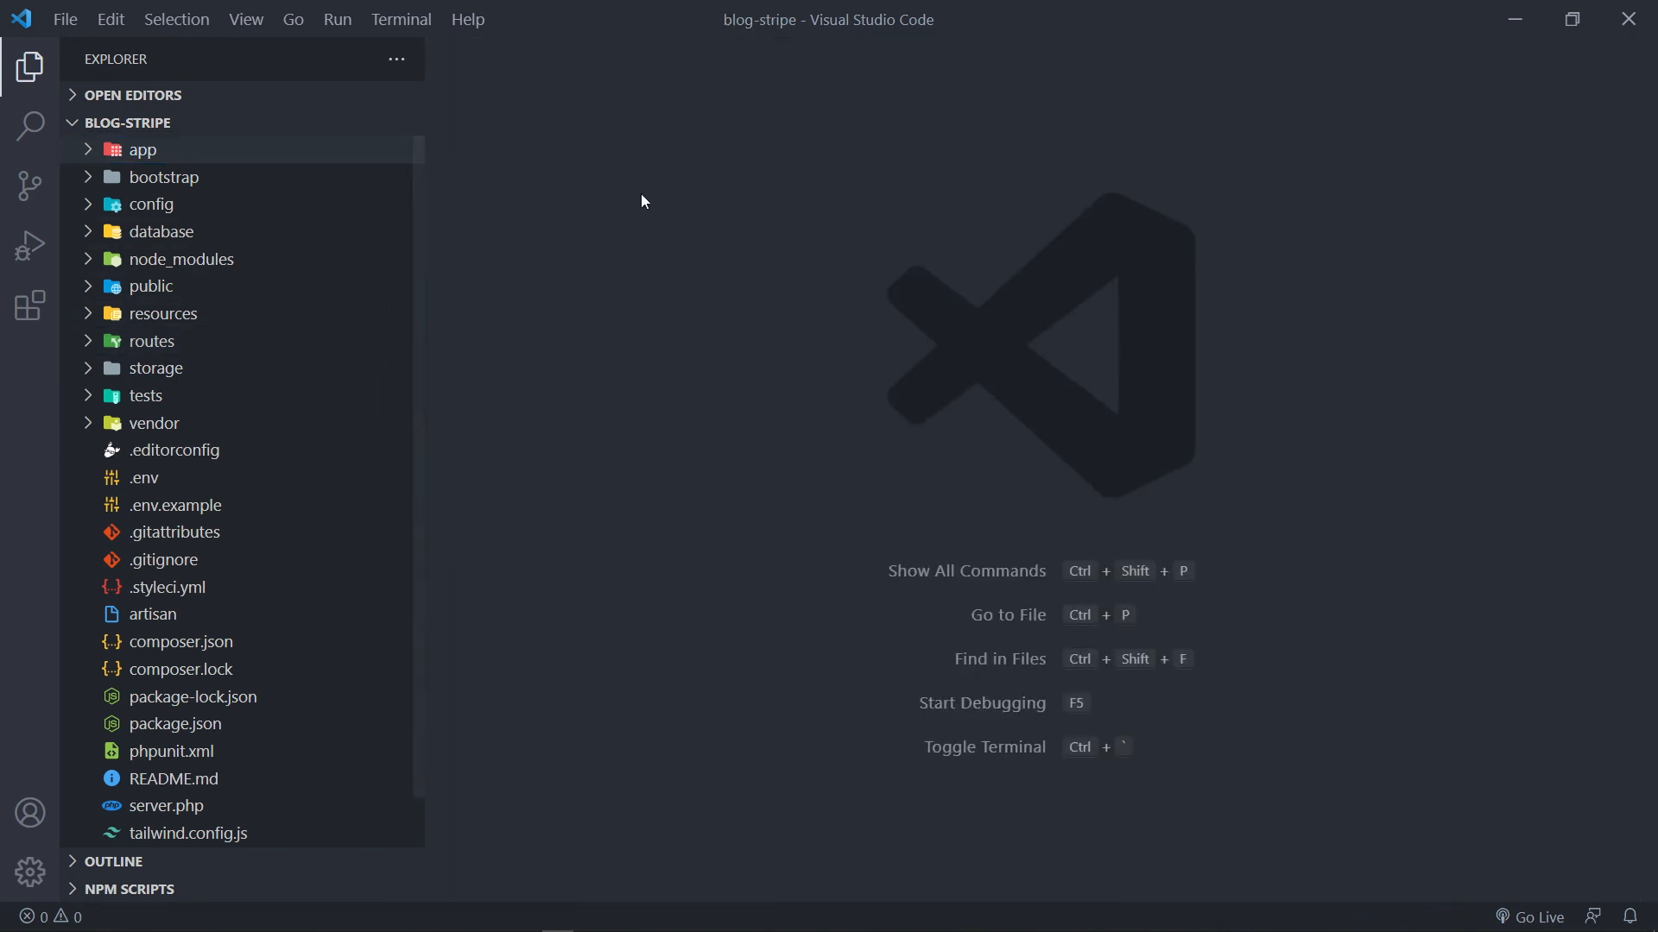